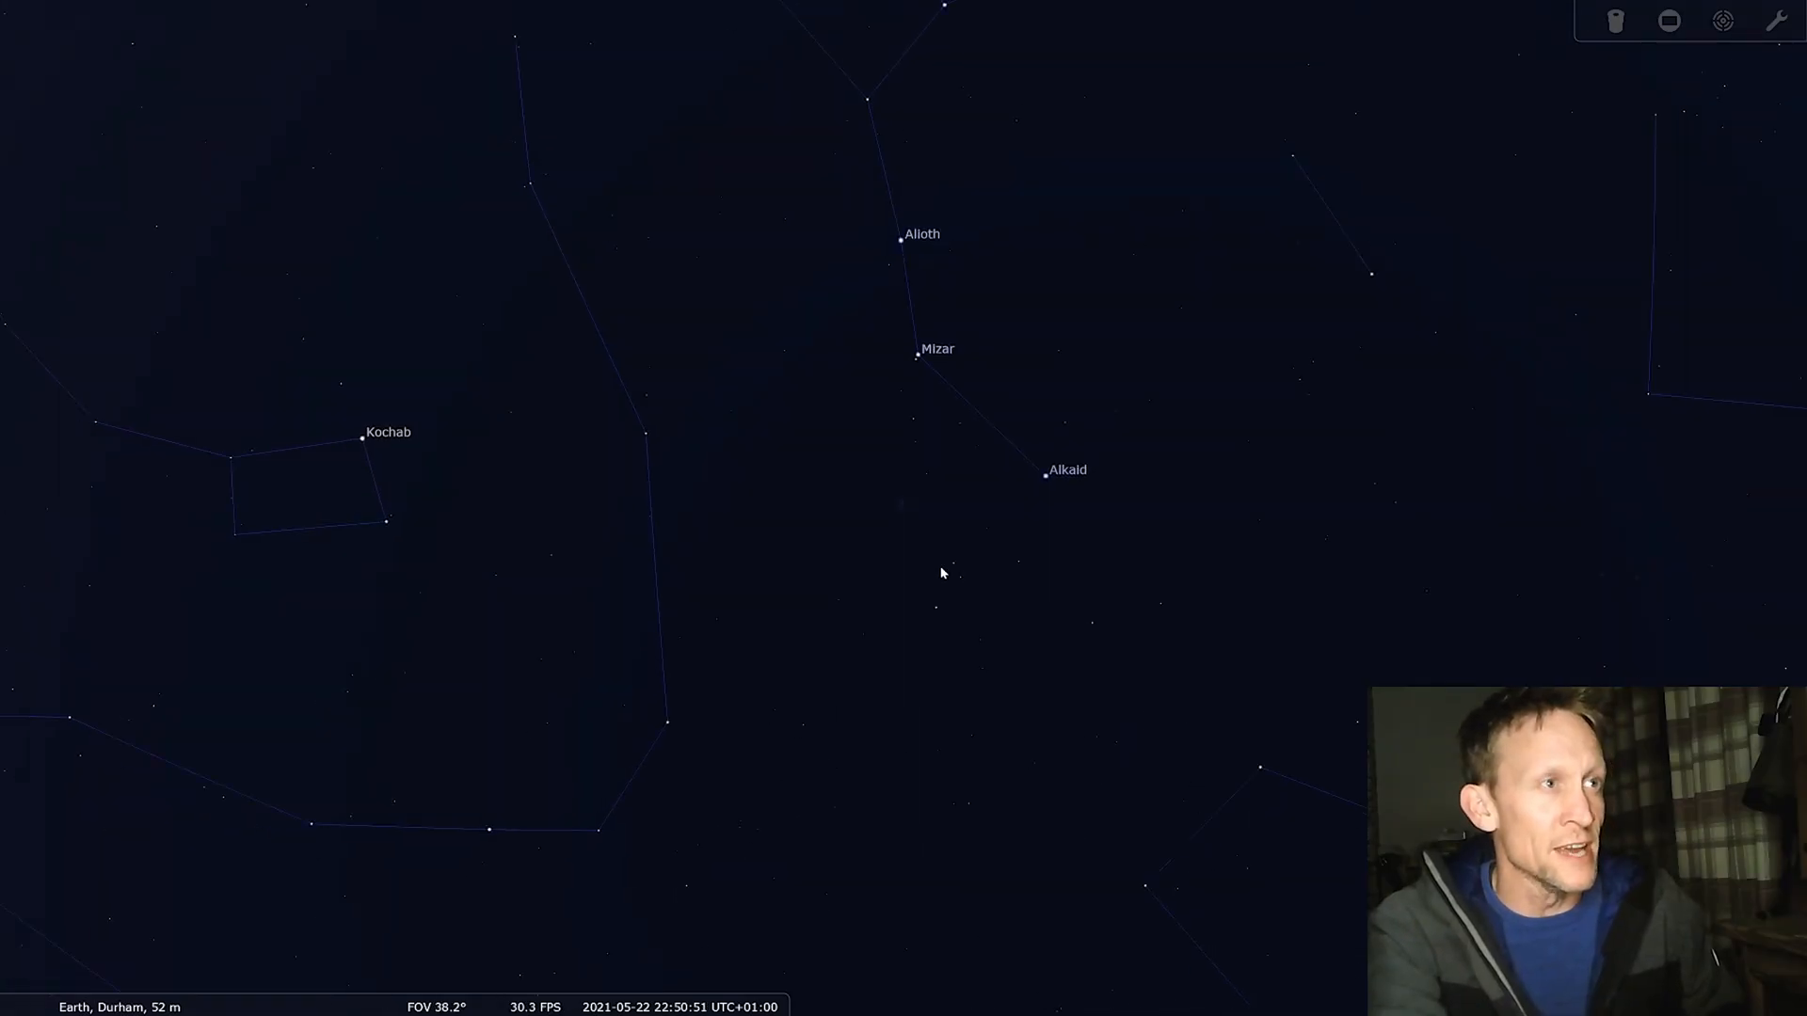
# - Zoom around Alioth, Mizar and Alkaid, then close in on M101 beyond the handle's end
pyautogui.scroll(-3)
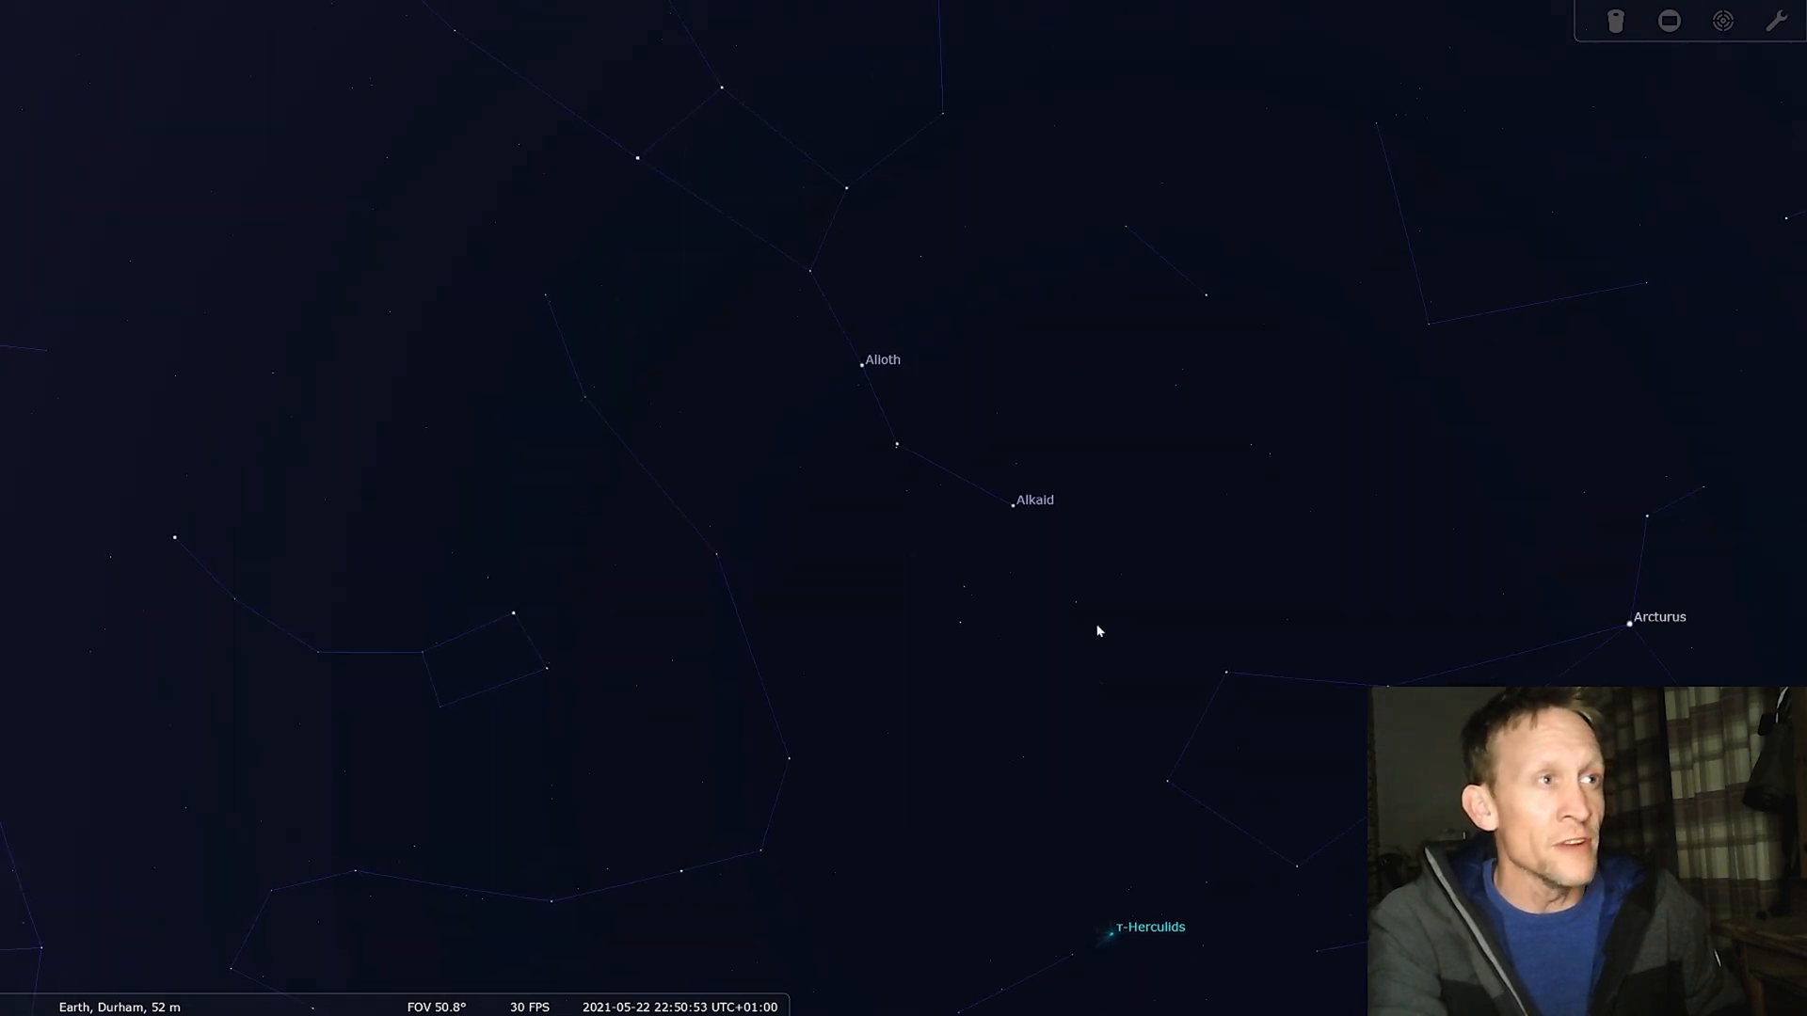
pyautogui.moveTo(835, 103)
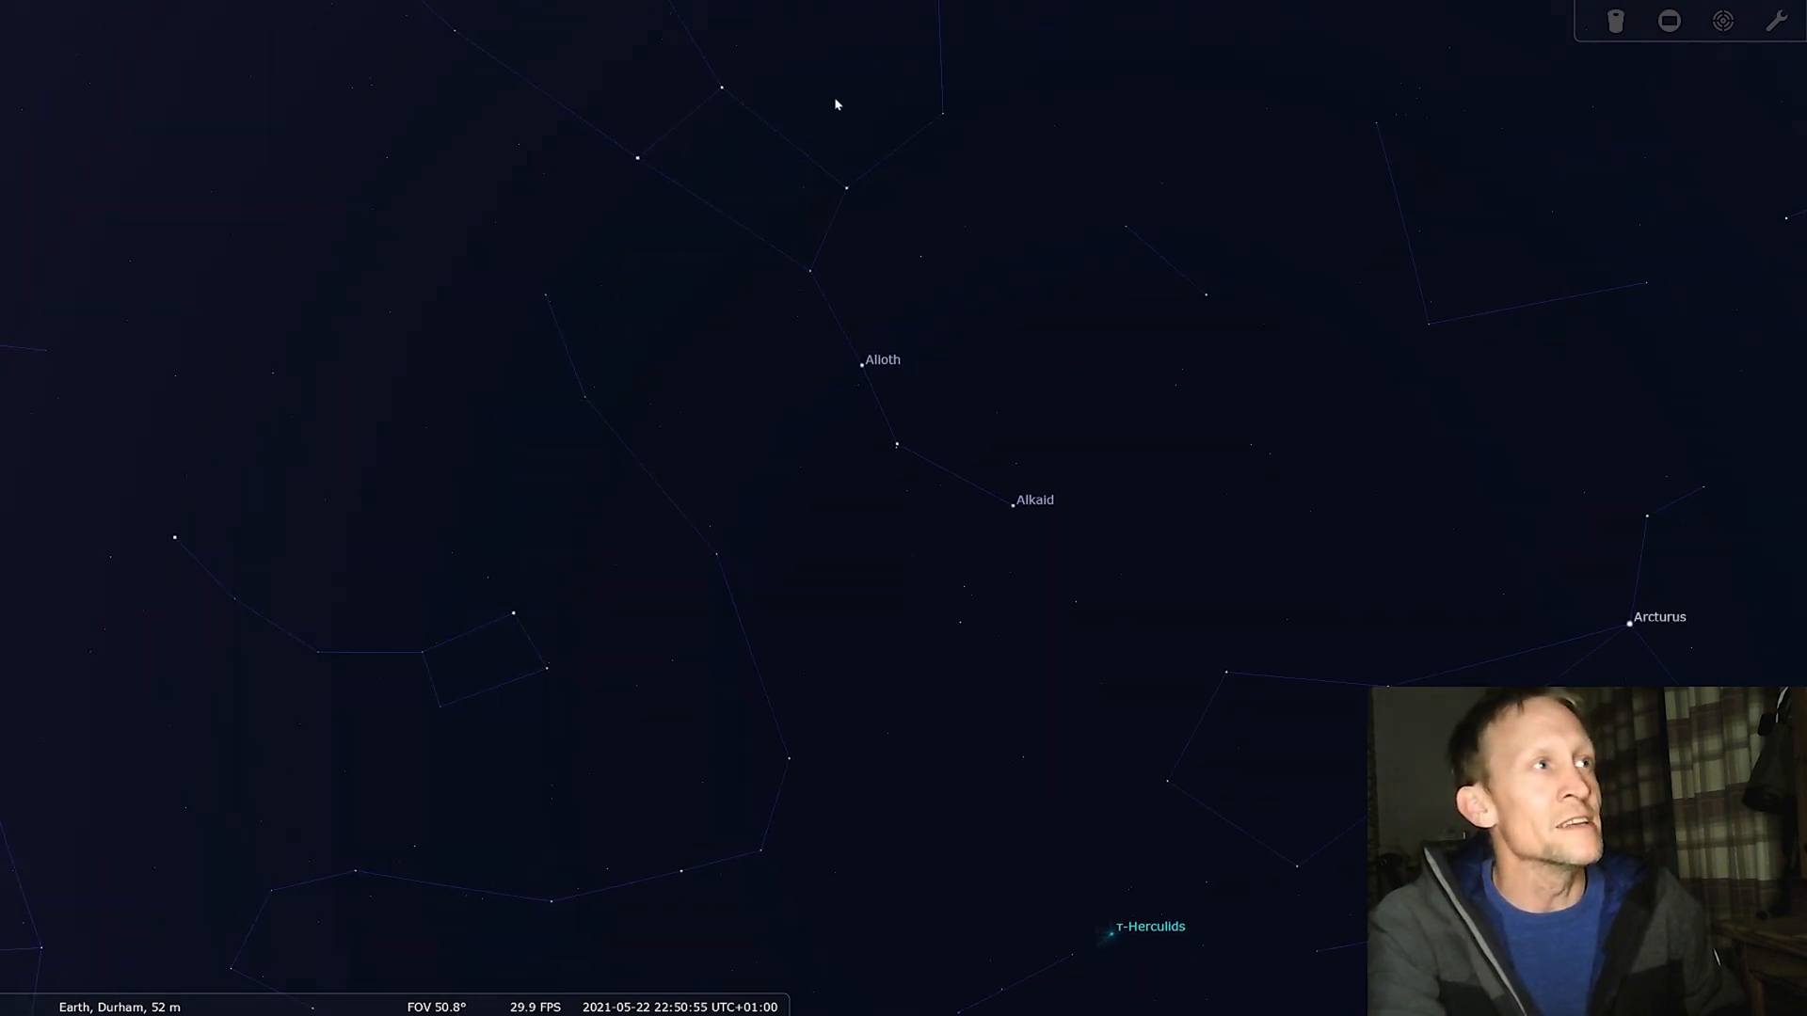
pyautogui.scroll(3)
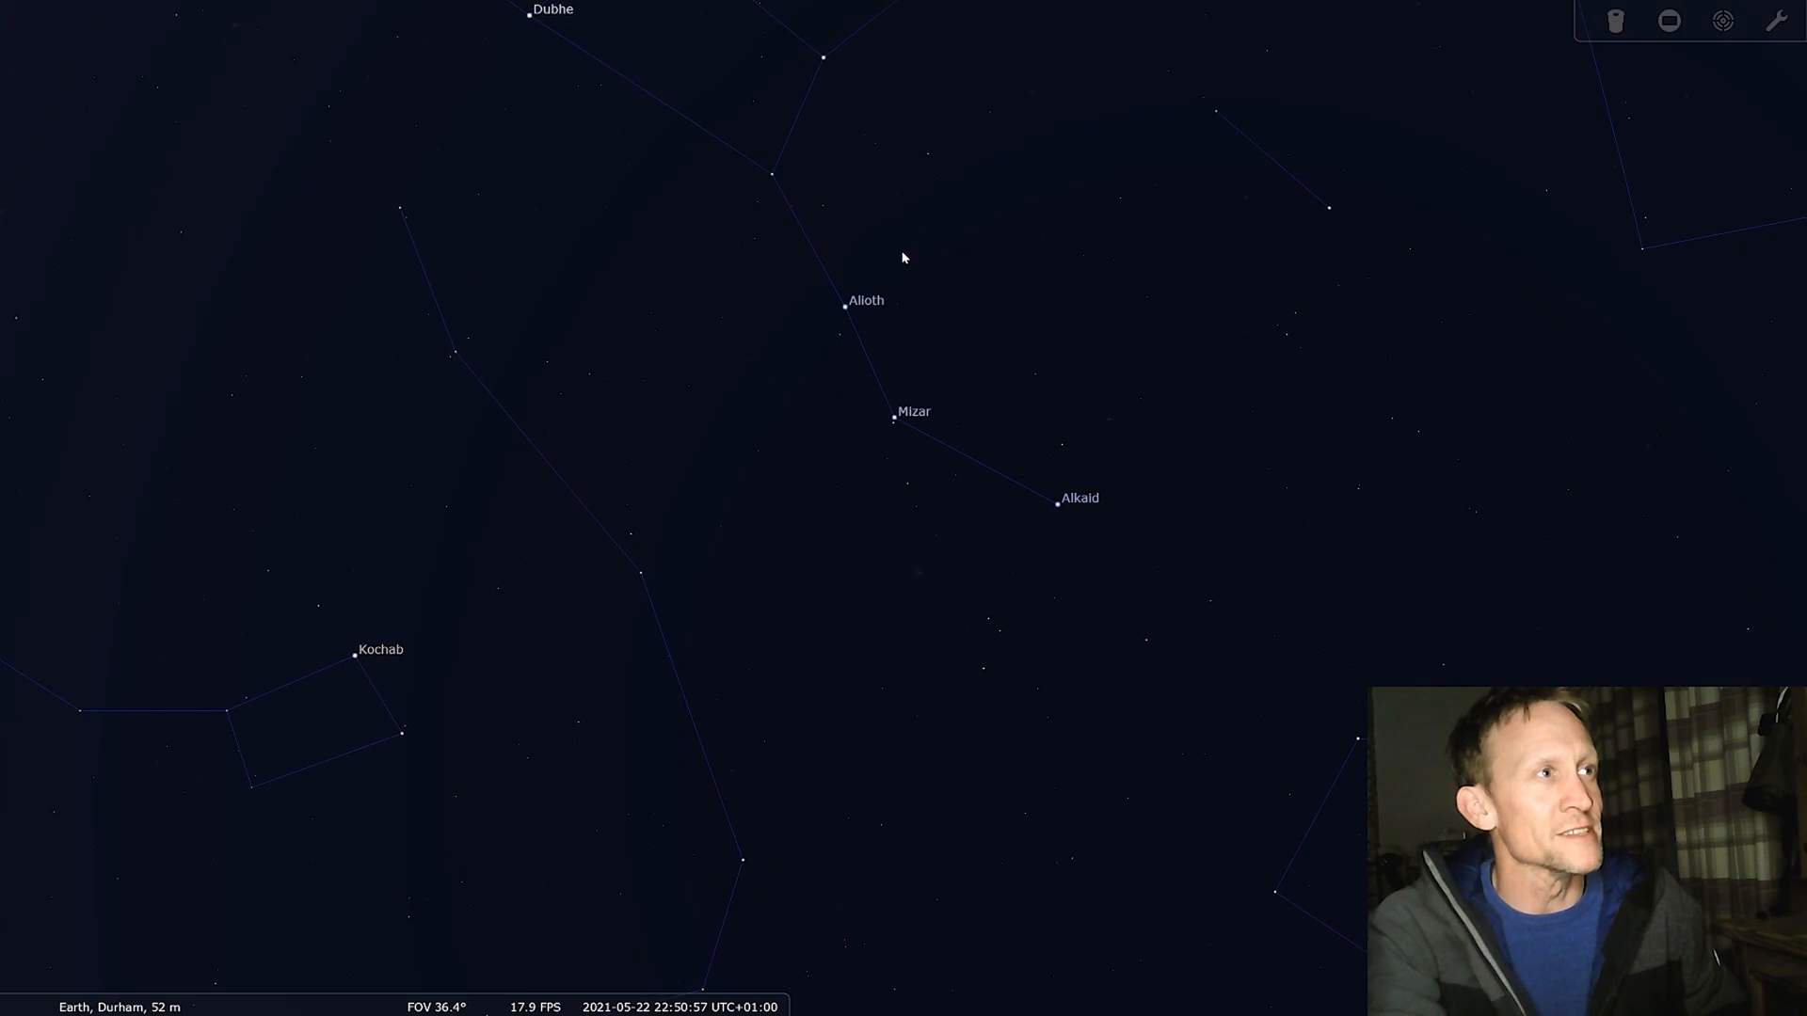
pyautogui.scroll(-3)
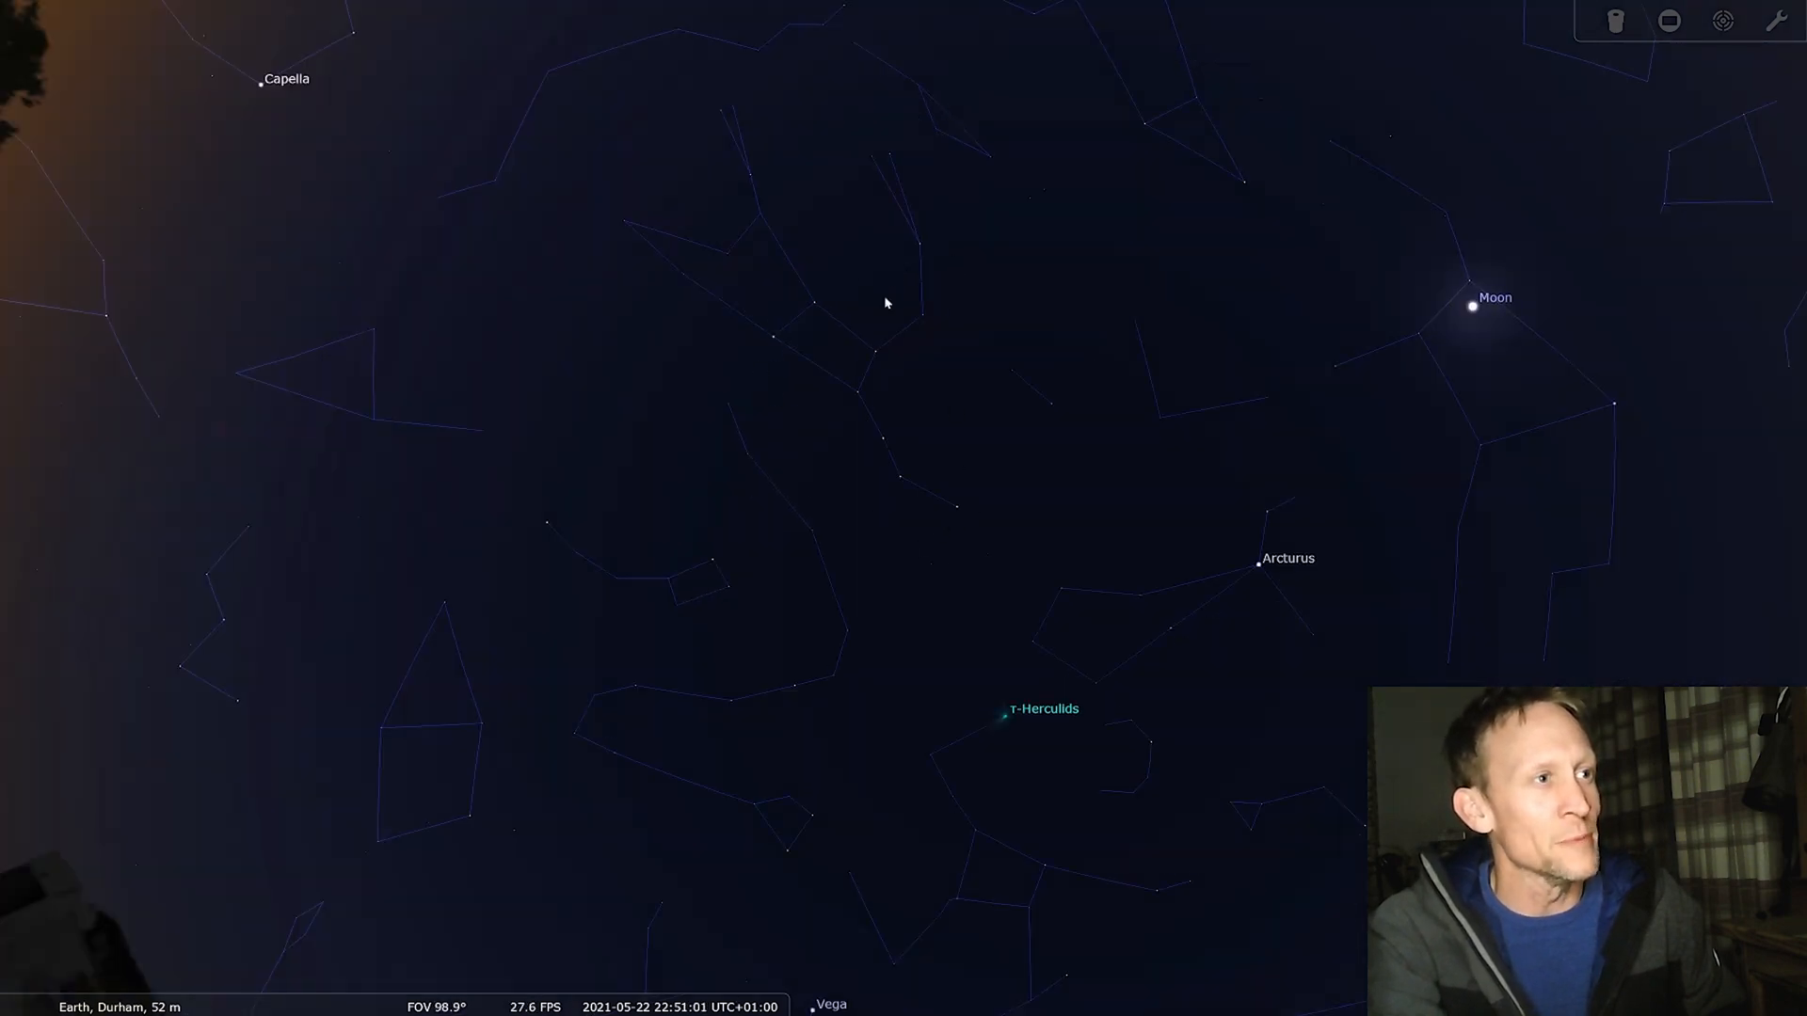
pyautogui.scroll(3)
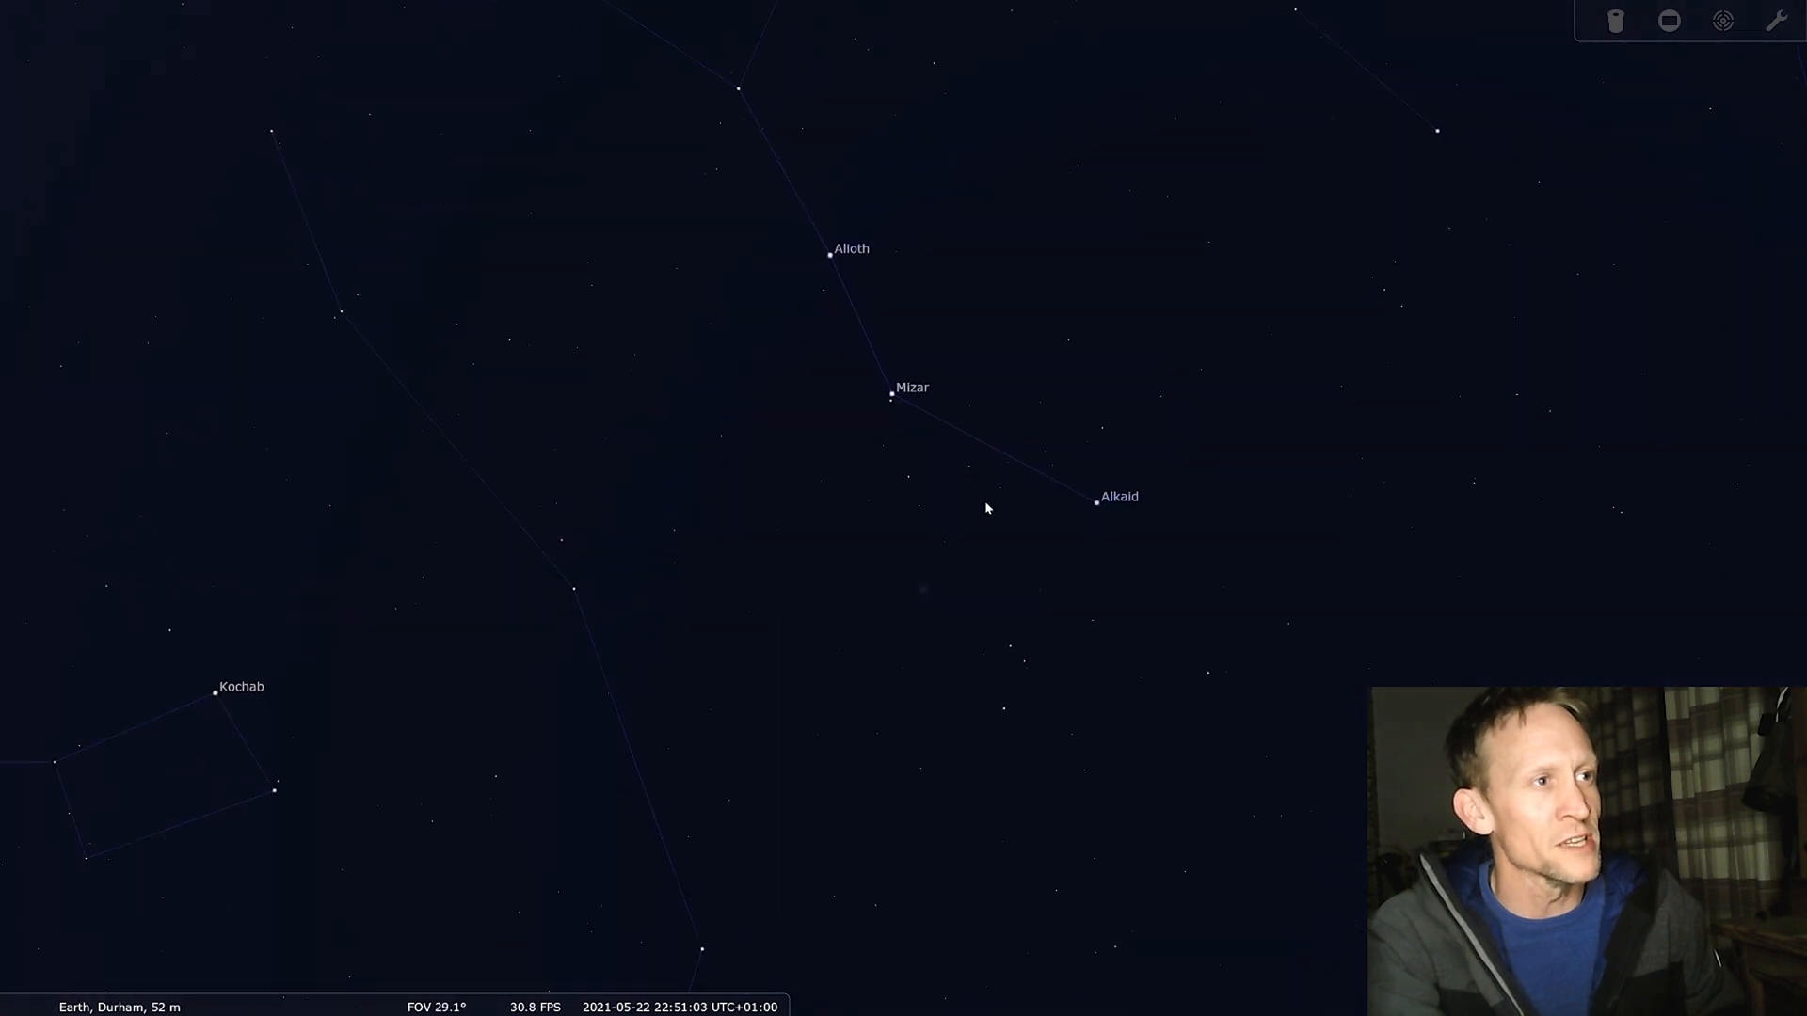
pyautogui.scroll(3)
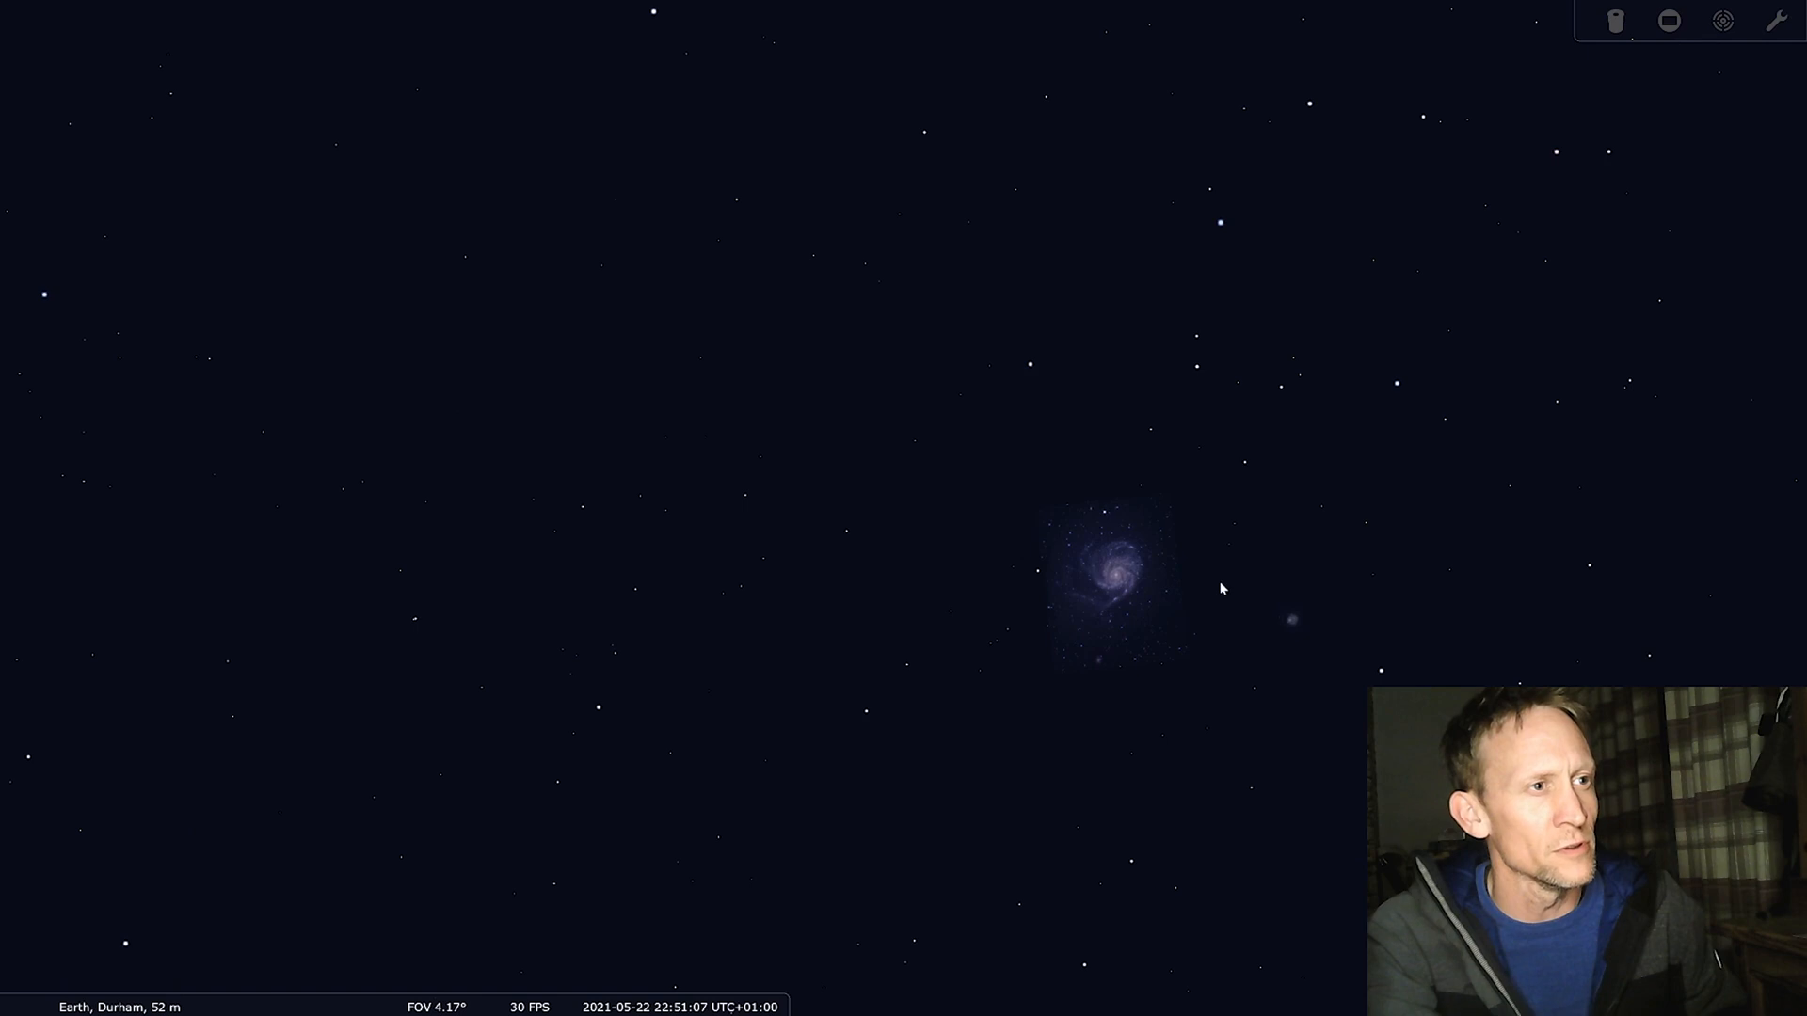
# - Zoom in closer on the selected Pinwheel Galaxy, M101, with its catalogue info displayed
pyautogui.scroll(3)
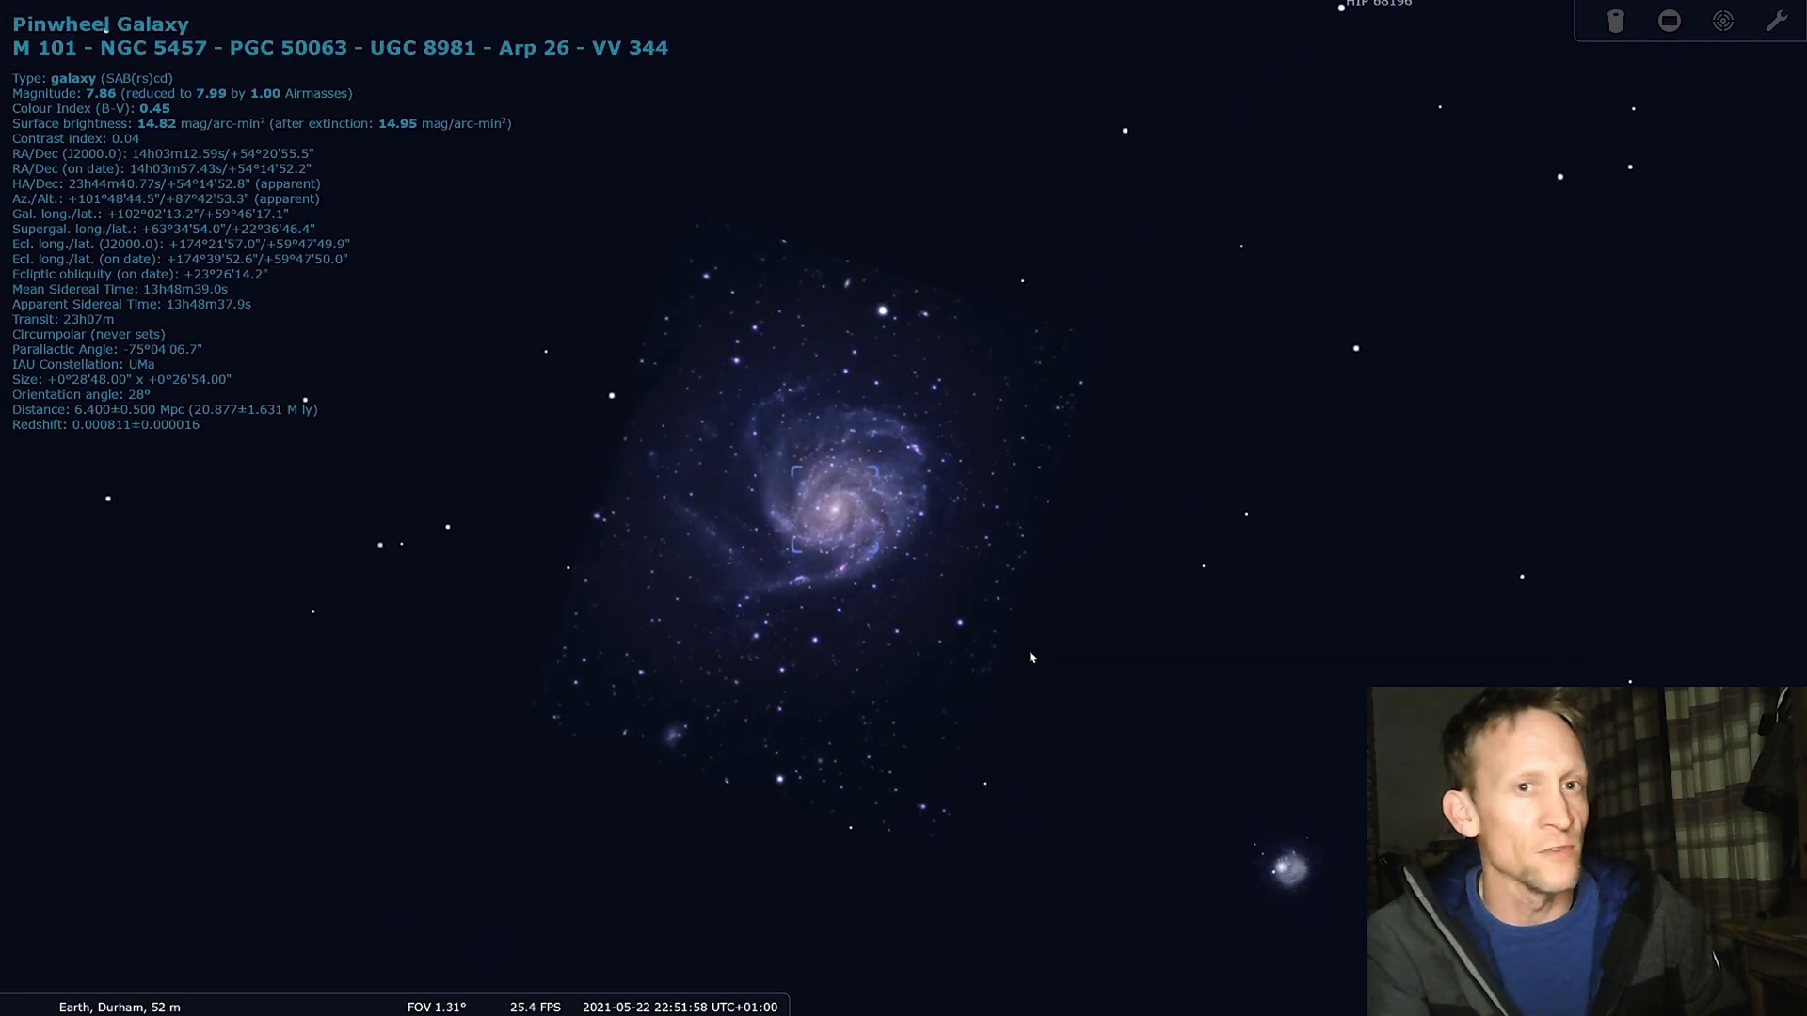
pyautogui.scroll(-3)
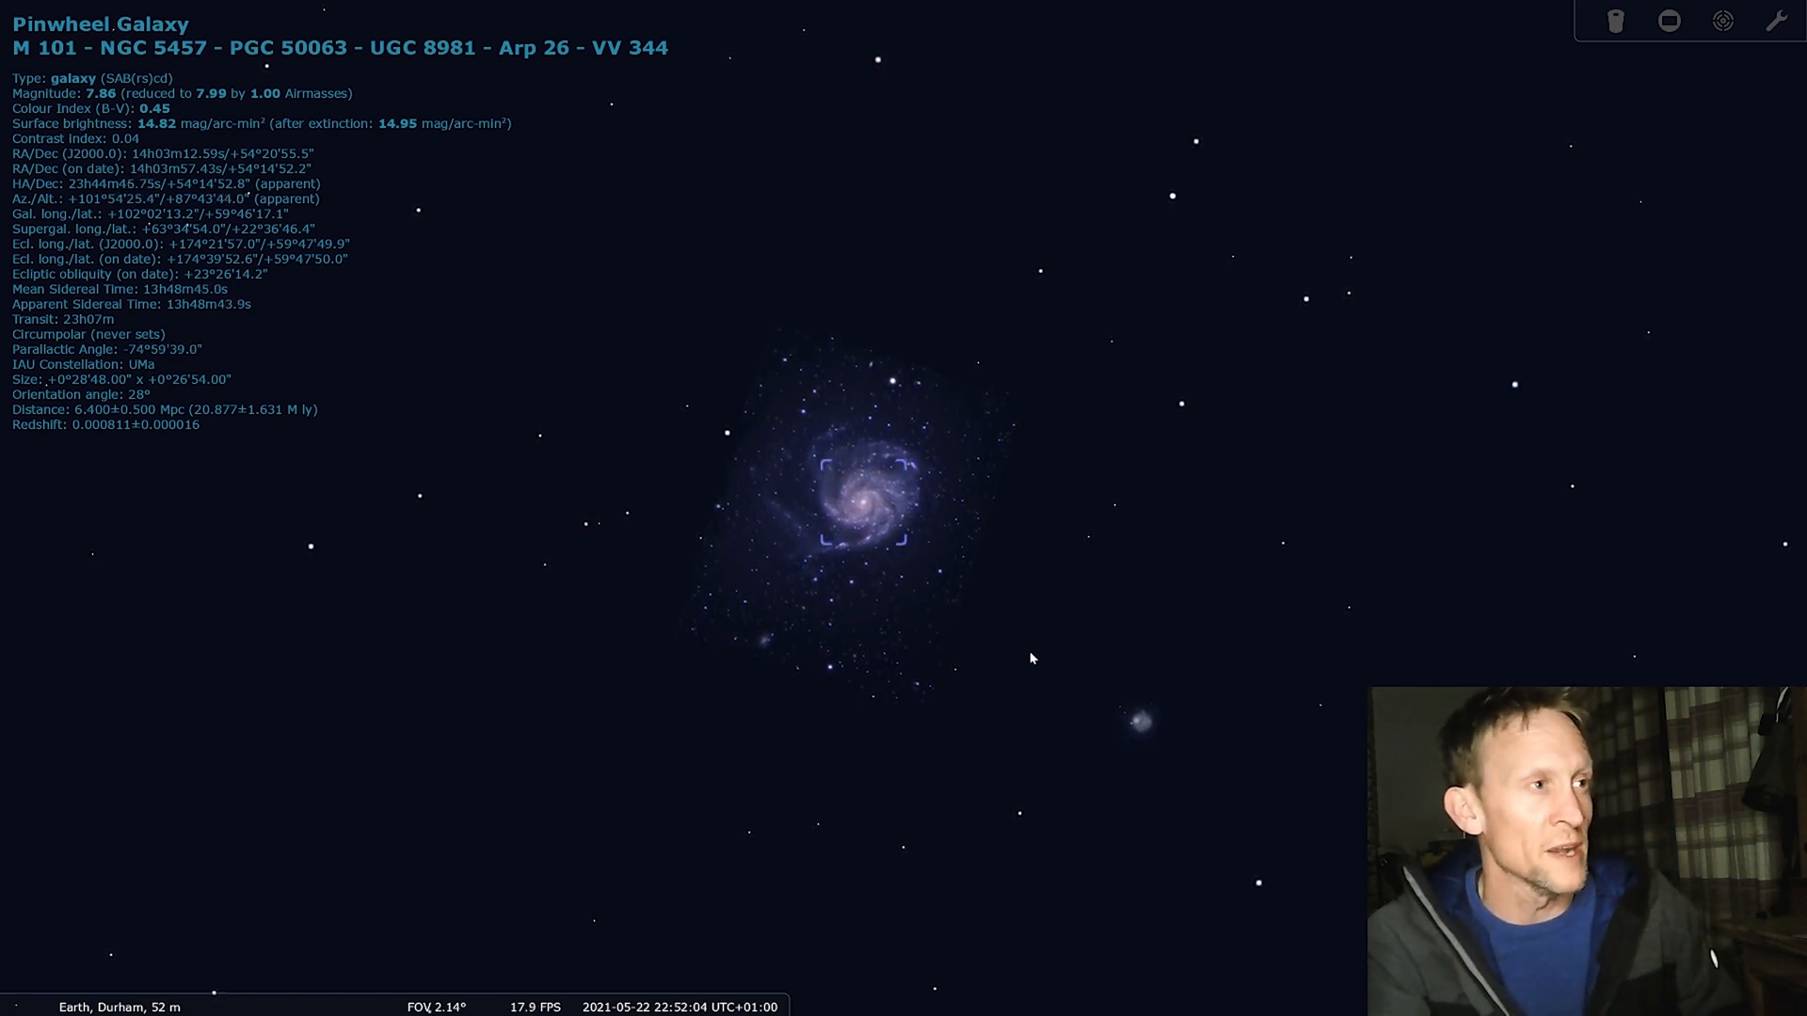
pyautogui.scroll(3)
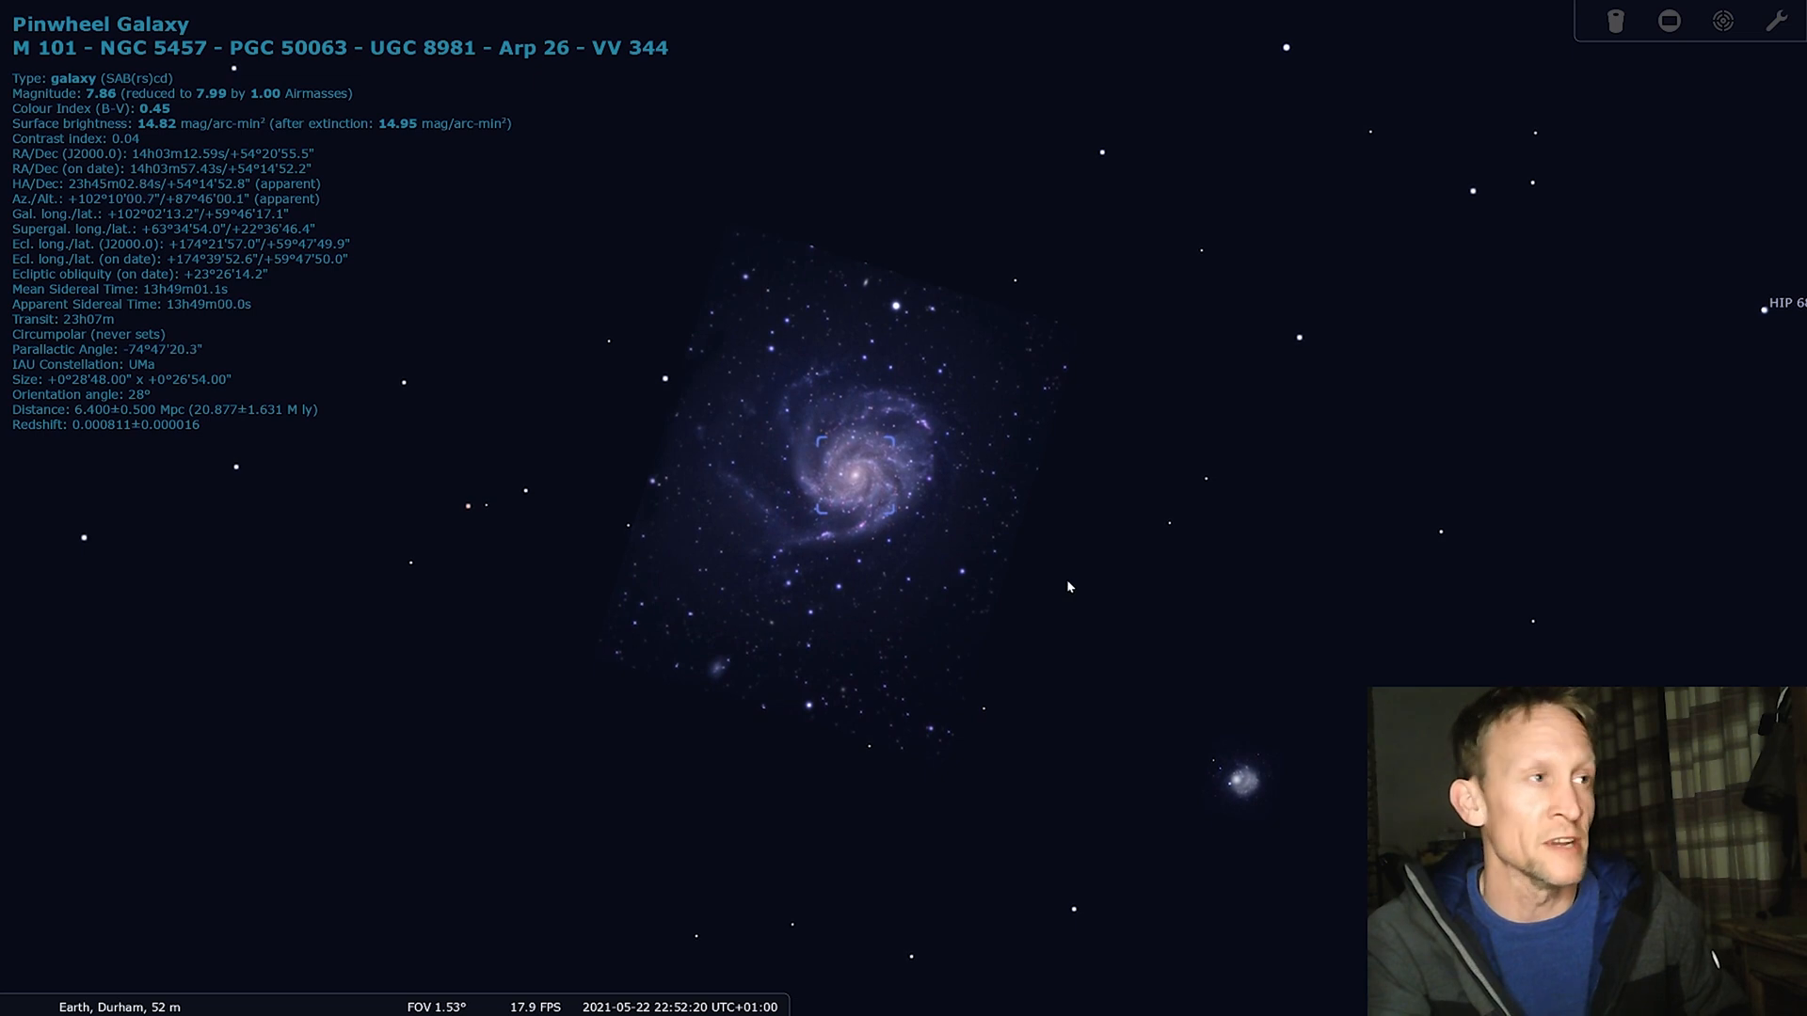
# - Show the CCD sensor frame for the My 533MC Pro sensor on the zs61 telescope around M101
pyautogui.click(1723, 21)
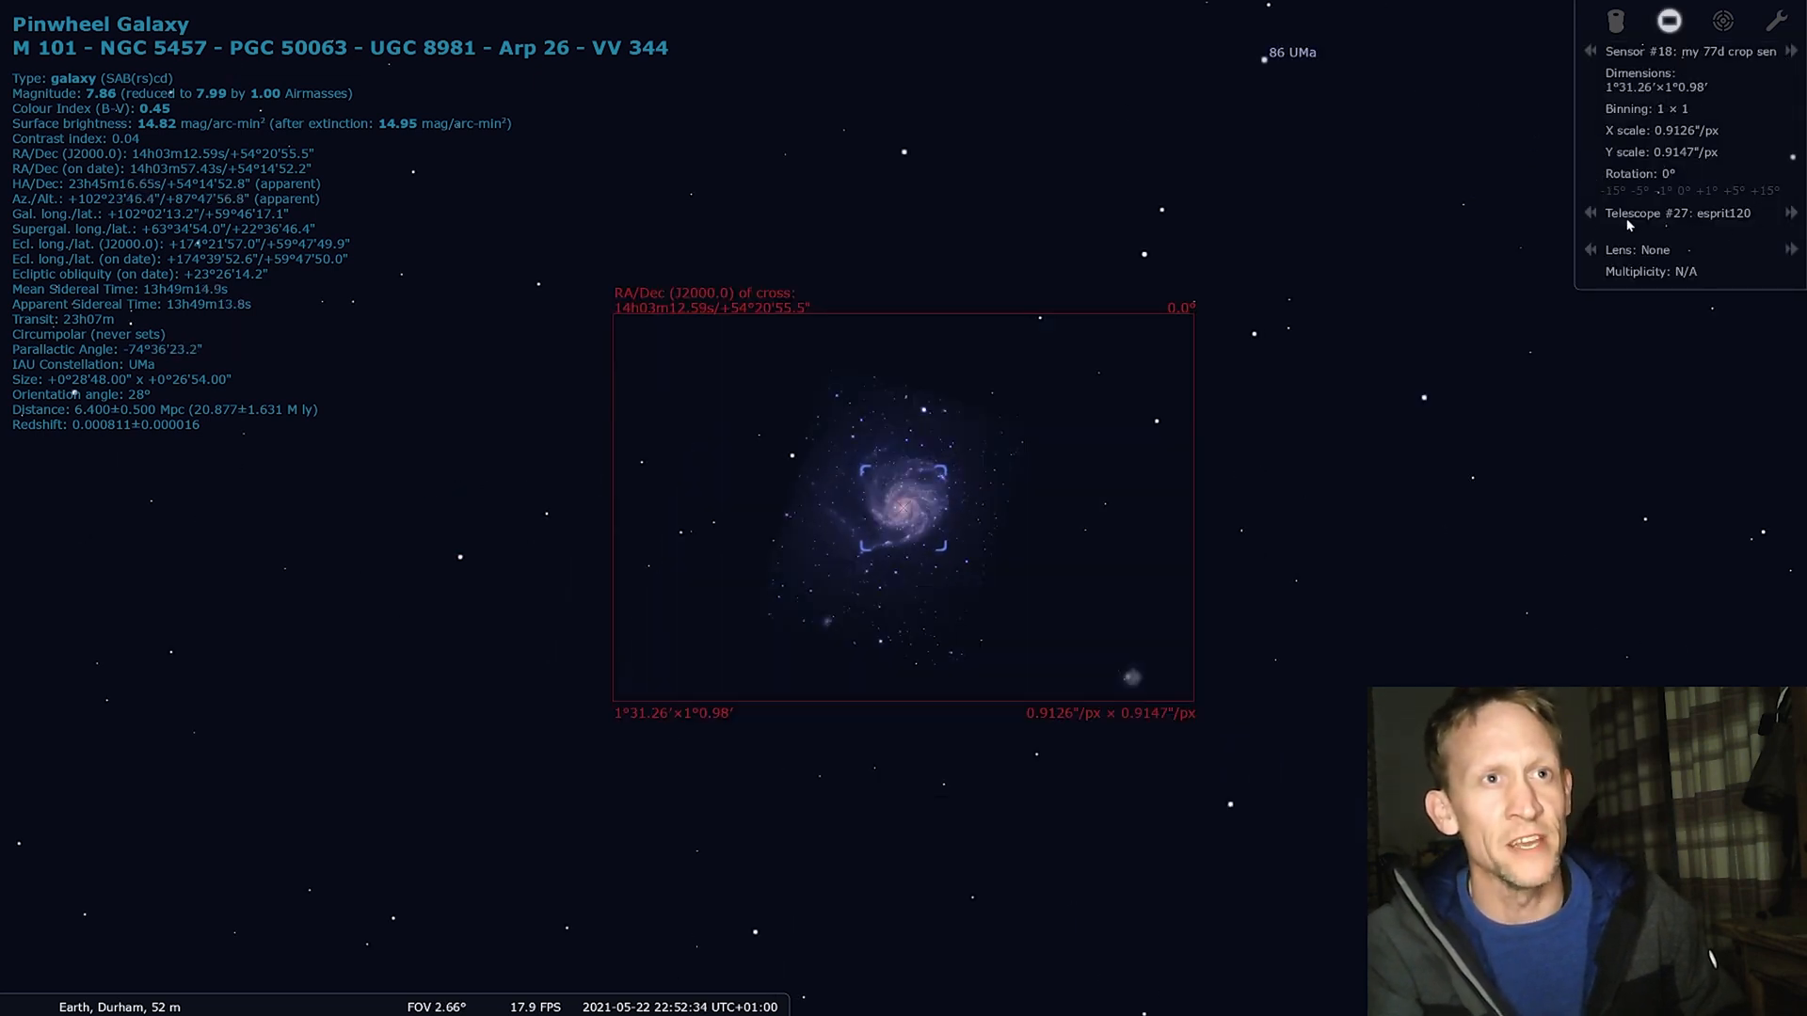
pyautogui.click(1590, 213)
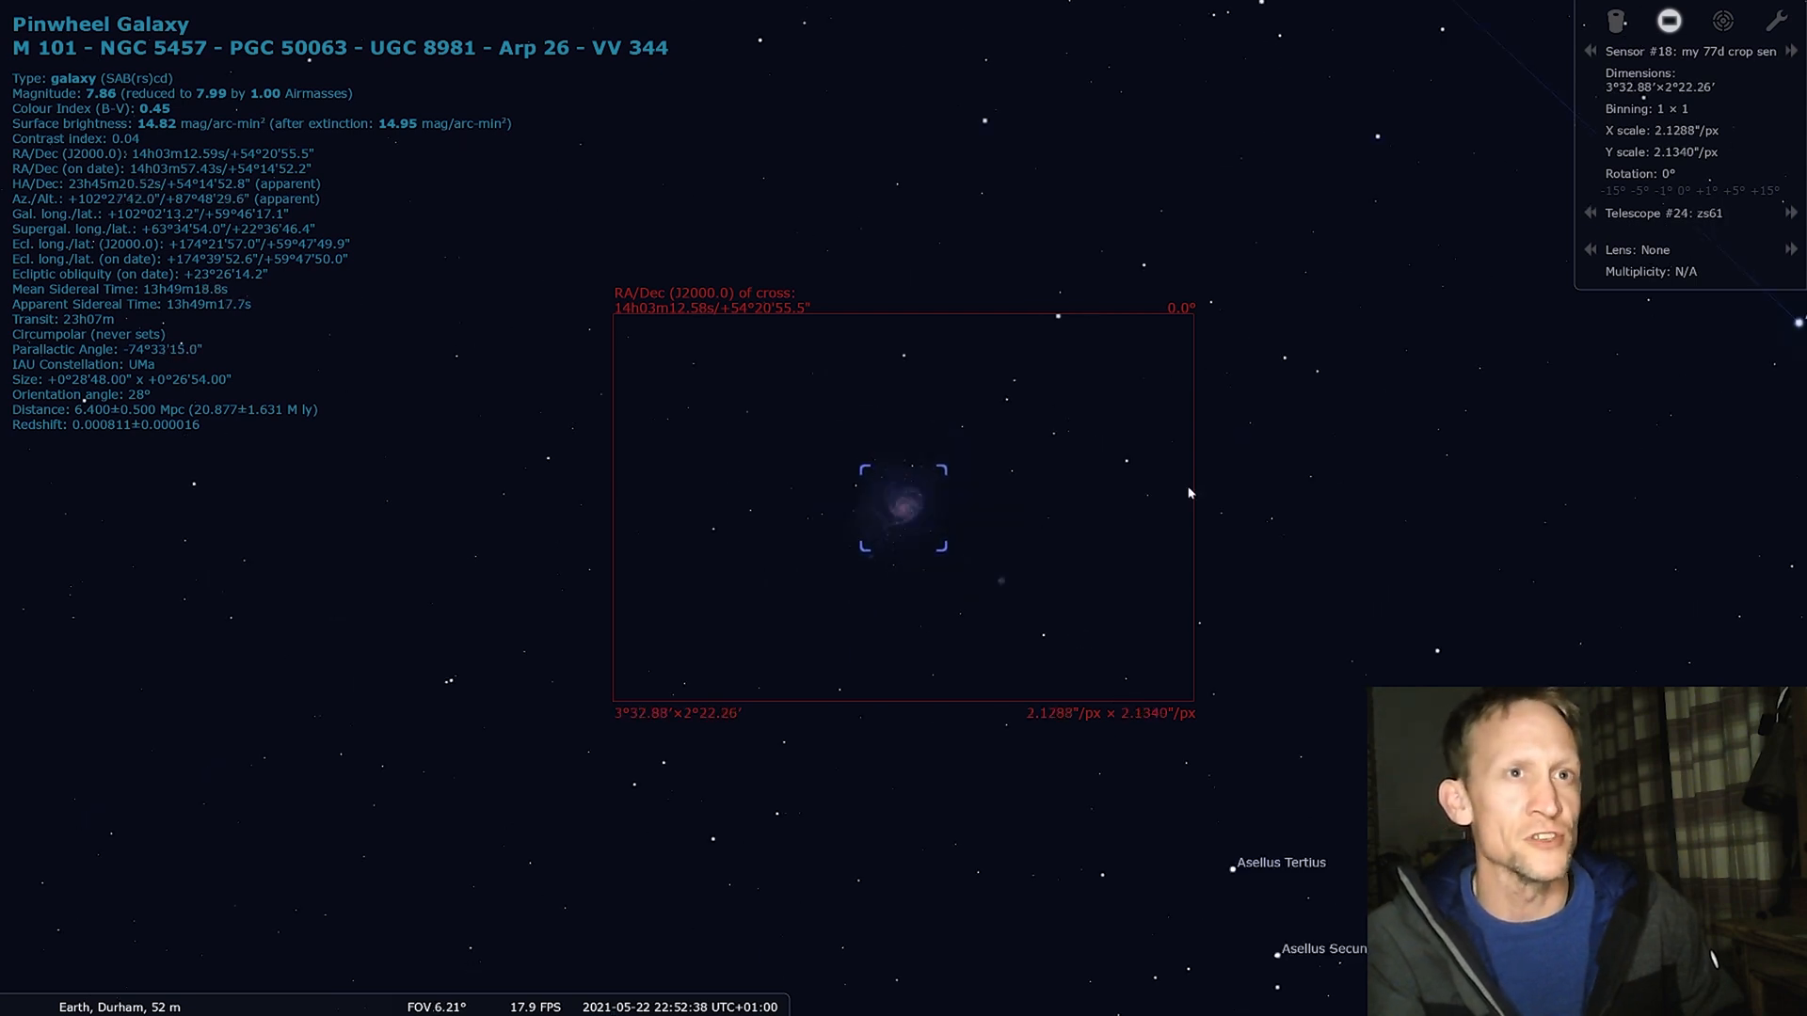
pyautogui.moveTo(1695, 247)
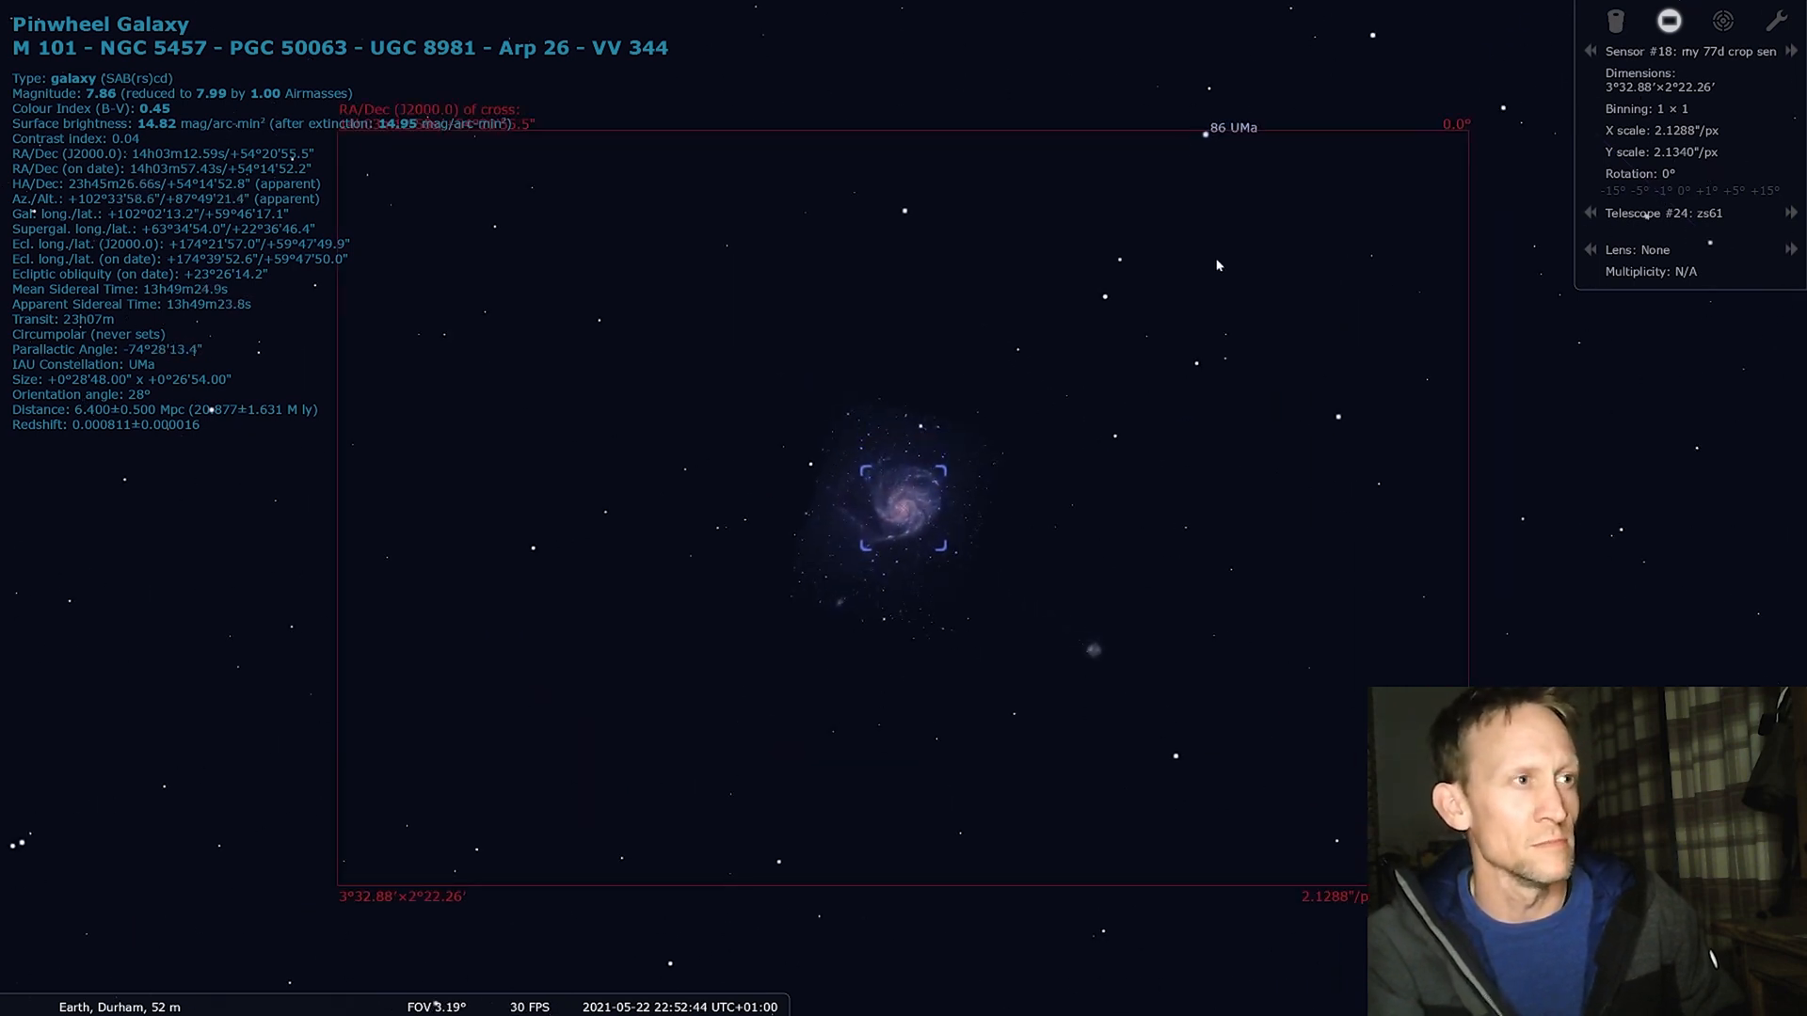
pyautogui.moveTo(1148, 561)
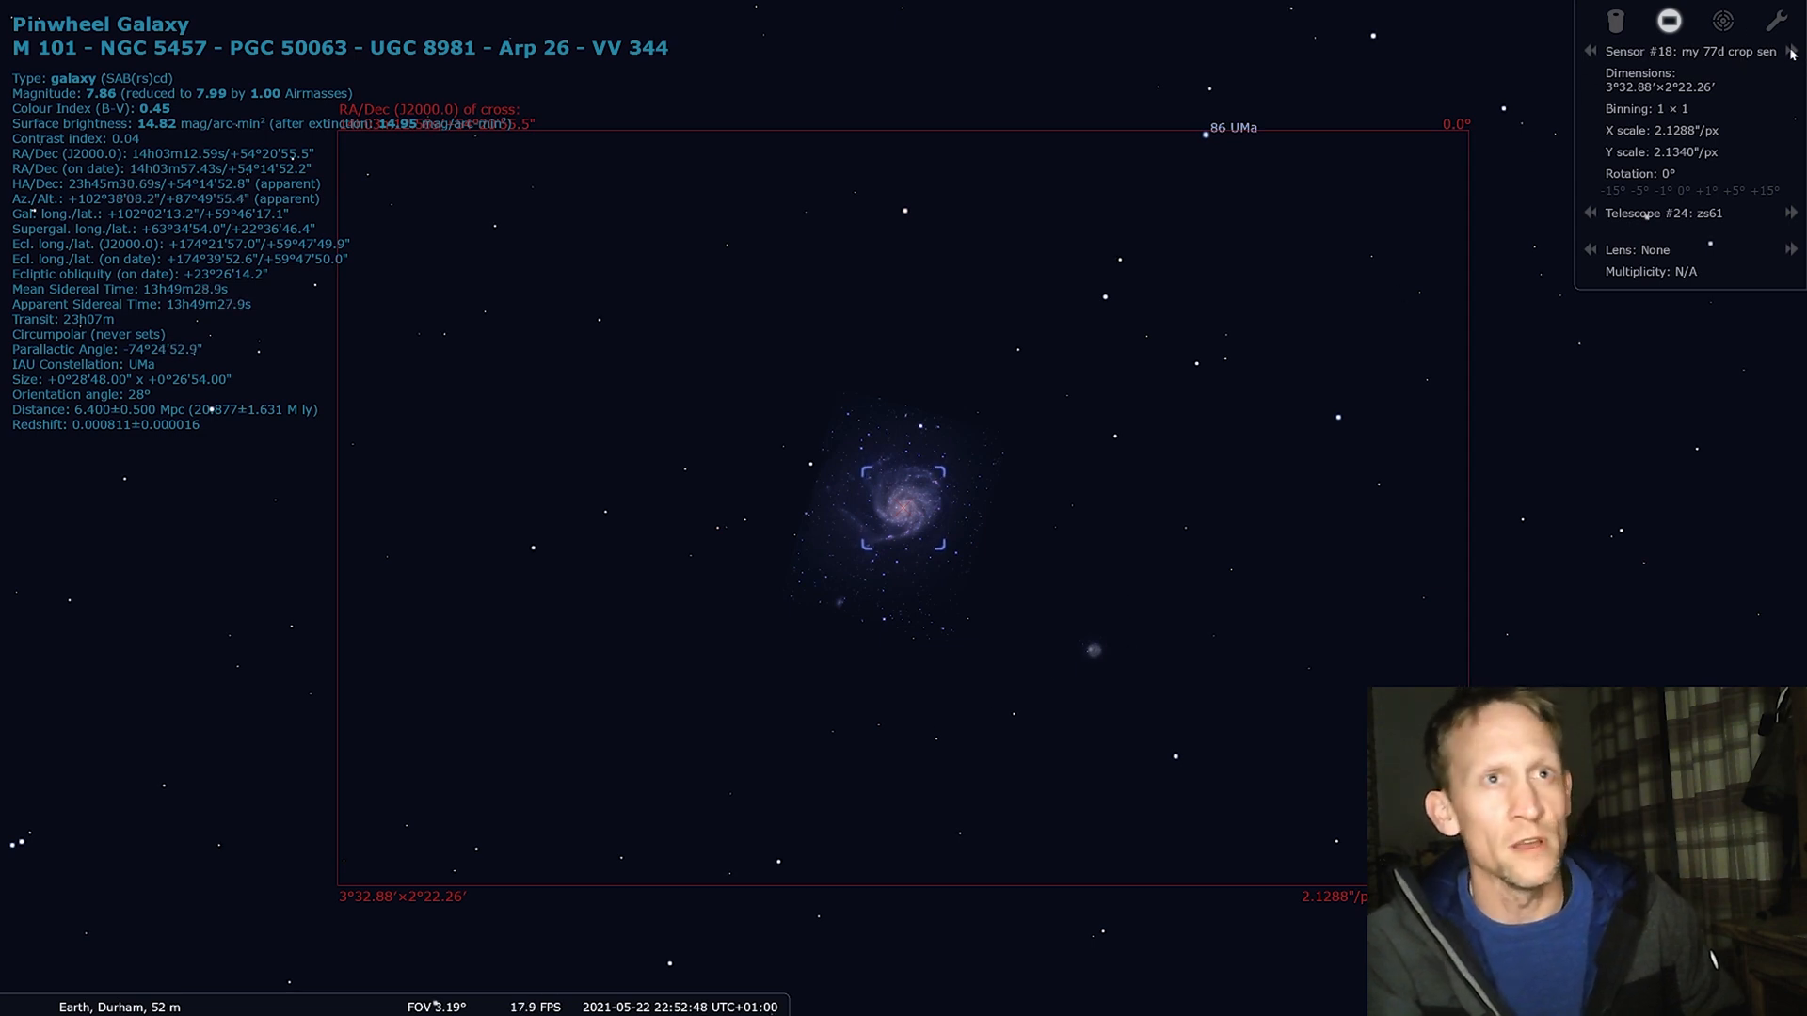
pyautogui.click(1589, 55)
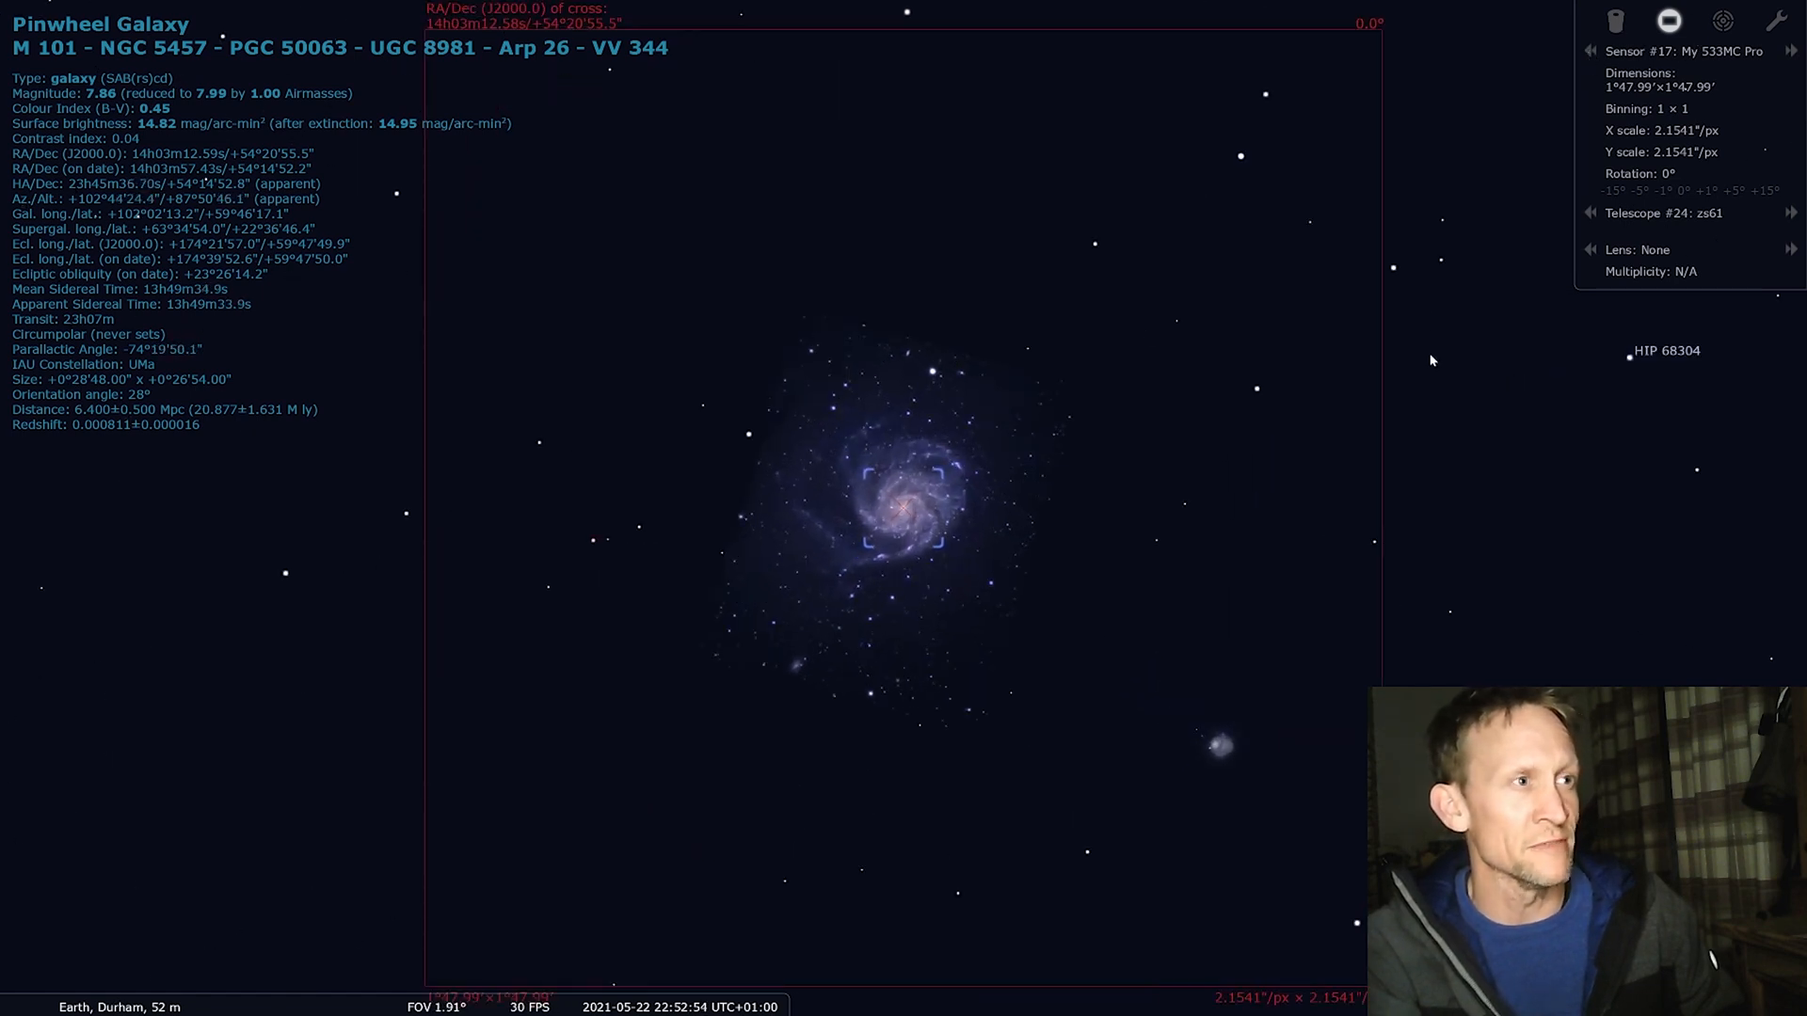
# - Zoom out to see the whole Classic SLR (Full Frame) sensor outline around M101
pyautogui.scroll(-3)
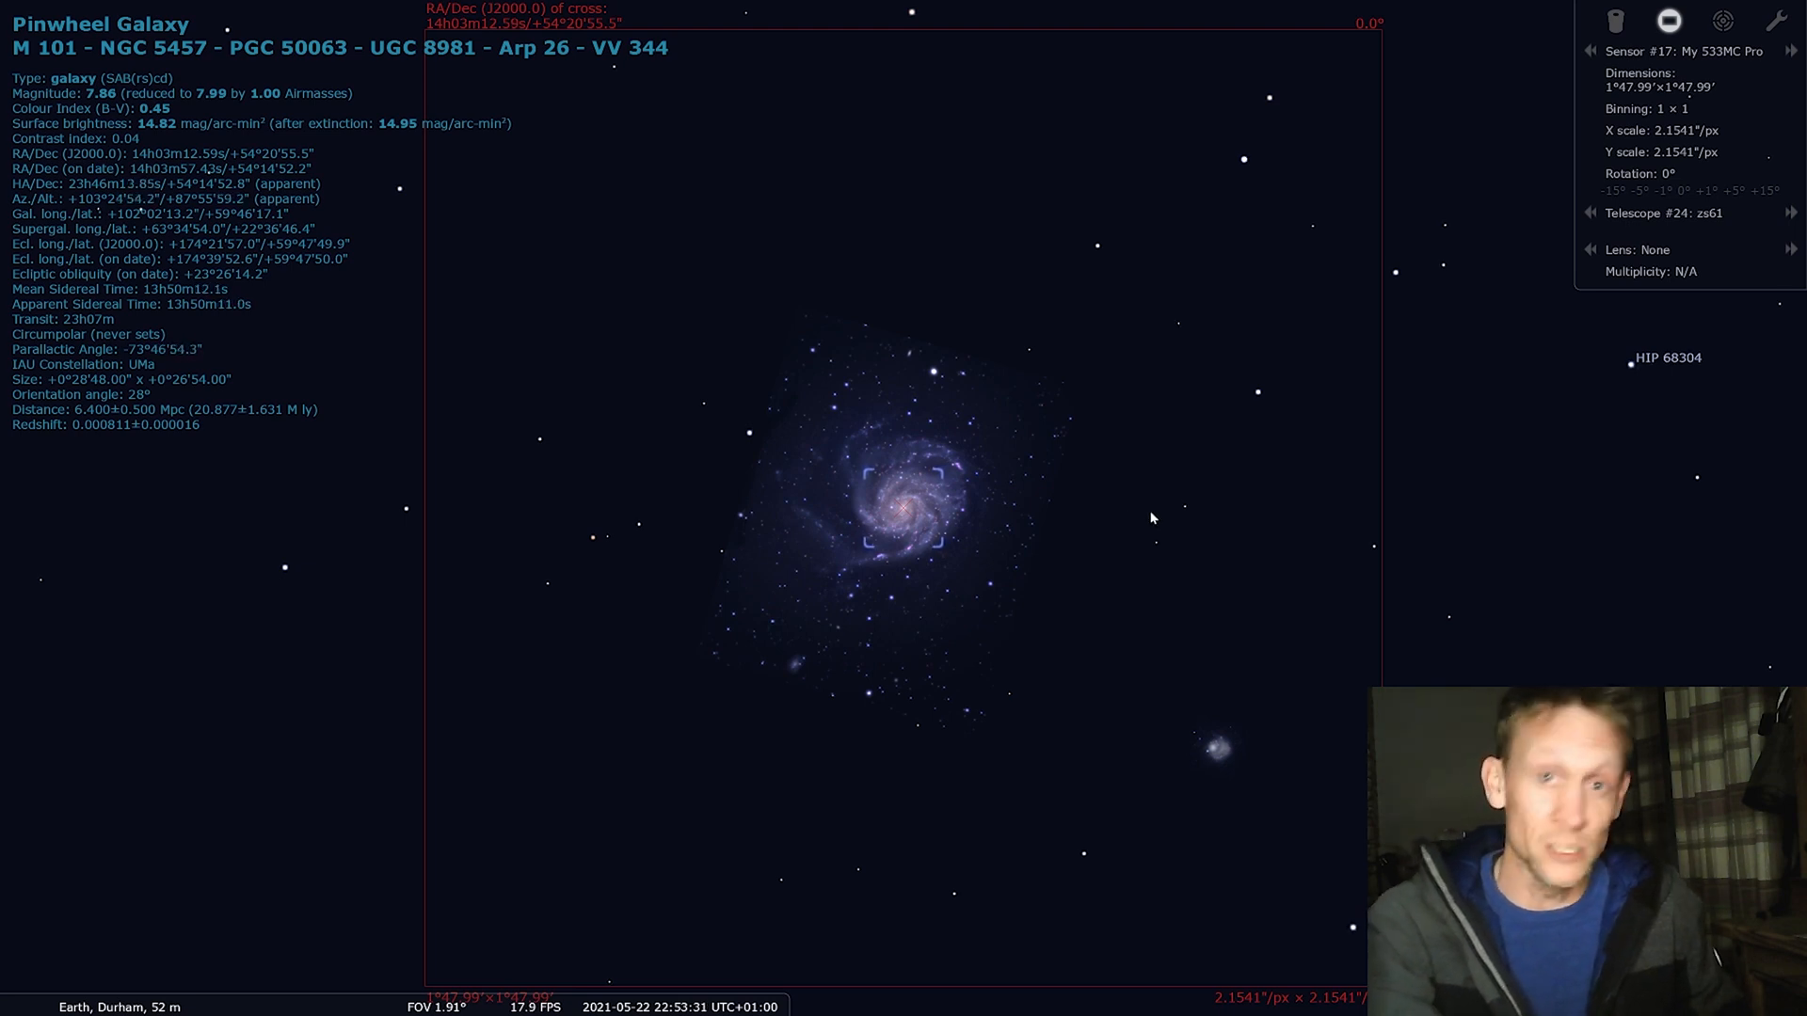
pyautogui.moveTo(1169, 471)
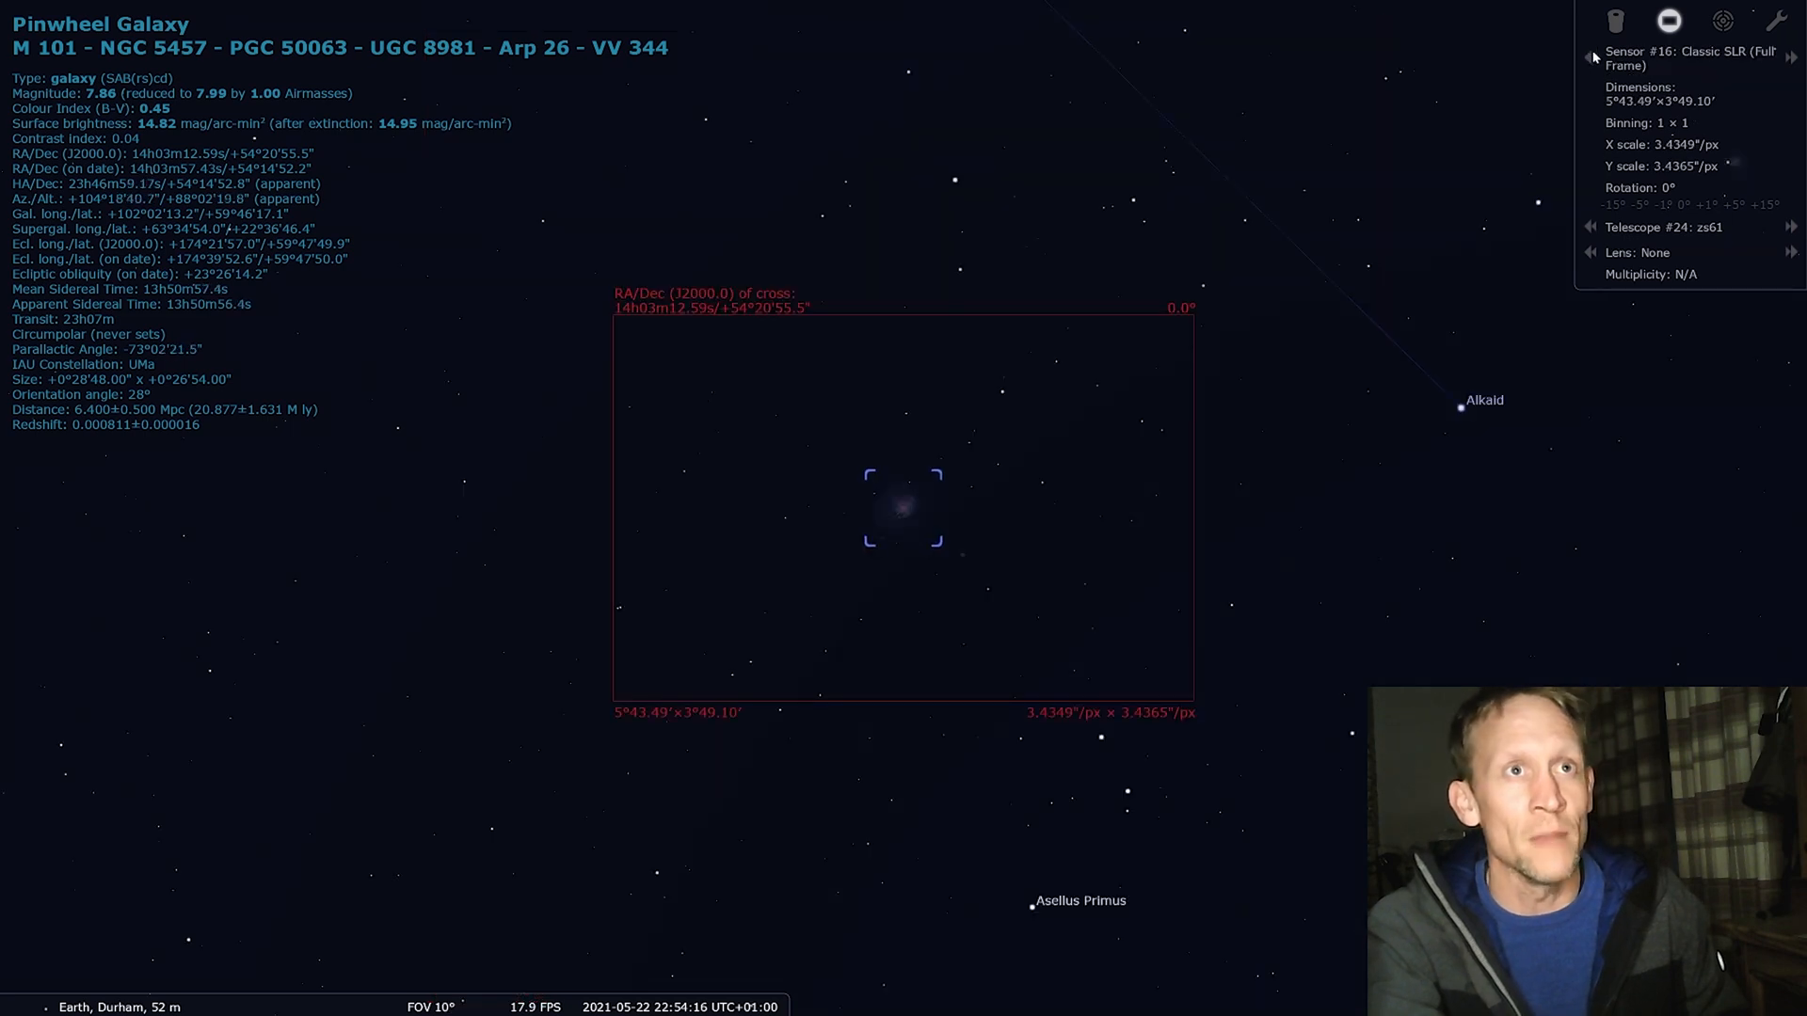
# - Cycle the sensor through the crop camera back to My 533MC Pro and check the framing
pyautogui.click(1790, 51)
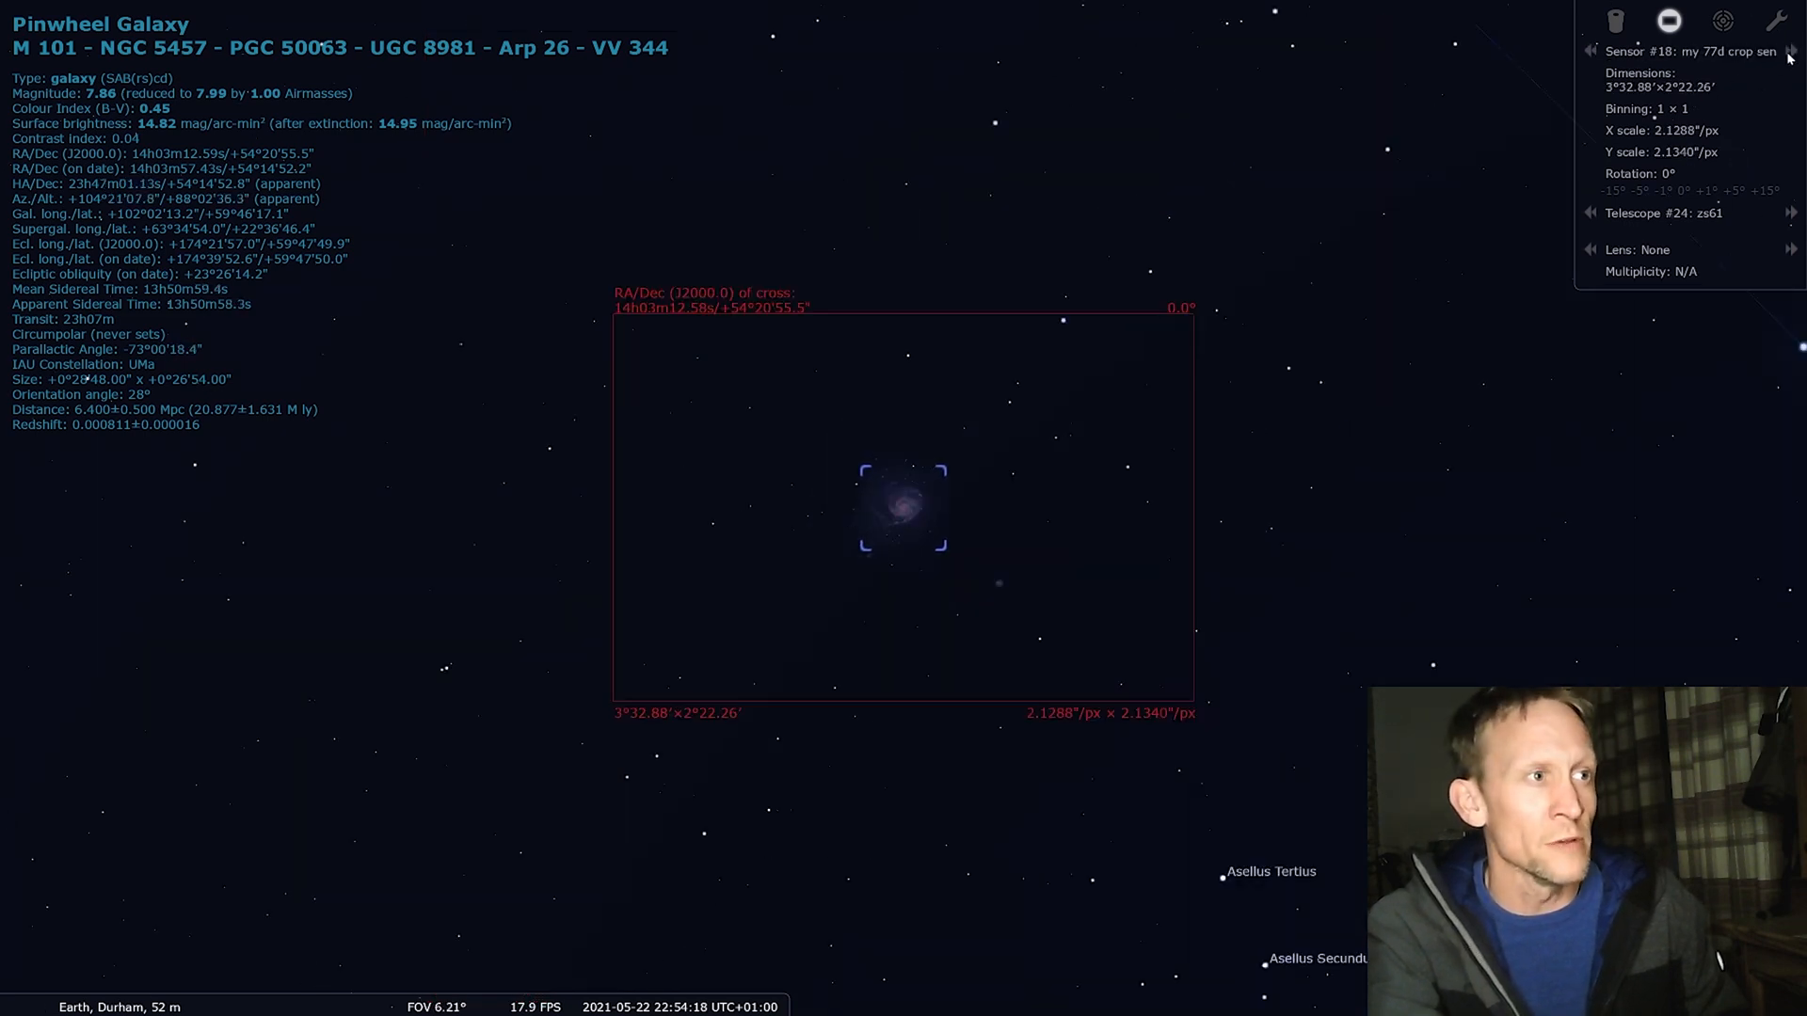
pyautogui.click(1792, 51)
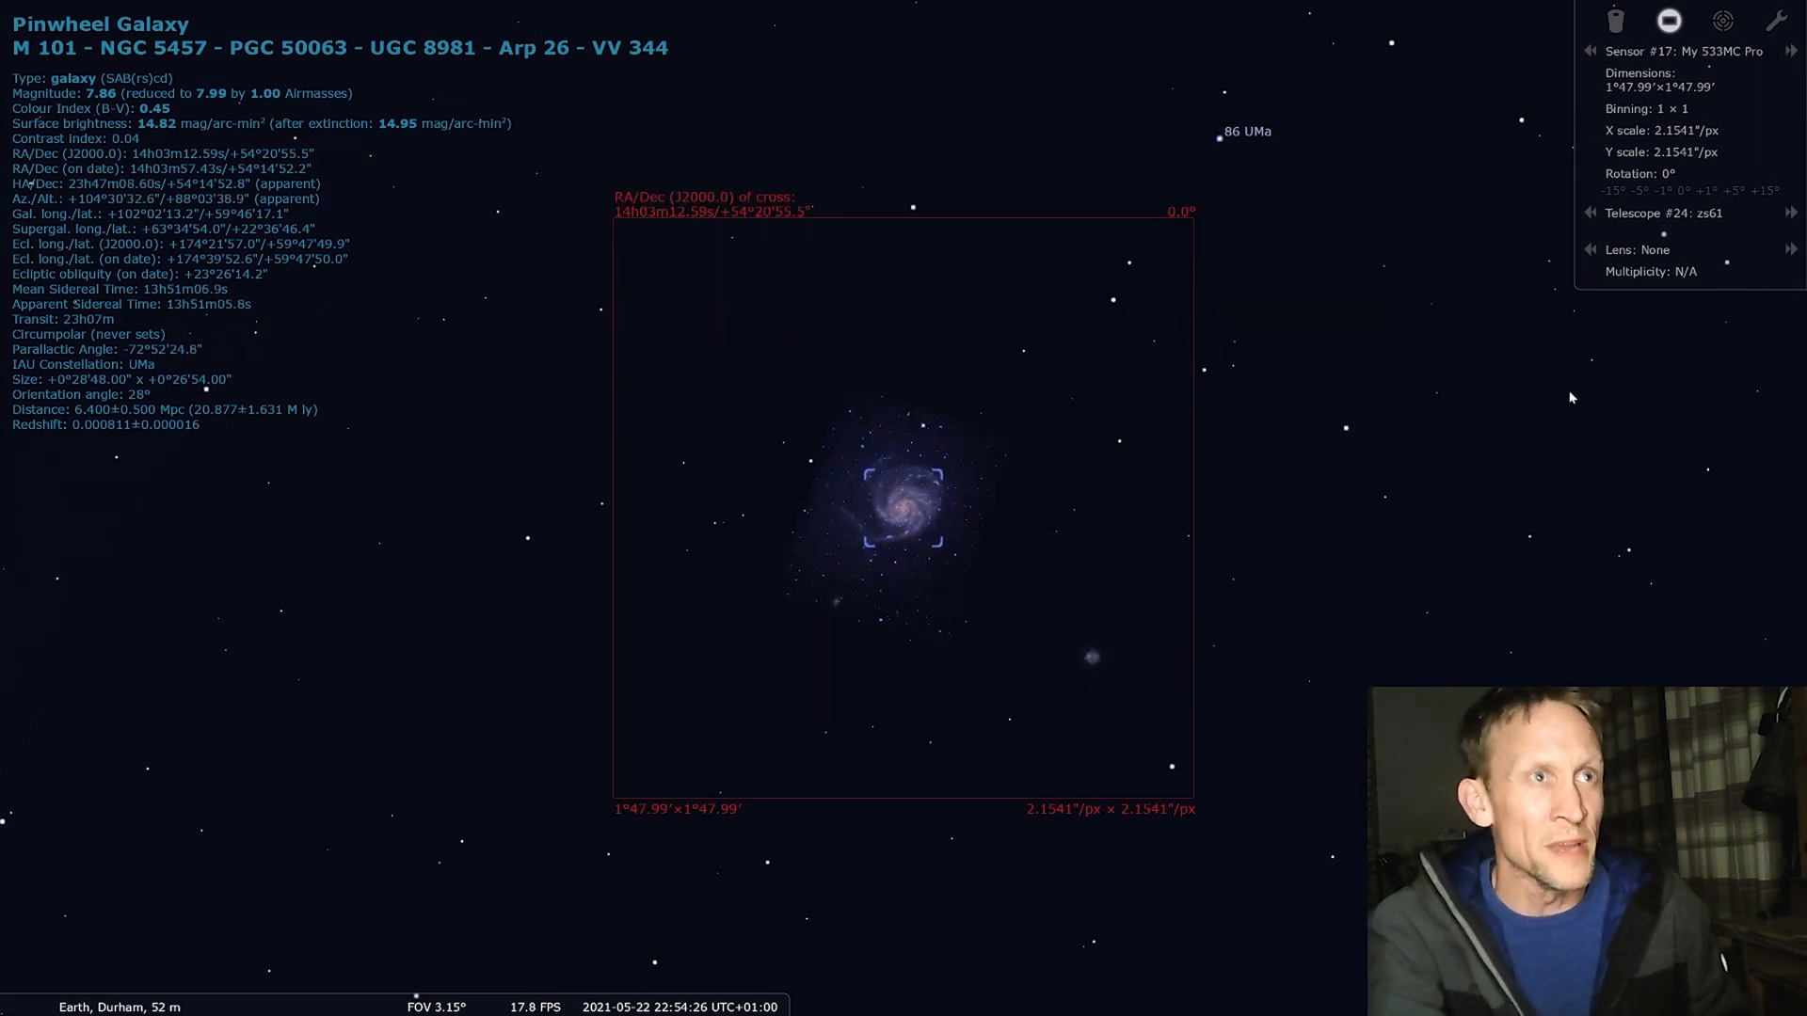
pyautogui.moveTo(1401, 561)
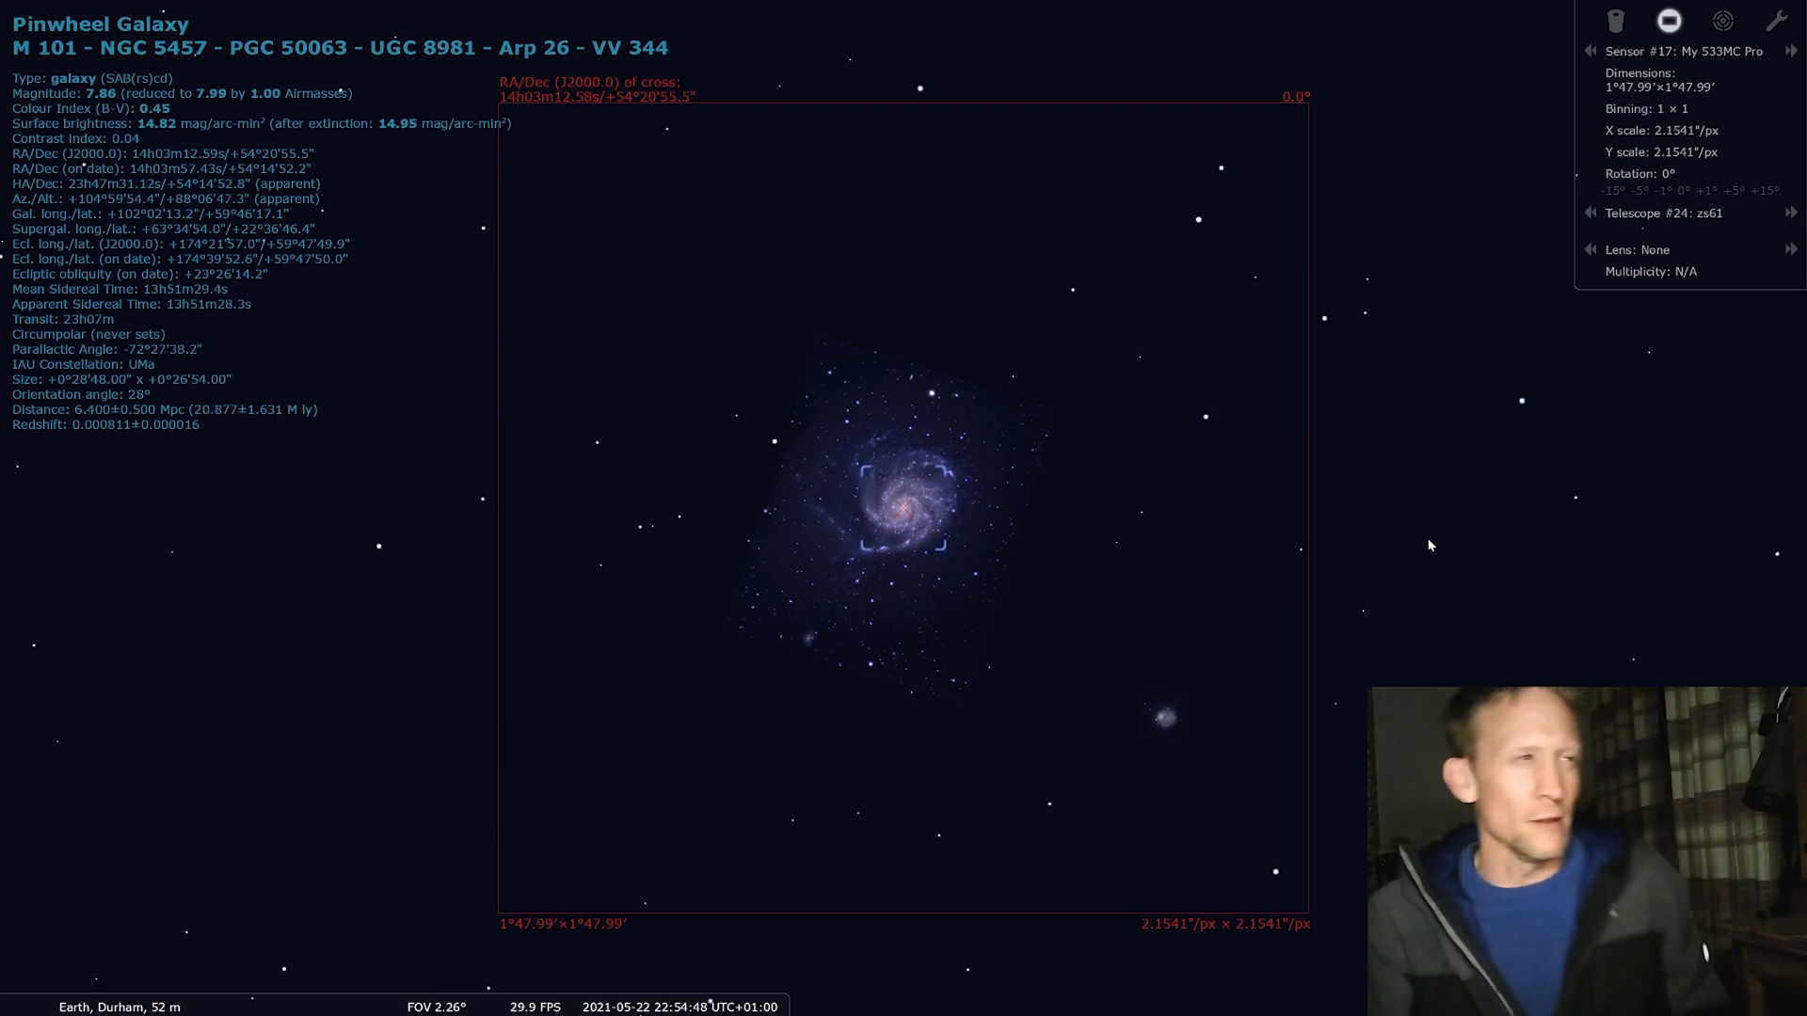
pyautogui.moveTo(1445, 495)
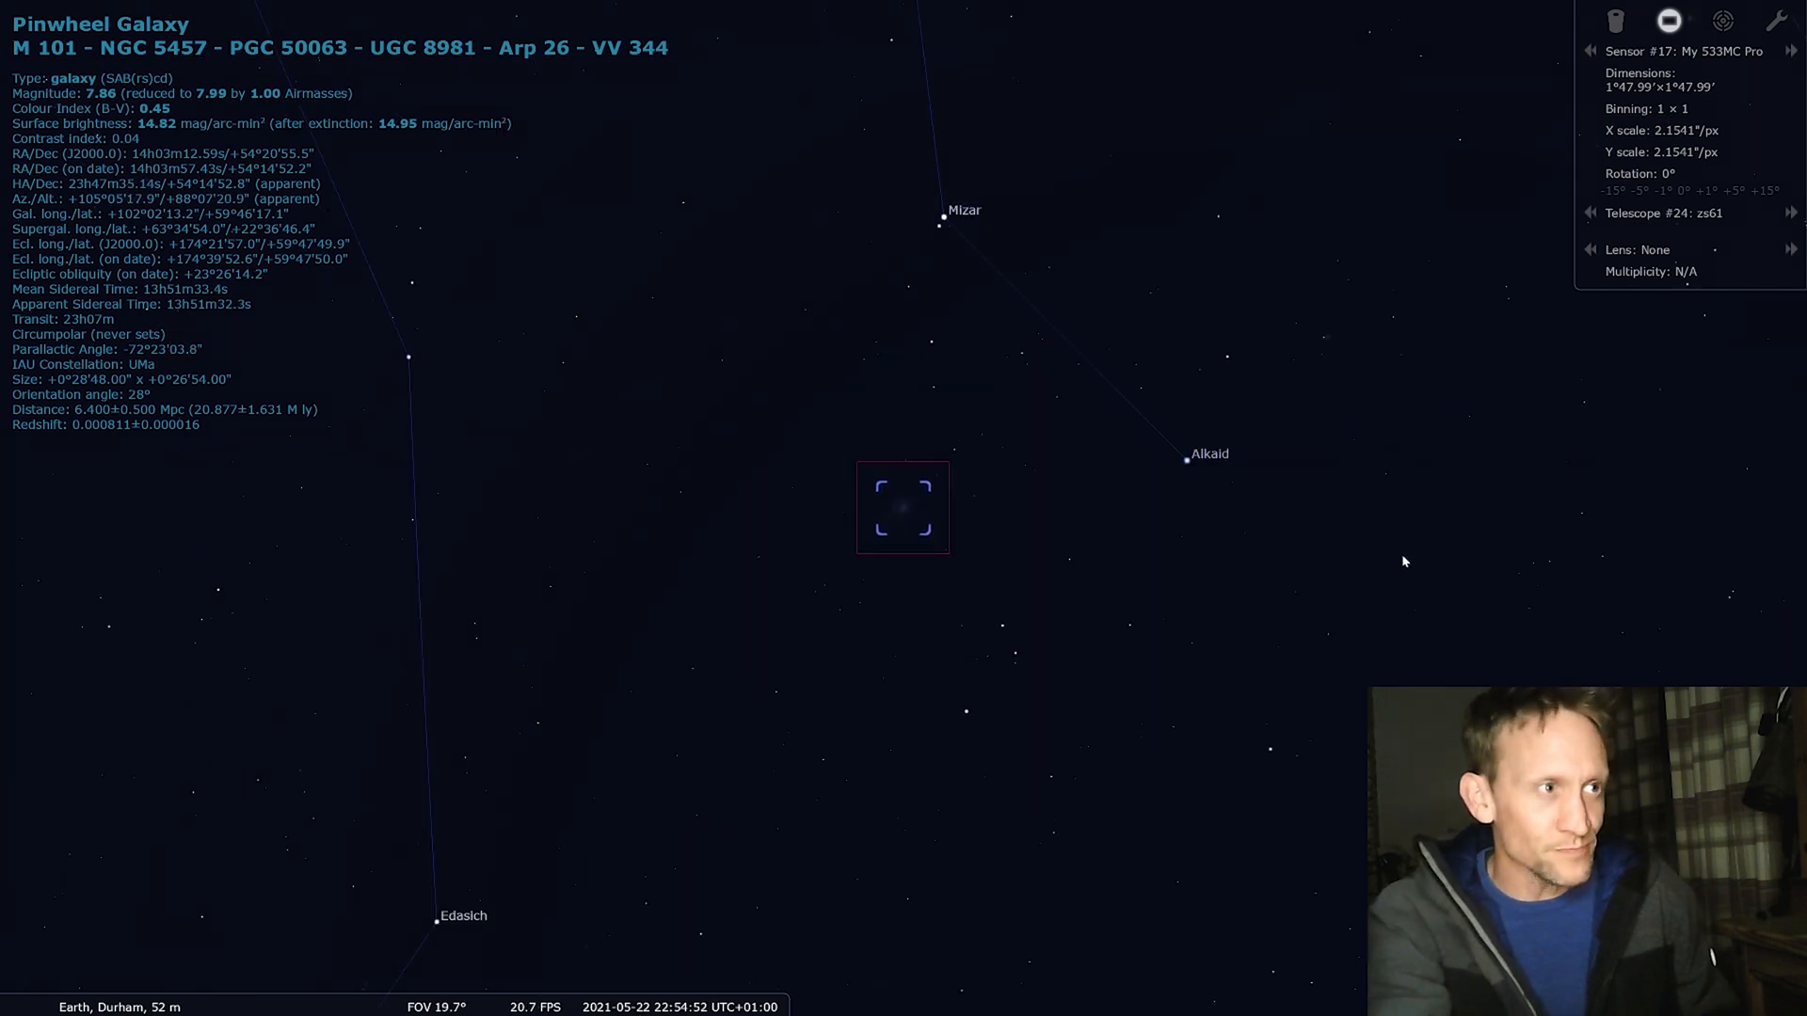
pyautogui.scroll(-3)
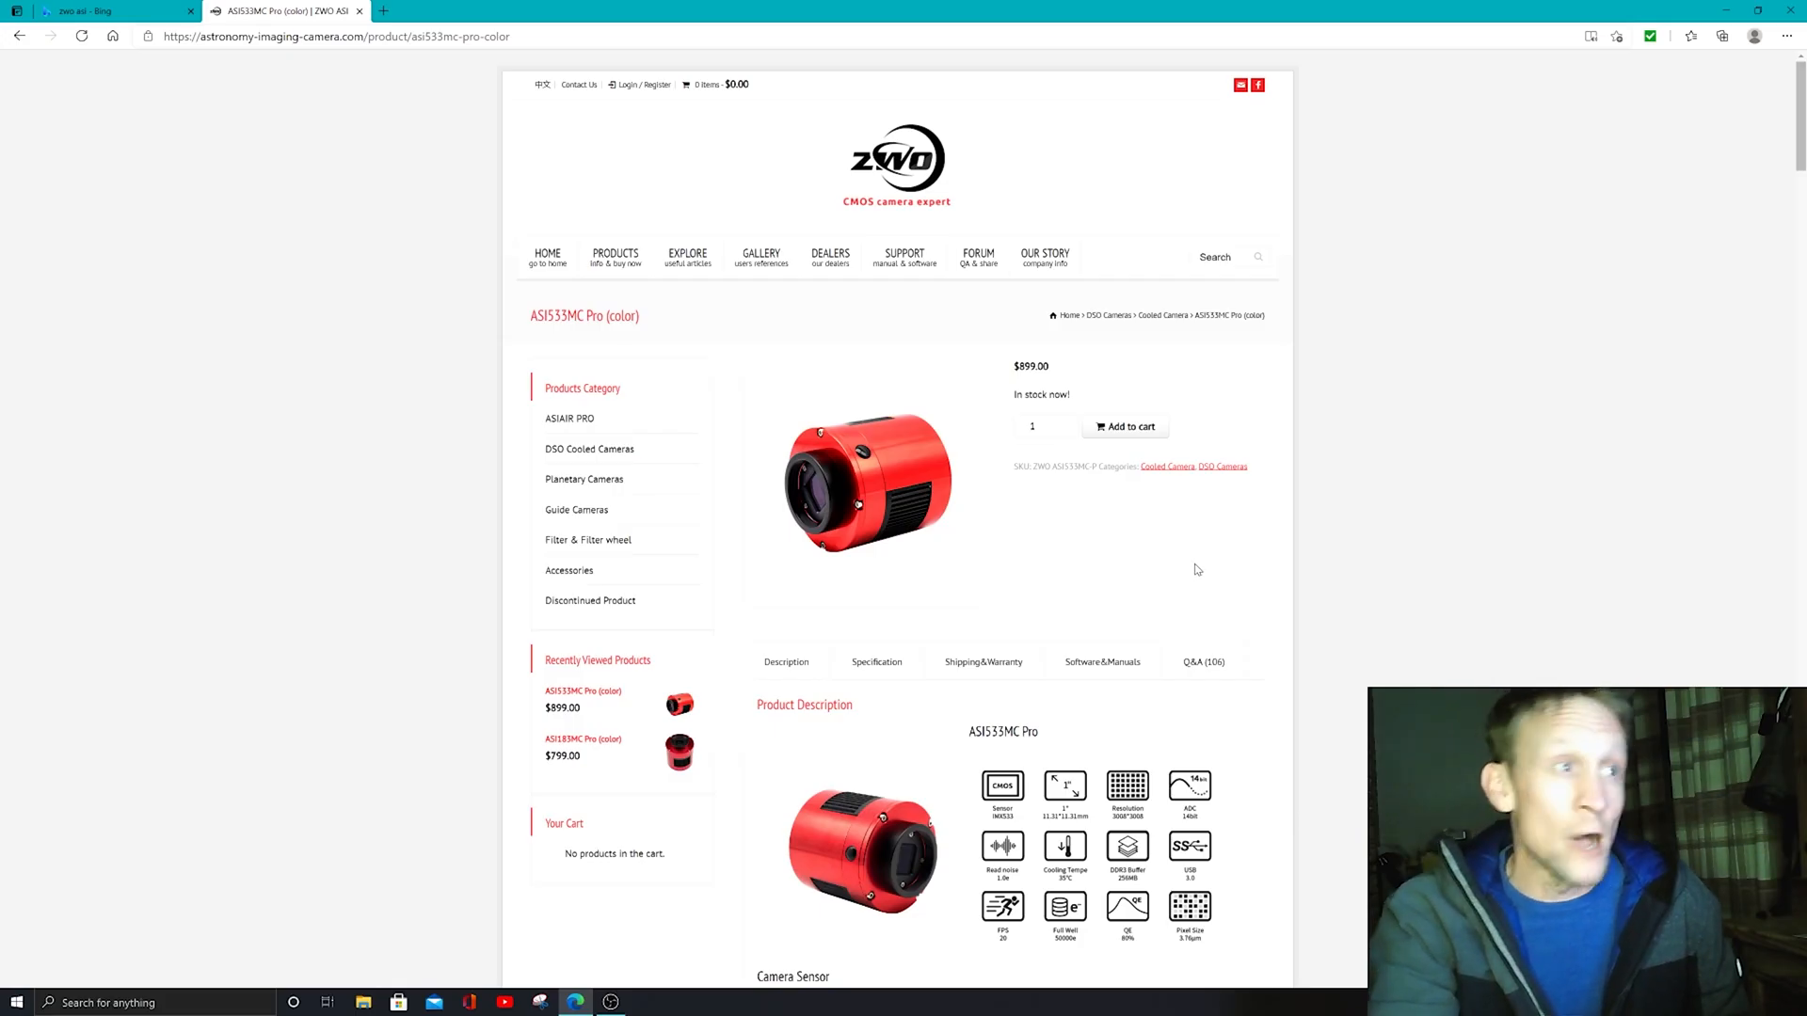
pyautogui.moveTo(1050, 542)
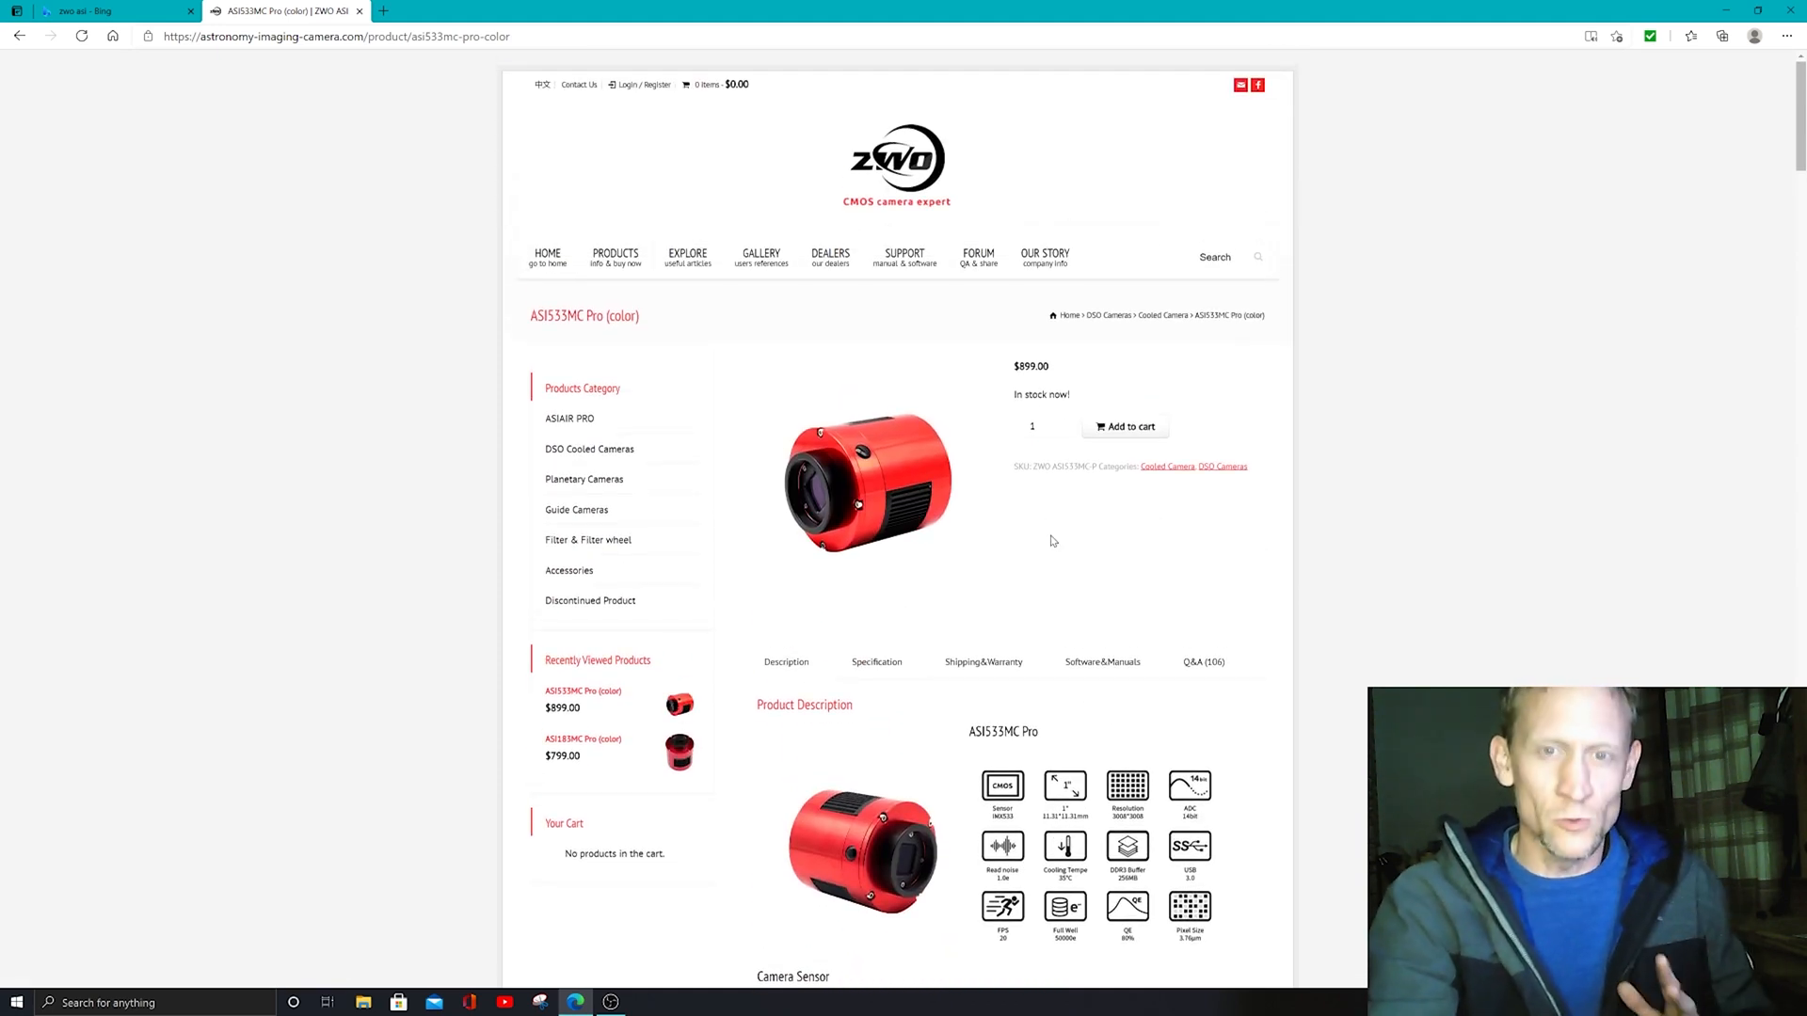
pyautogui.moveTo(1110, 508)
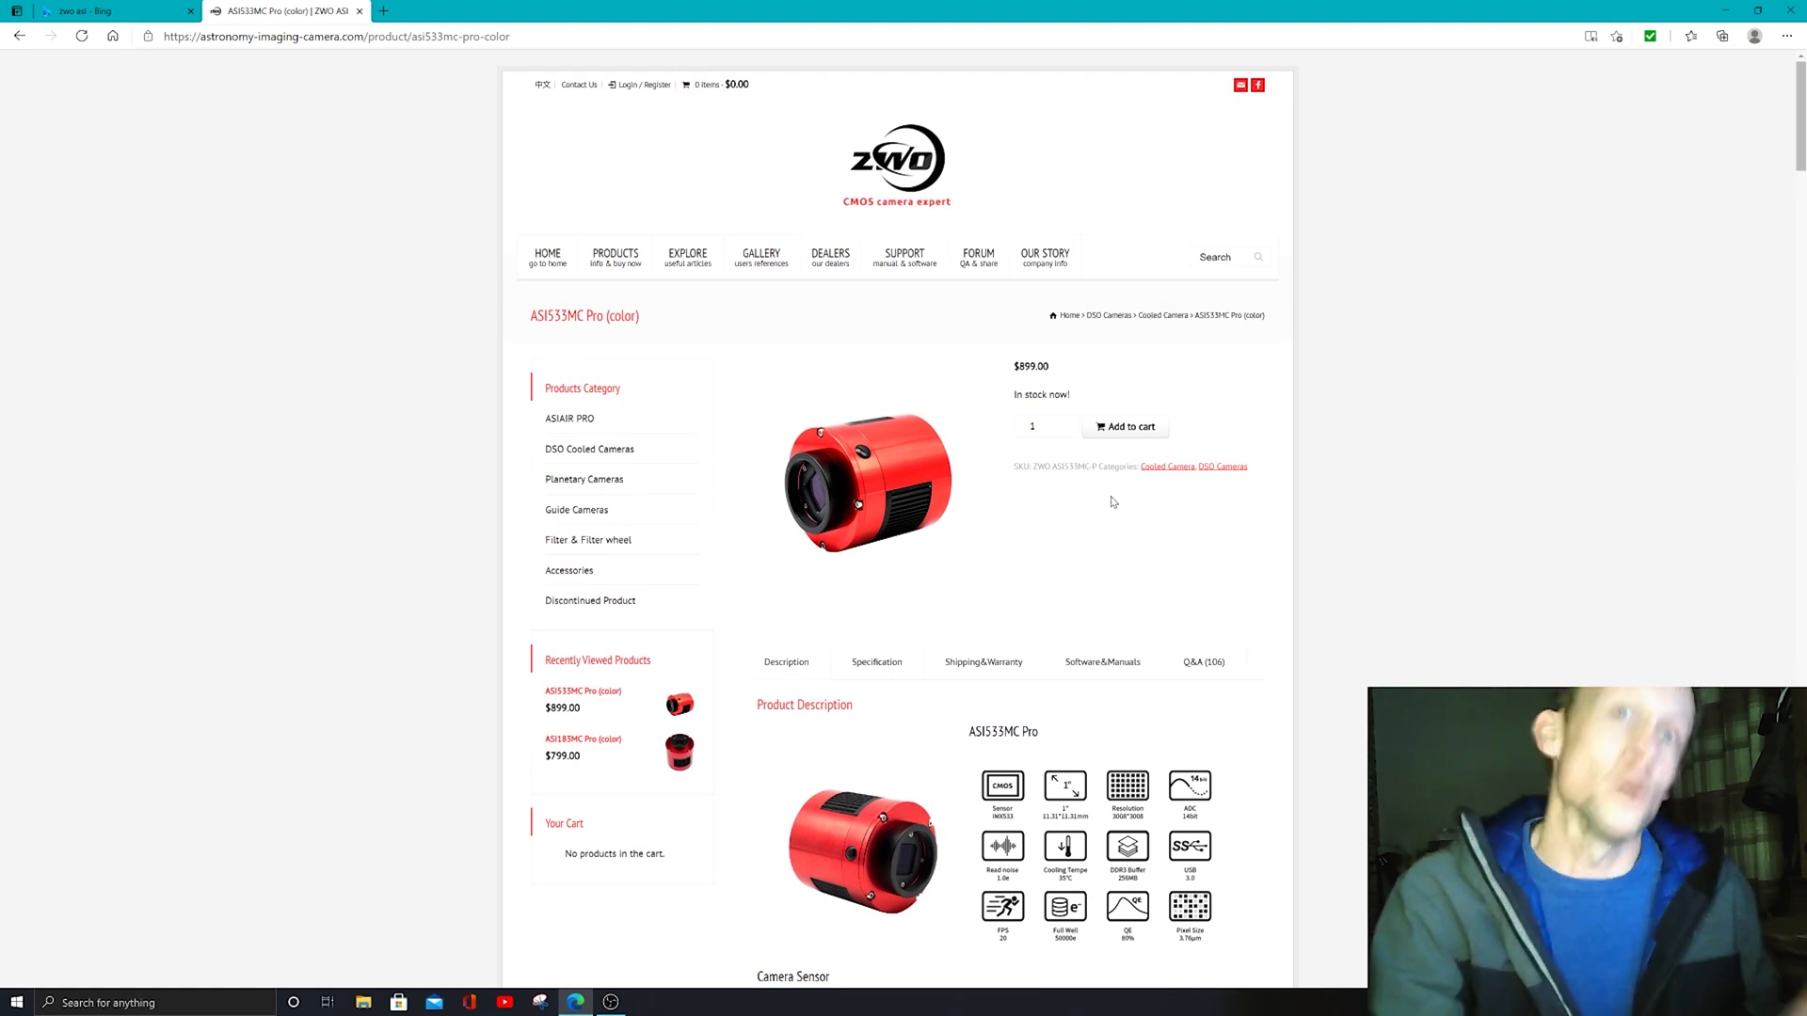
pyautogui.moveTo(1123, 497)
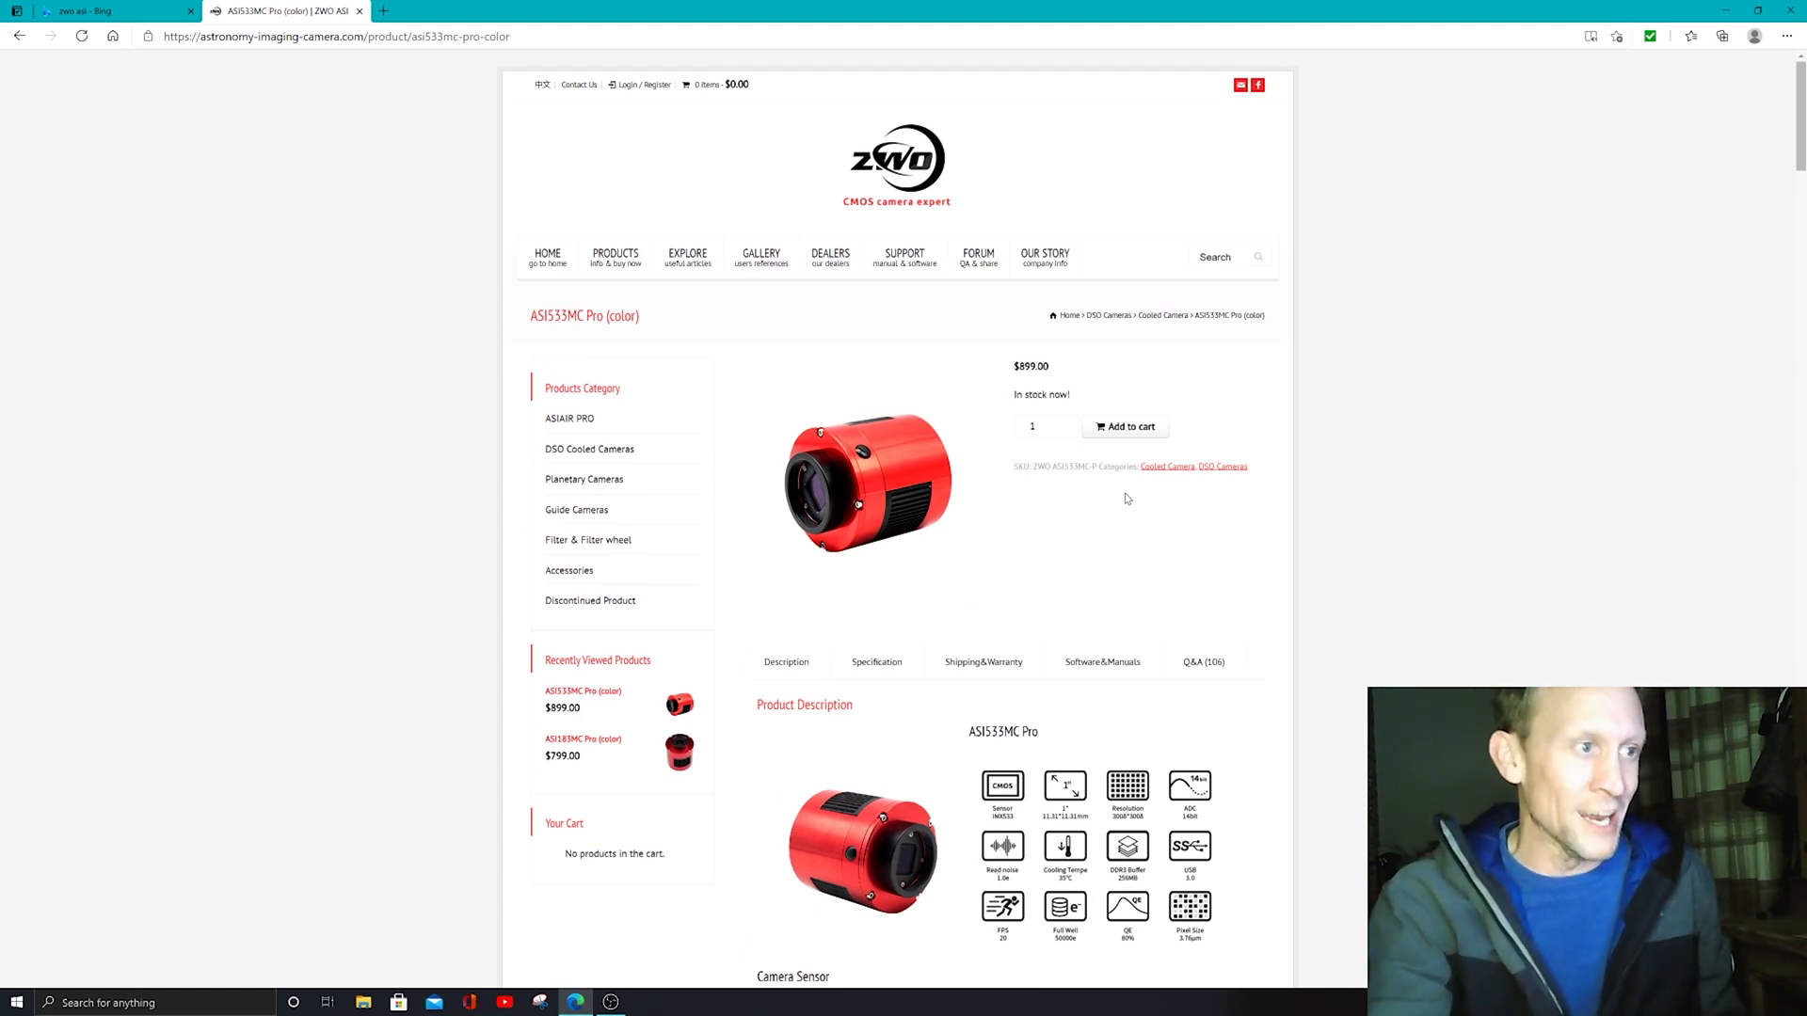
# - Read down past the performance charts, comparison table and box contents to the 55mm back focus diagrams
pyautogui.scroll(-3)
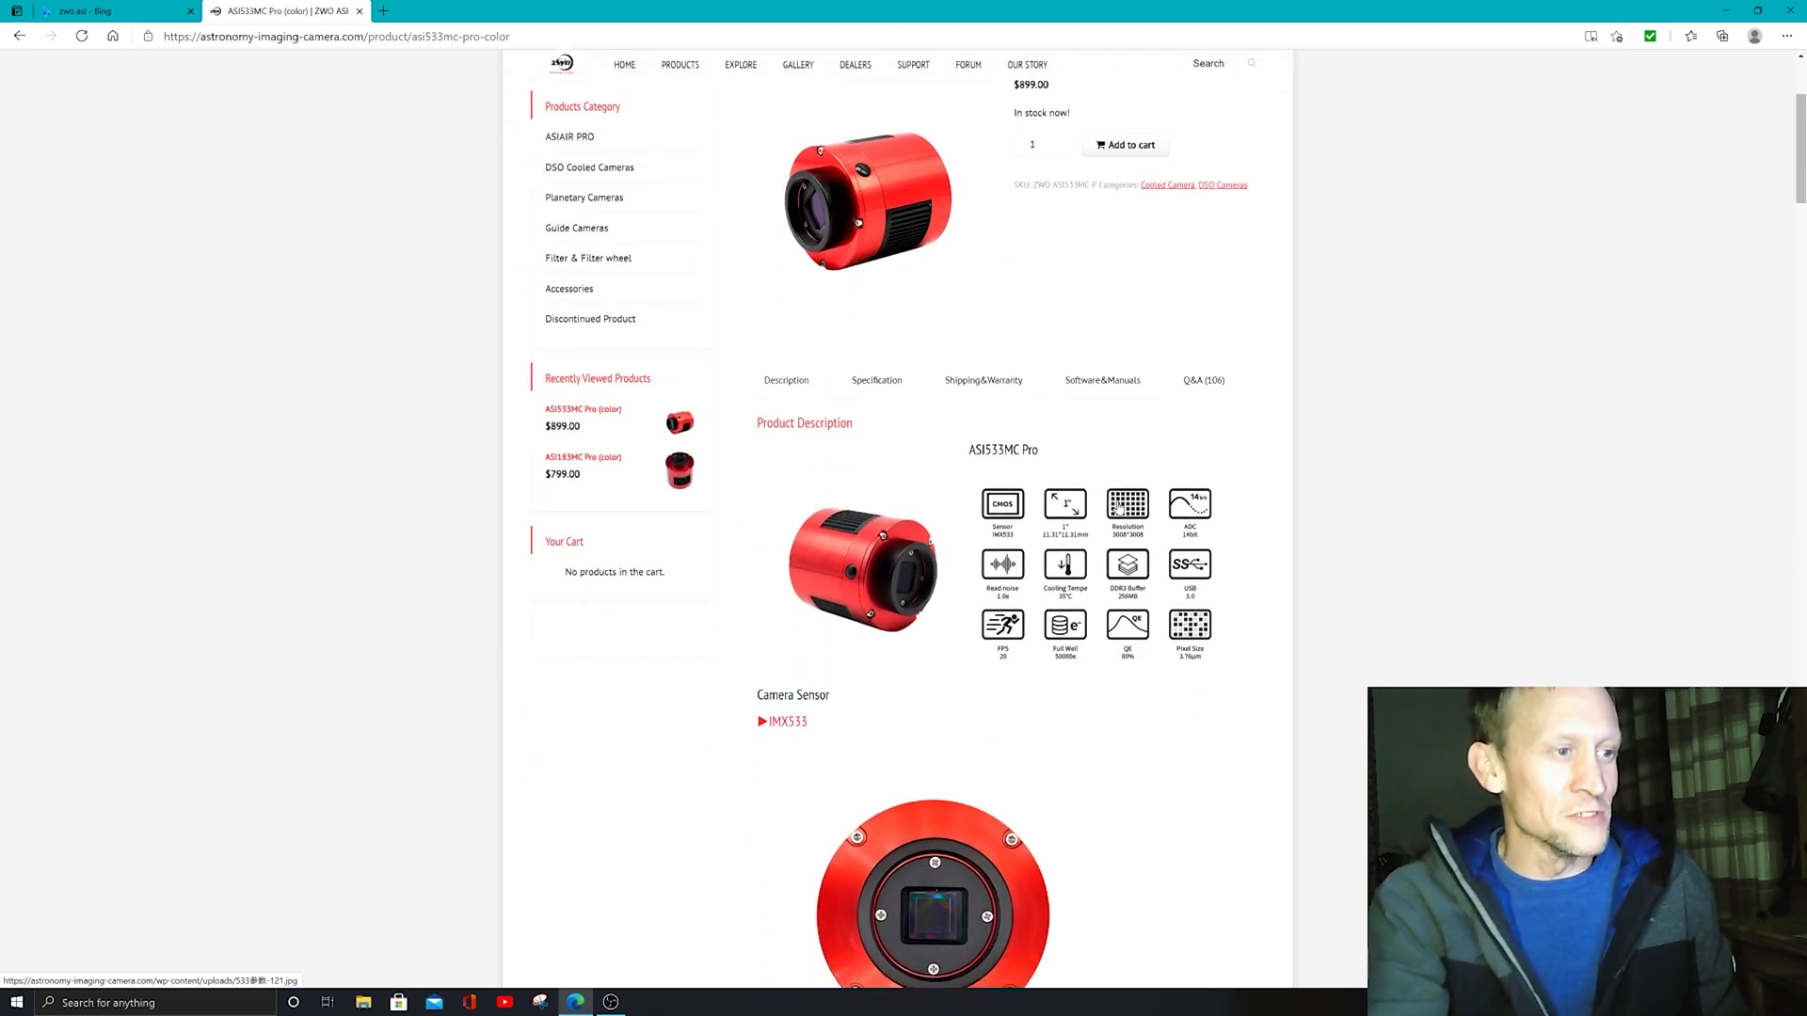
pyautogui.scroll(-3)
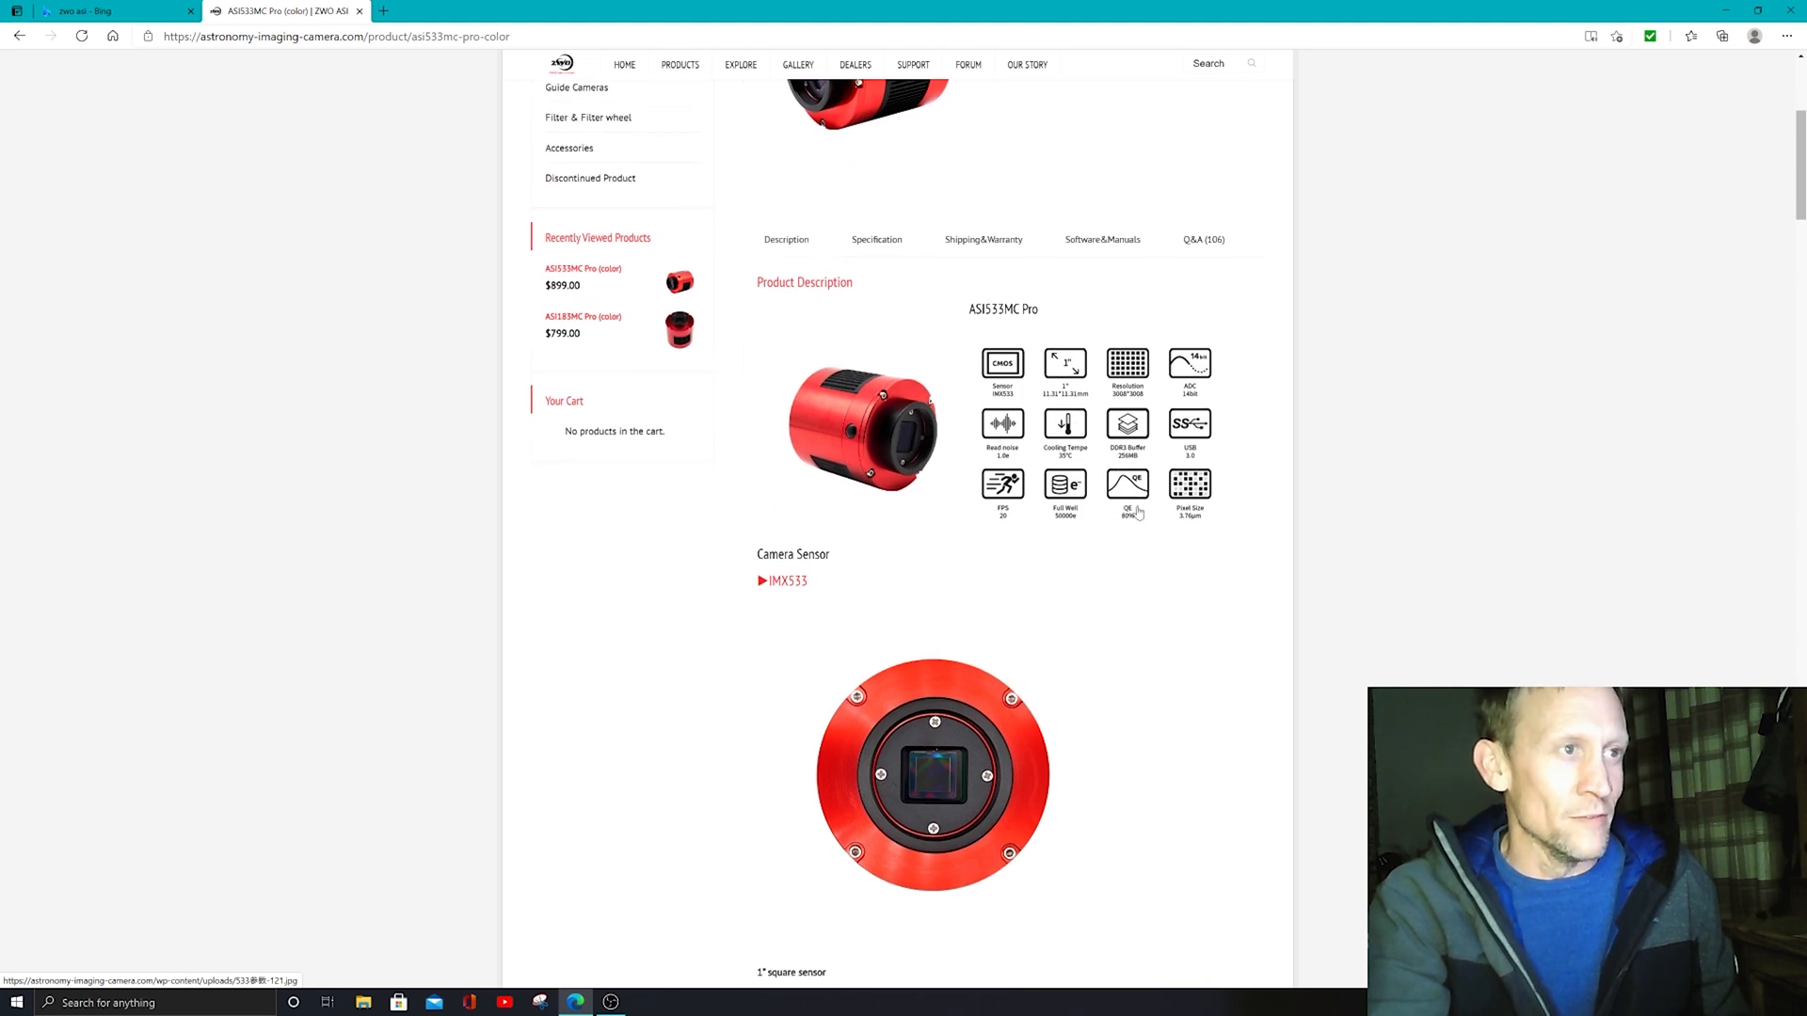
pyautogui.moveTo(1133, 551)
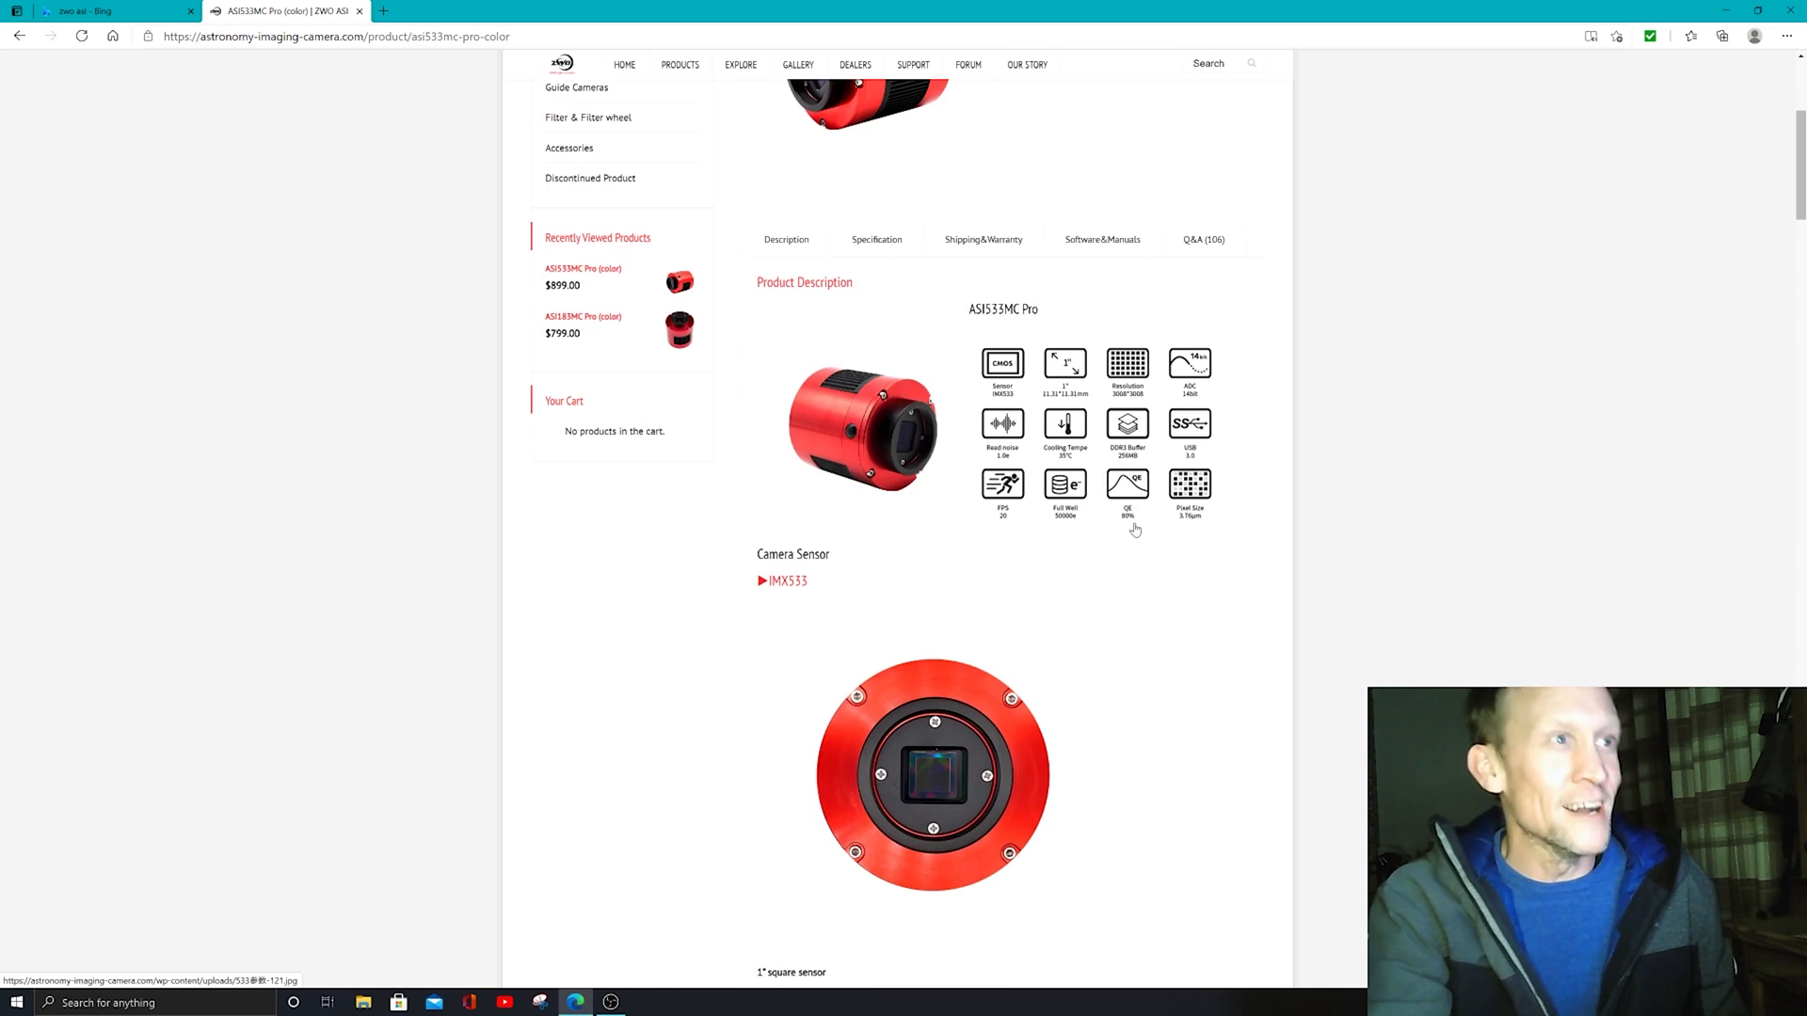
pyautogui.scroll(-3)
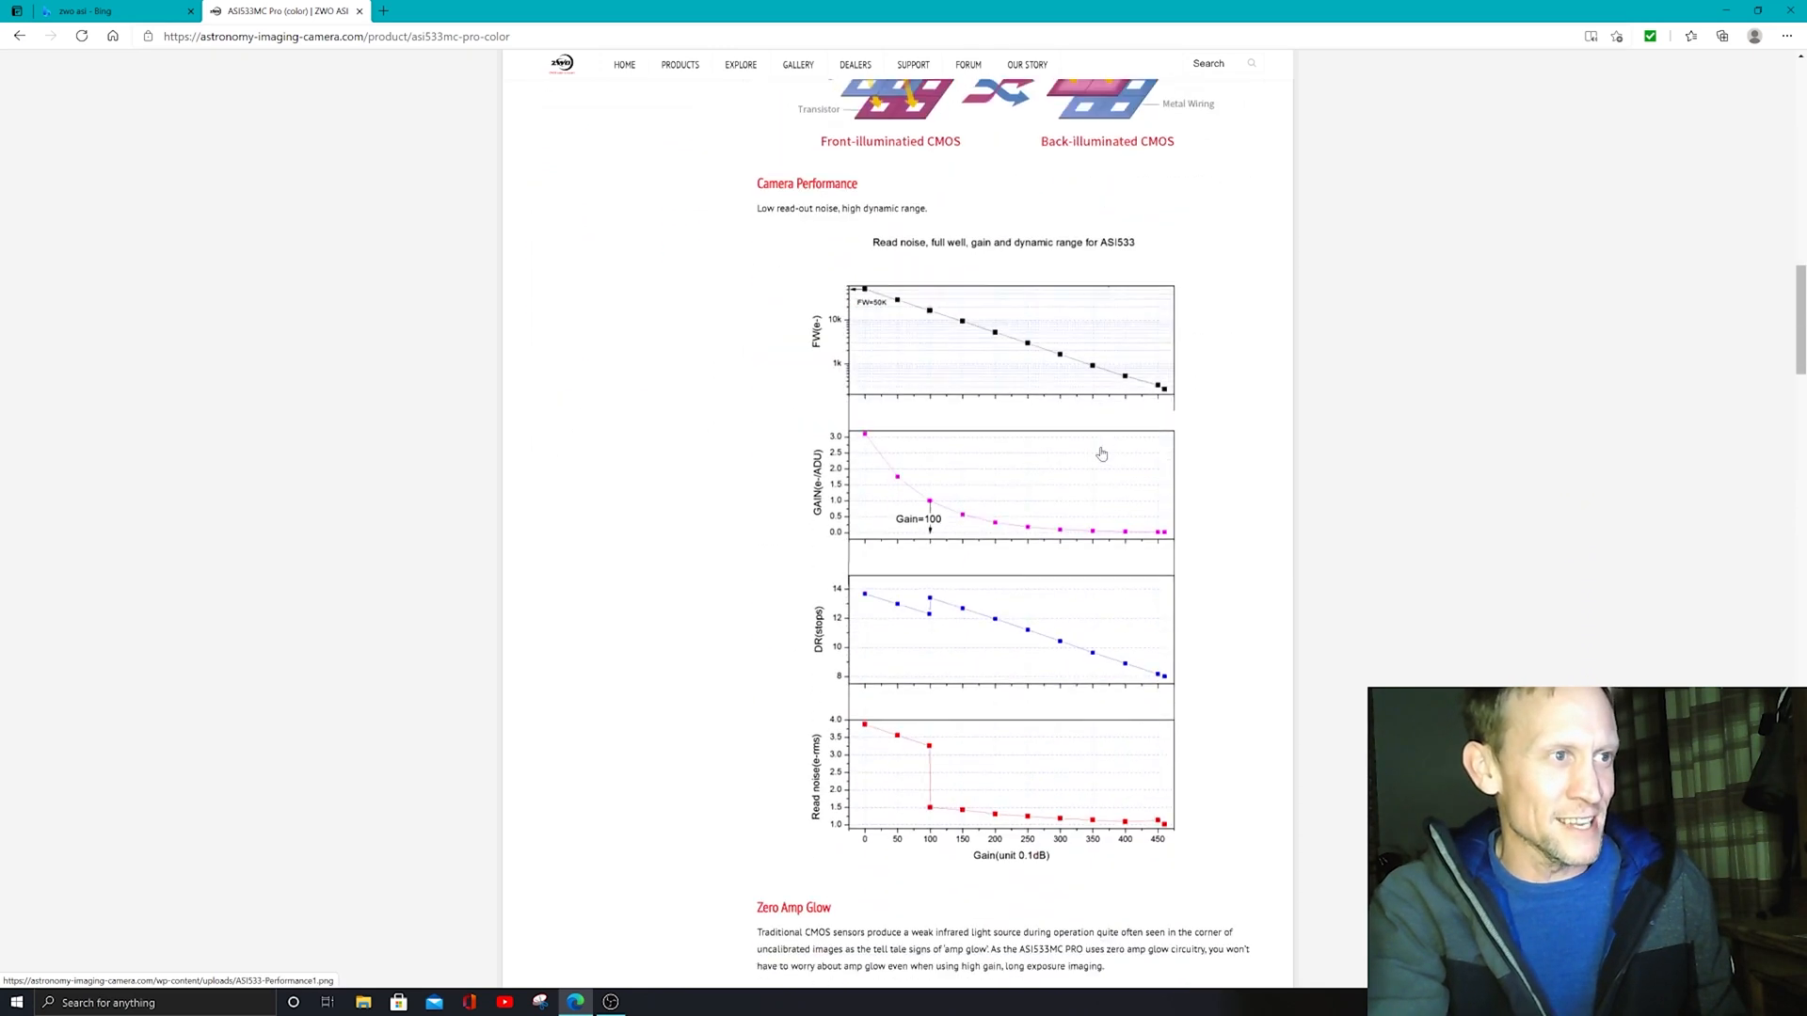
pyautogui.scroll(-3)
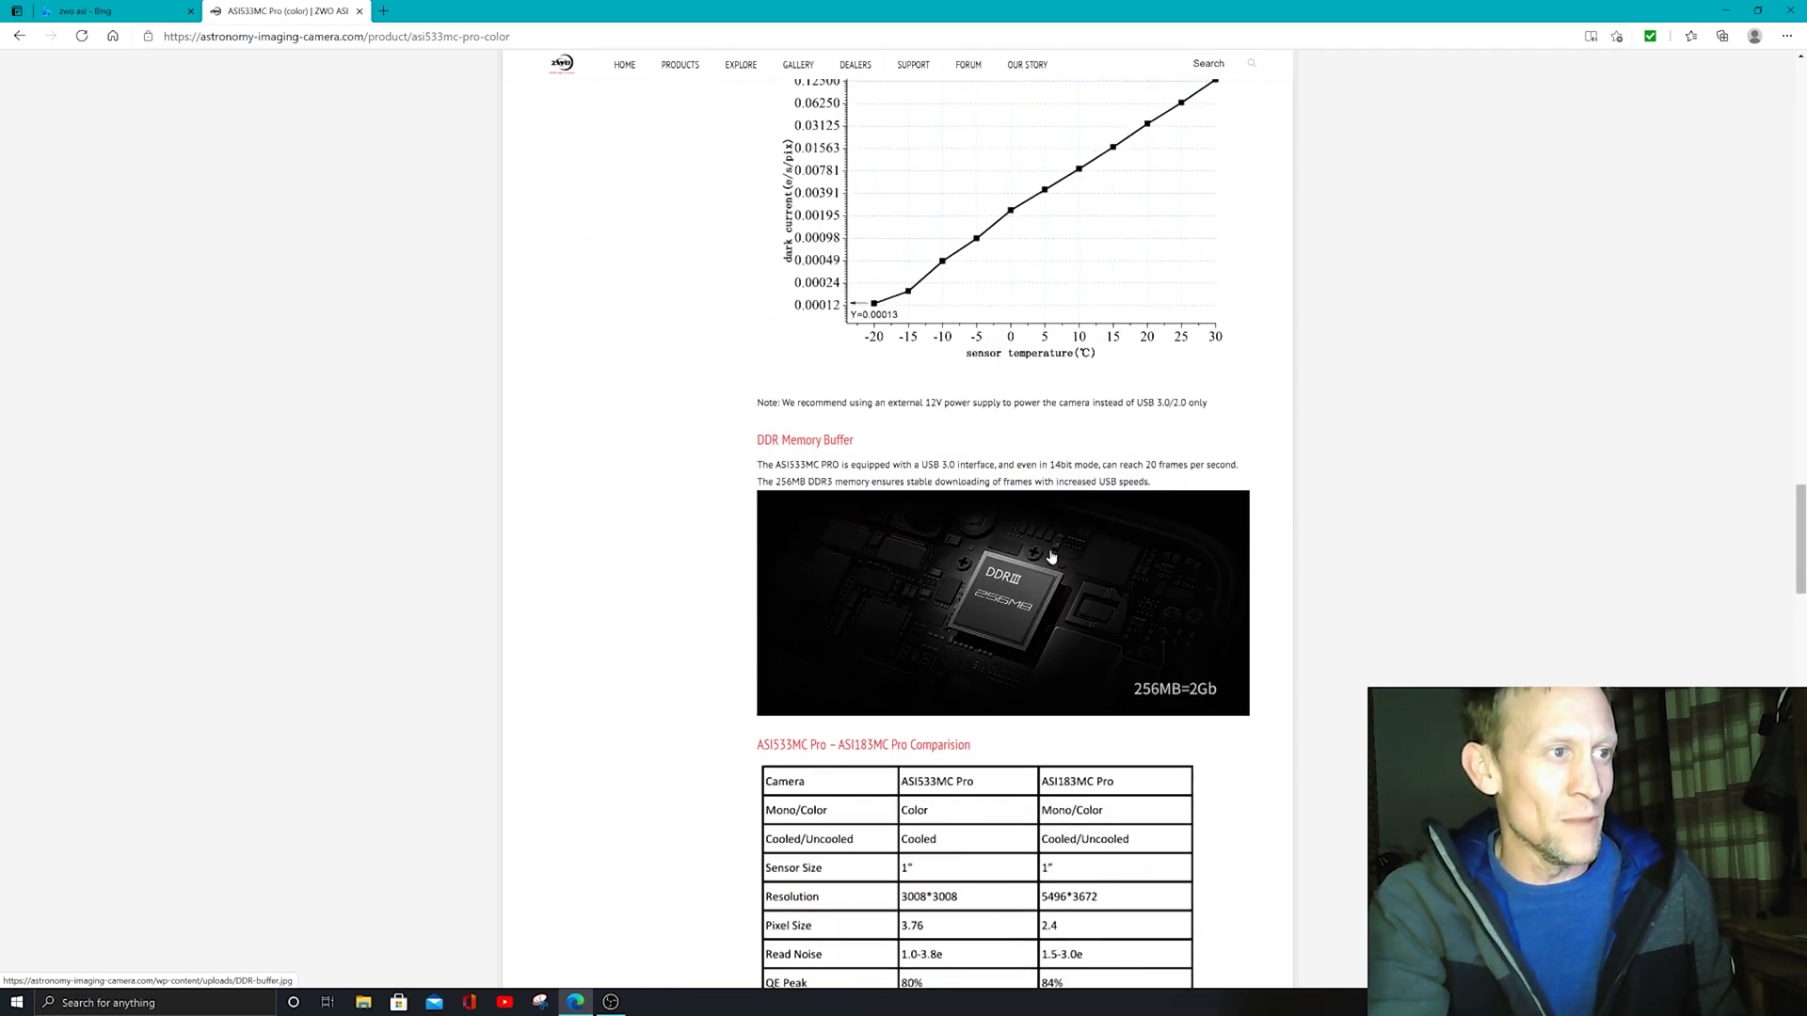
pyautogui.scroll(-3)
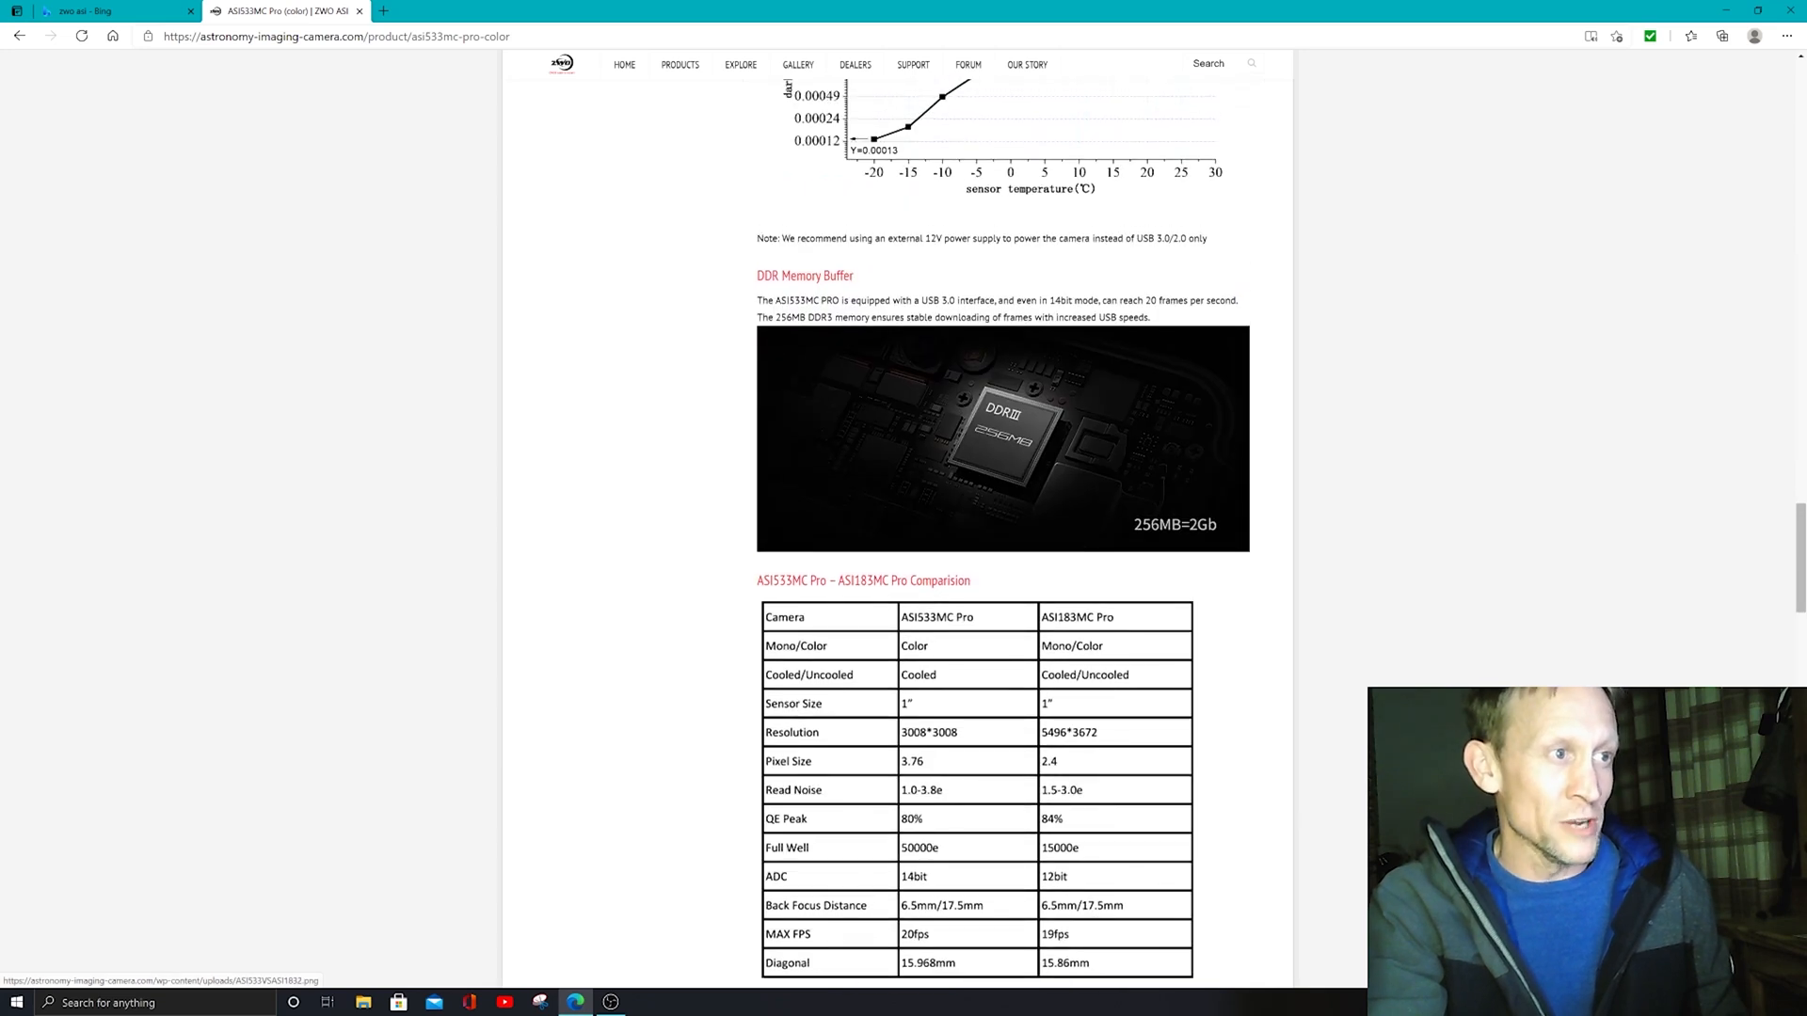
pyautogui.scroll(-3)
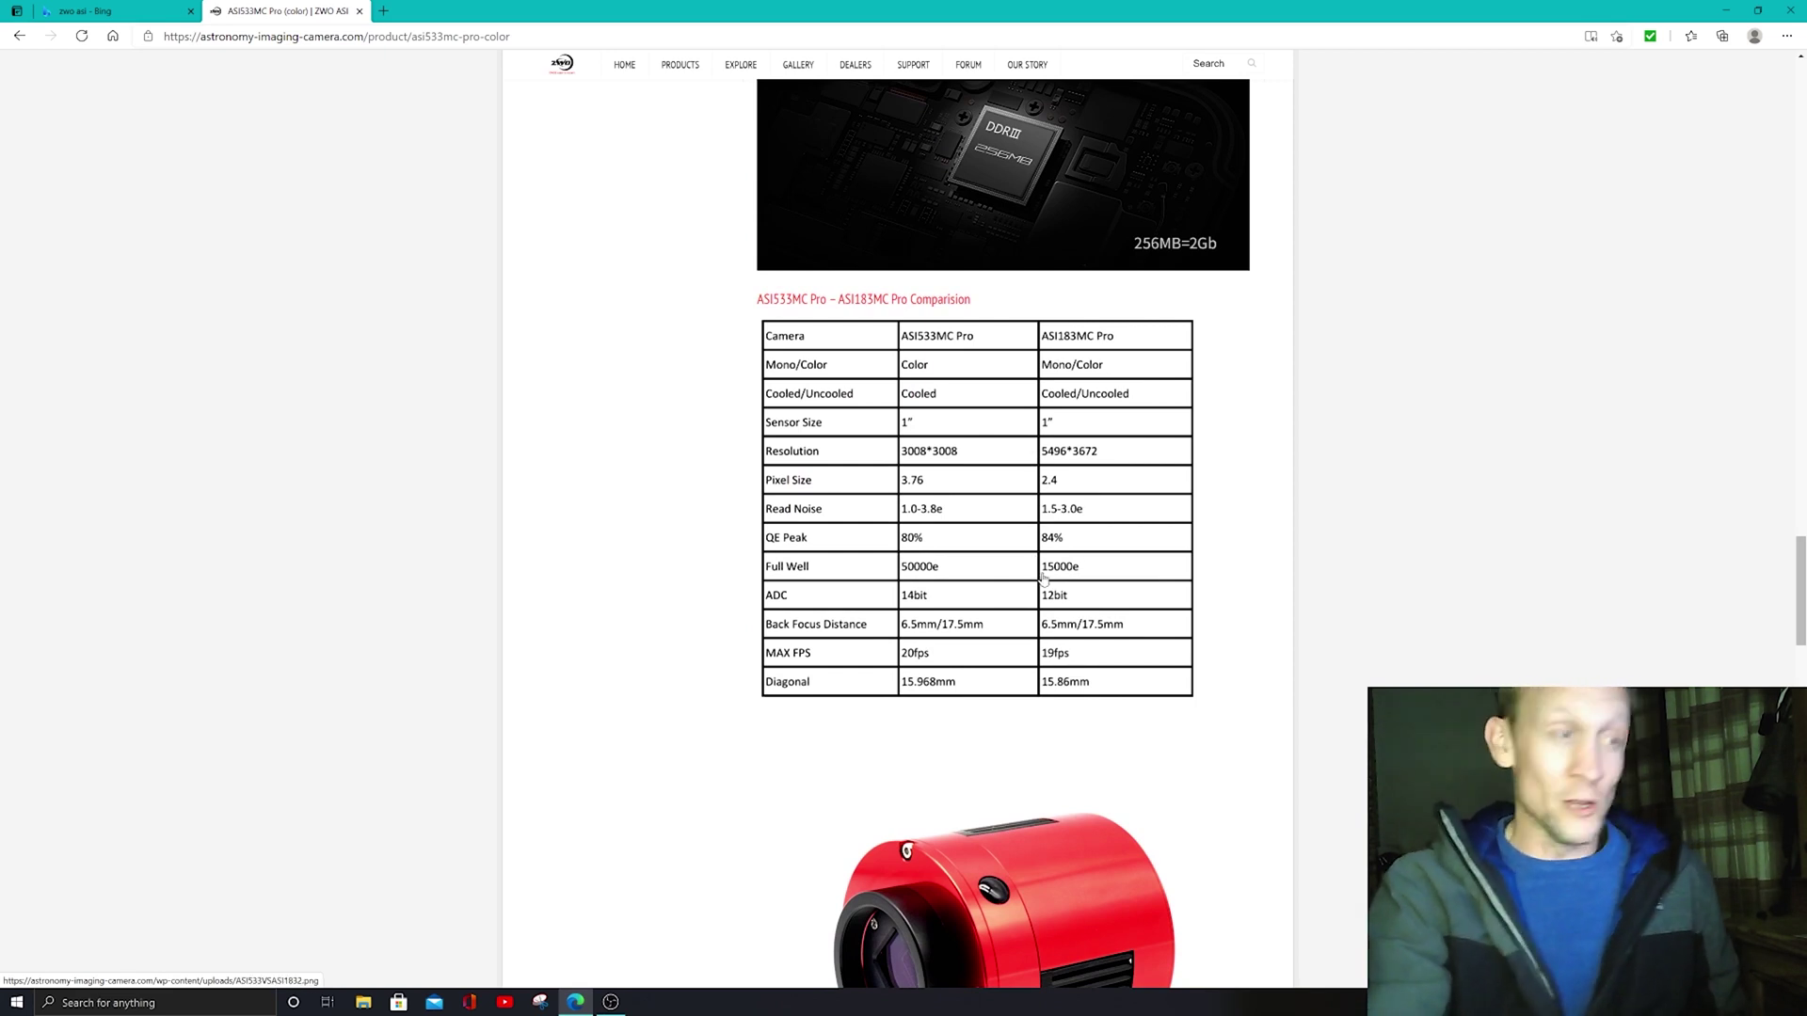
pyautogui.moveTo(1004, 625)
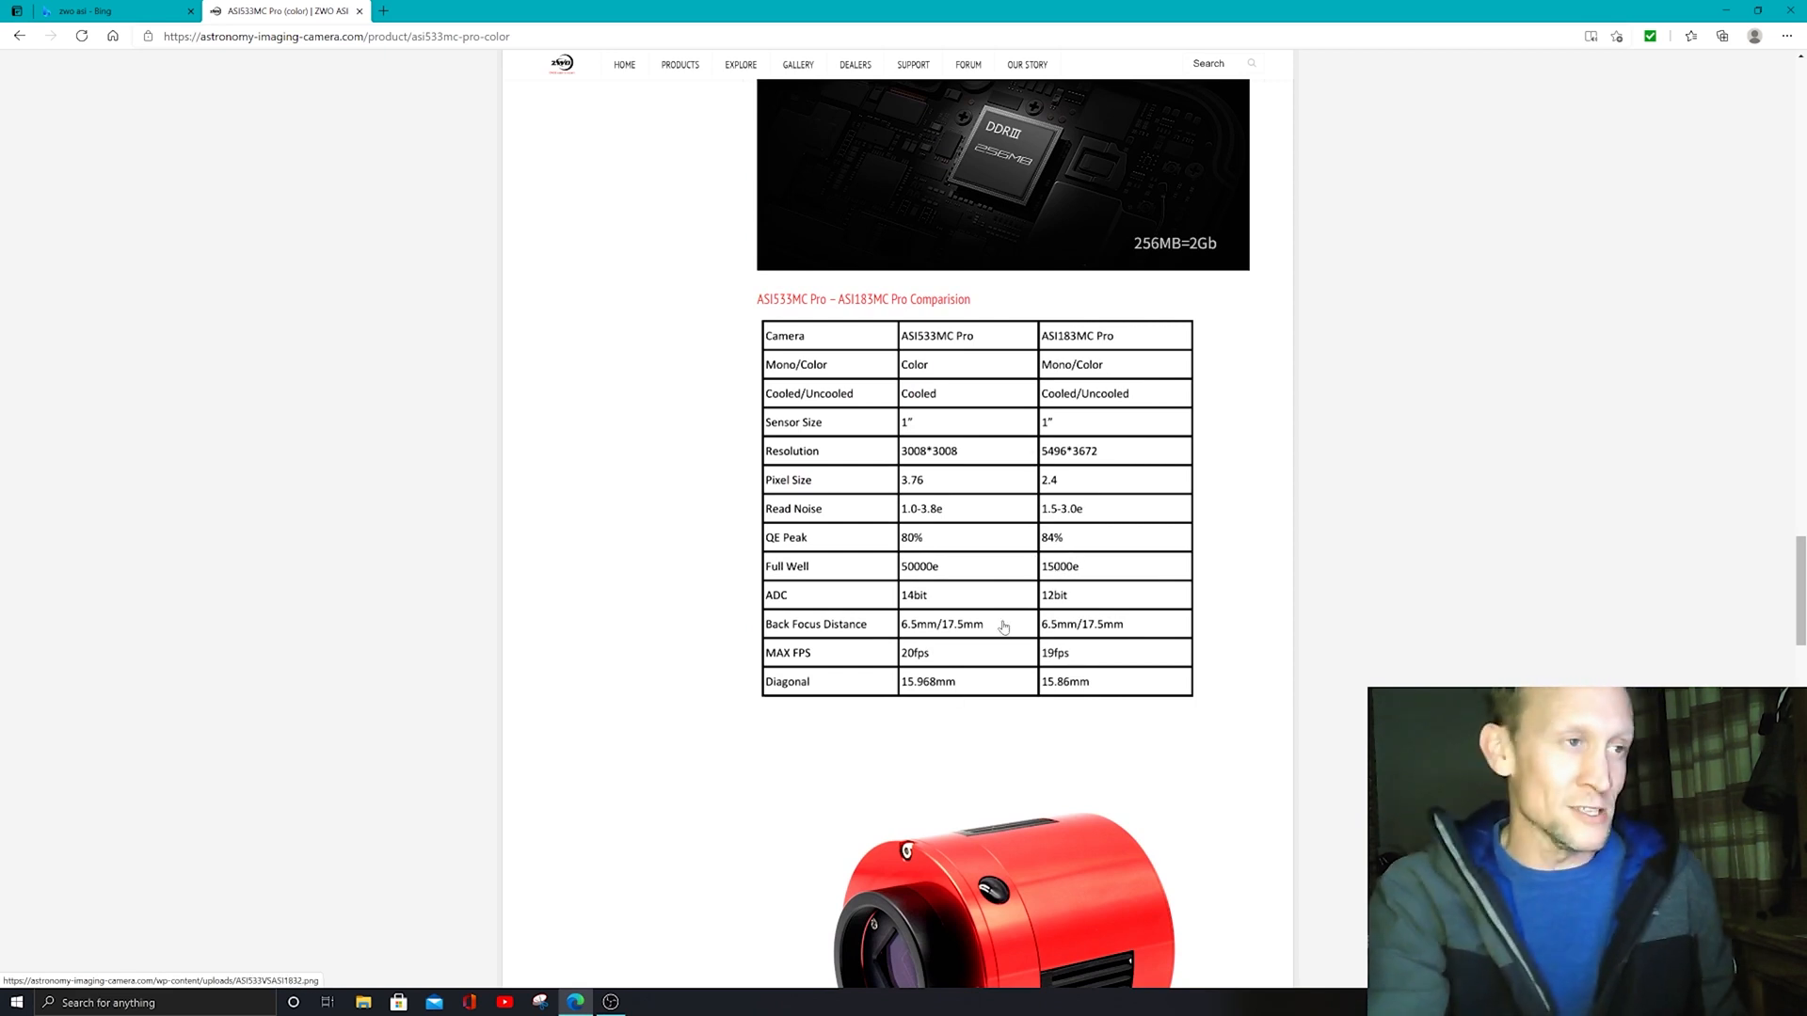
pyautogui.scroll(-3)
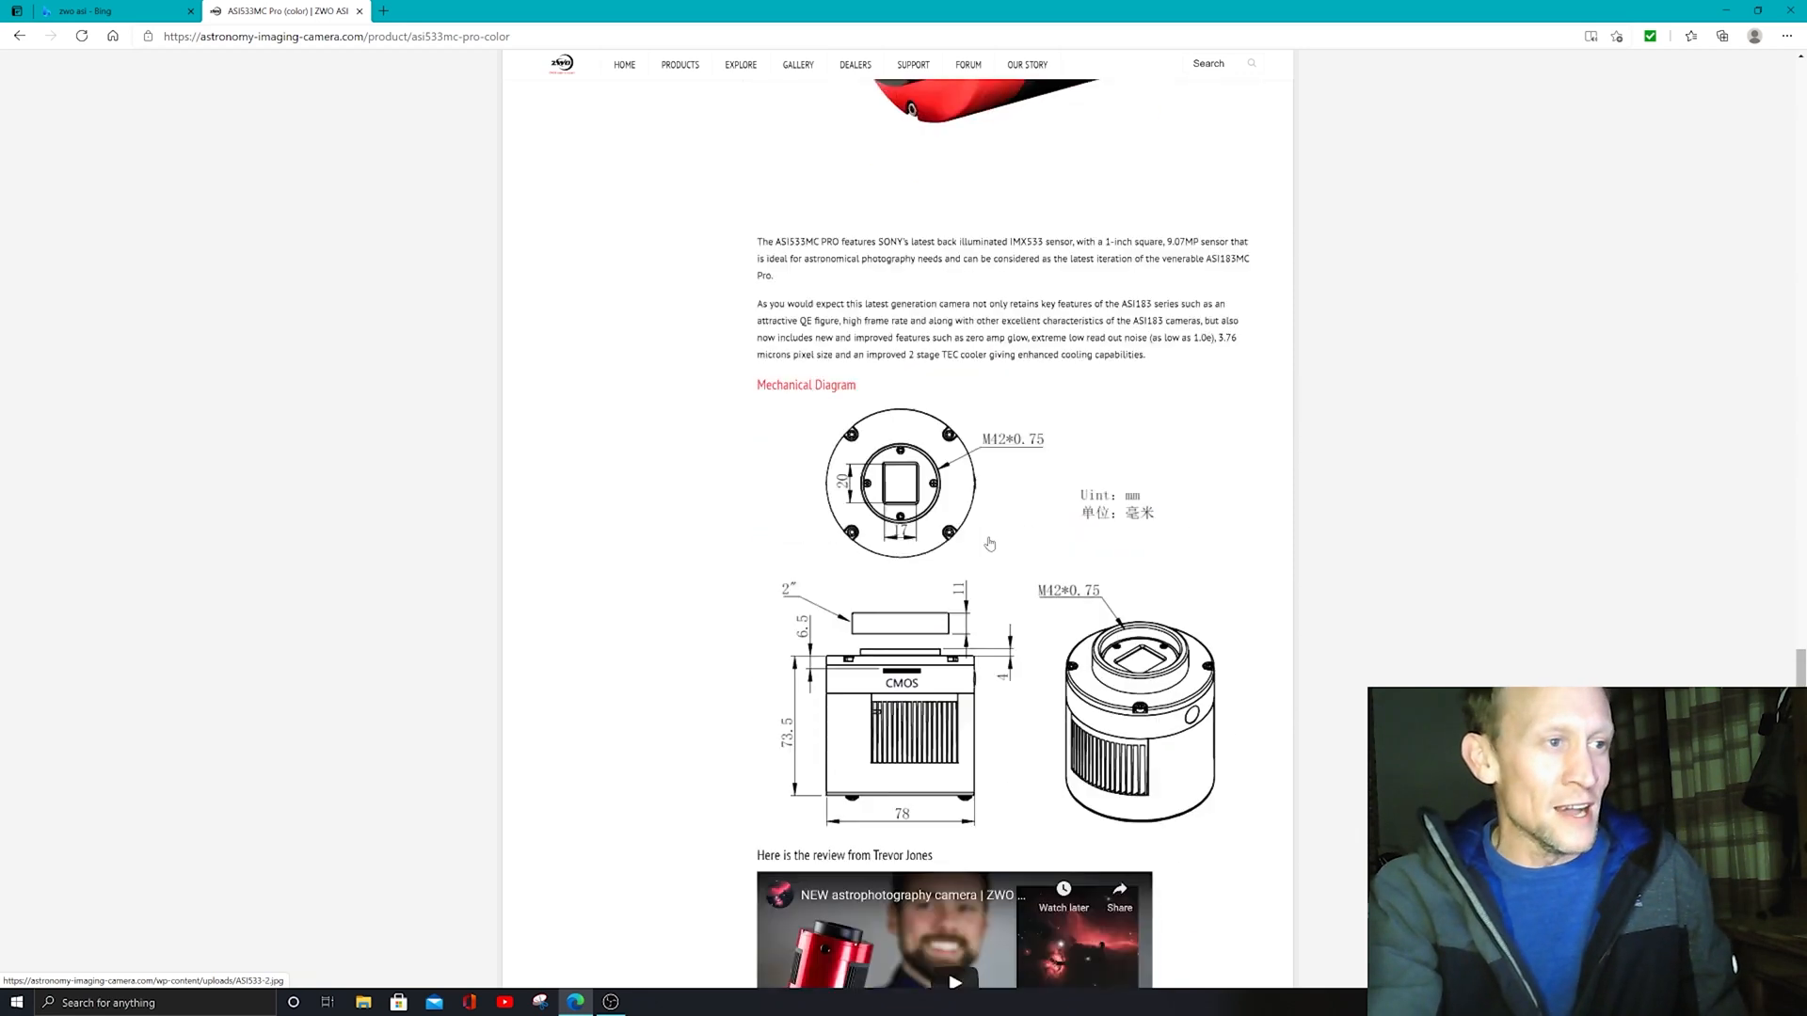
pyautogui.scroll(-3)
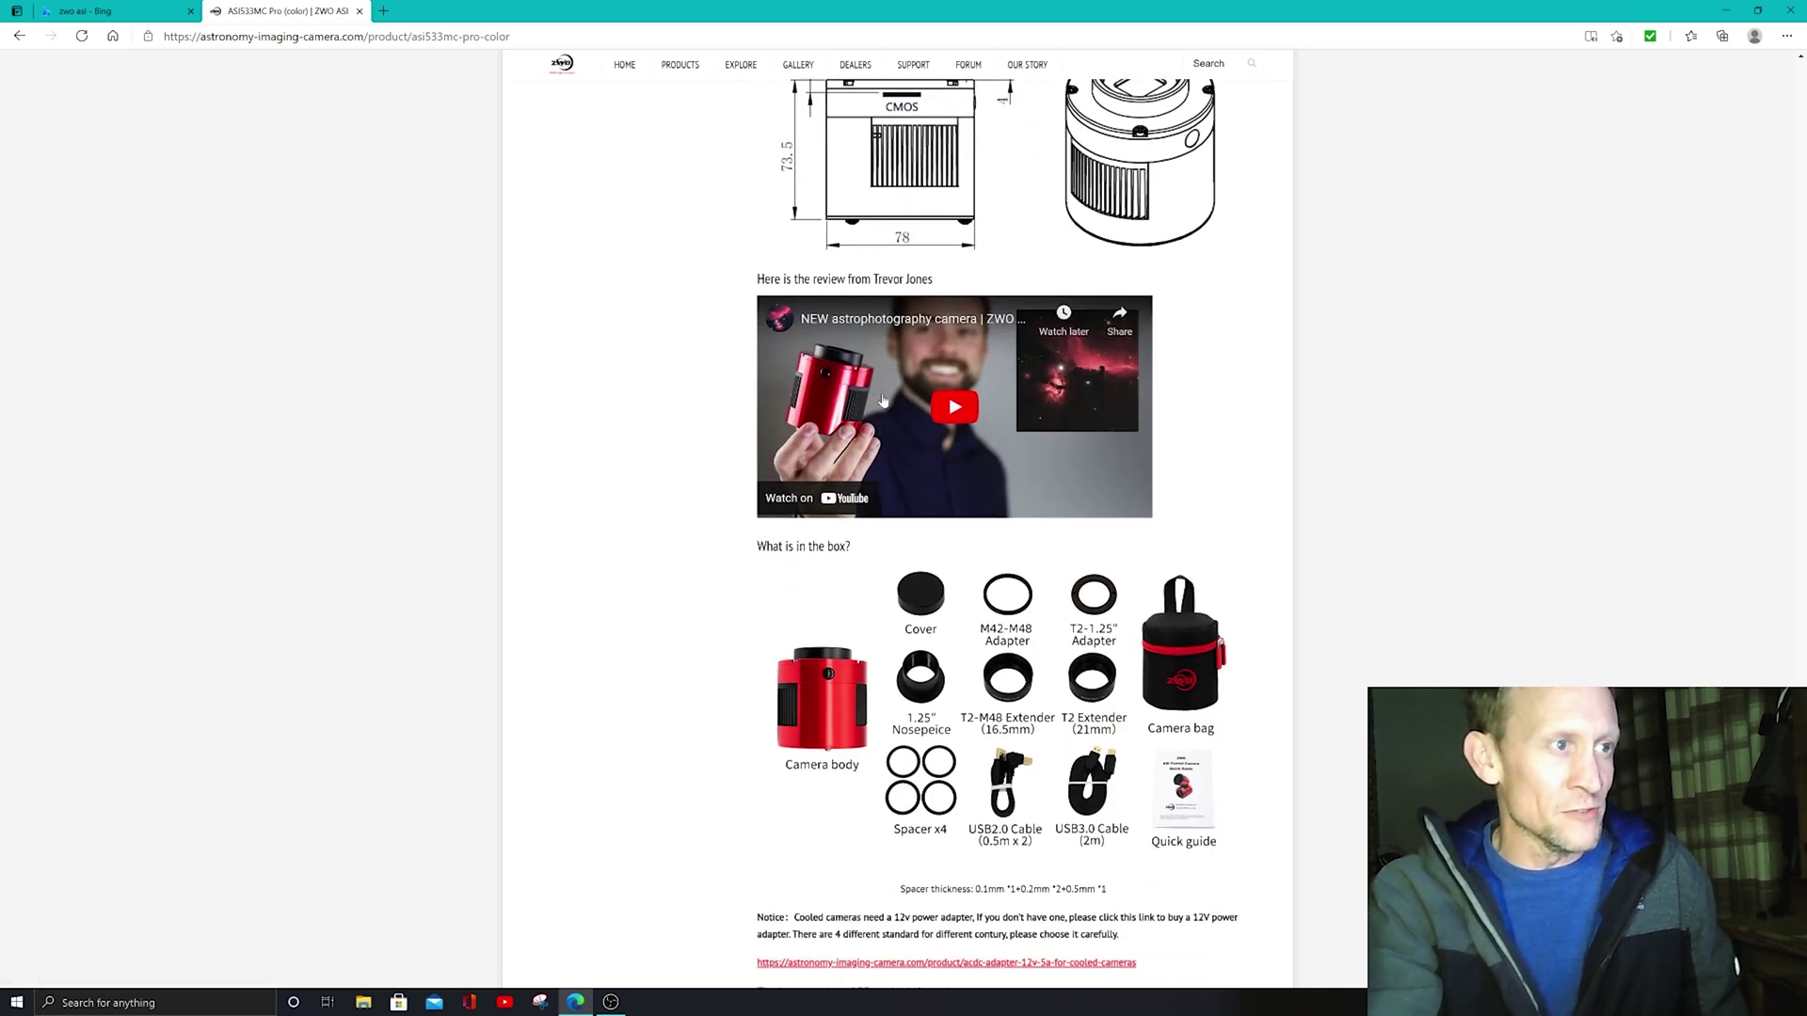
pyautogui.scroll(-3)
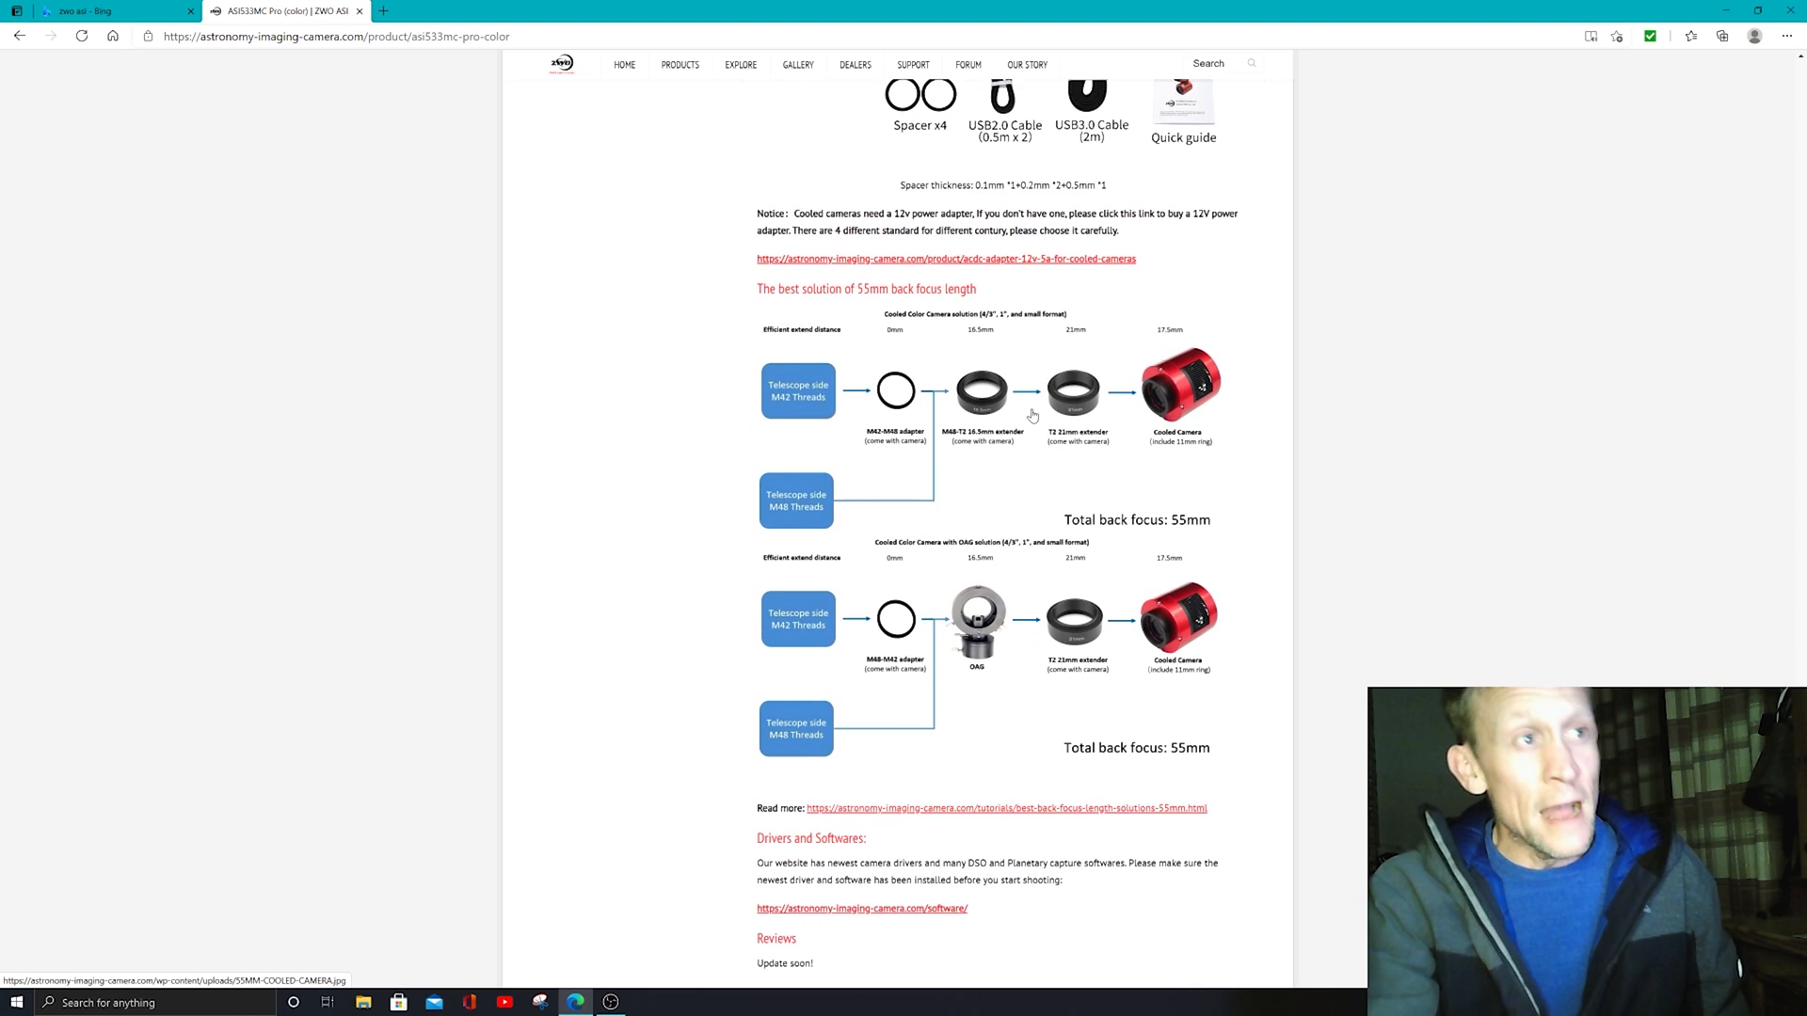
pyautogui.moveTo(940, 414)
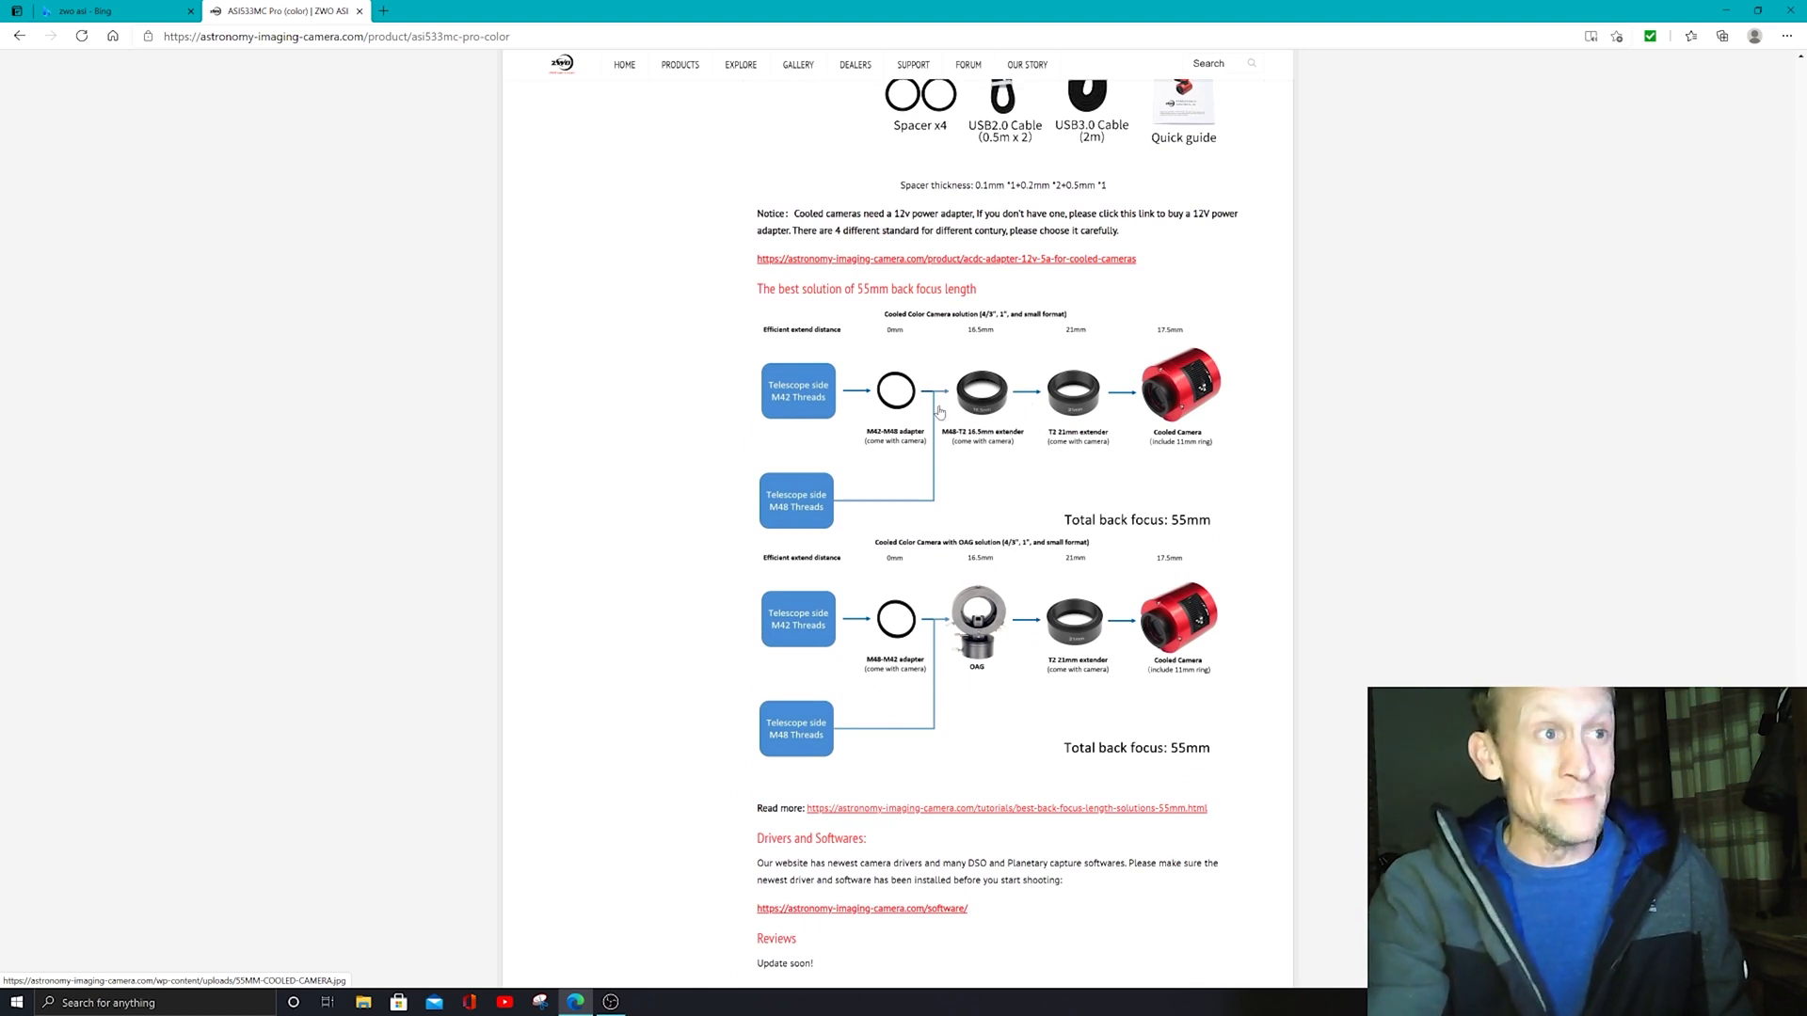
pyautogui.moveTo(1016, 544)
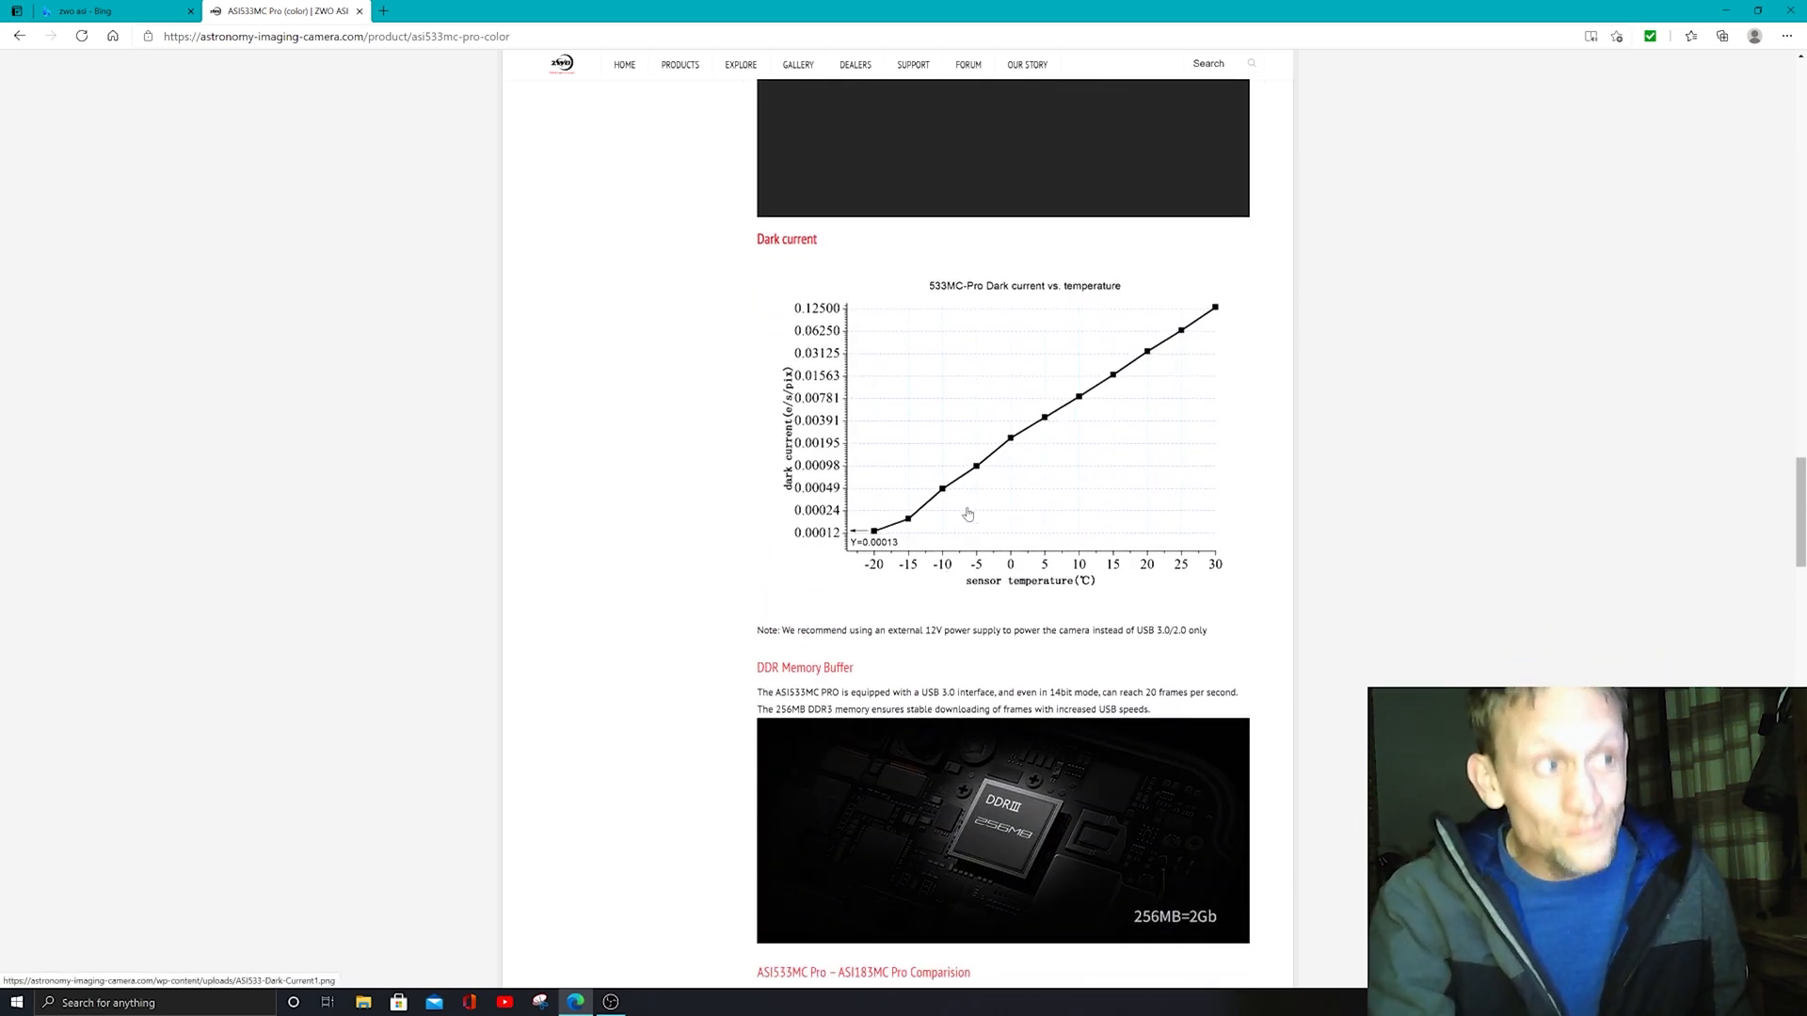
pyautogui.moveTo(947, 602)
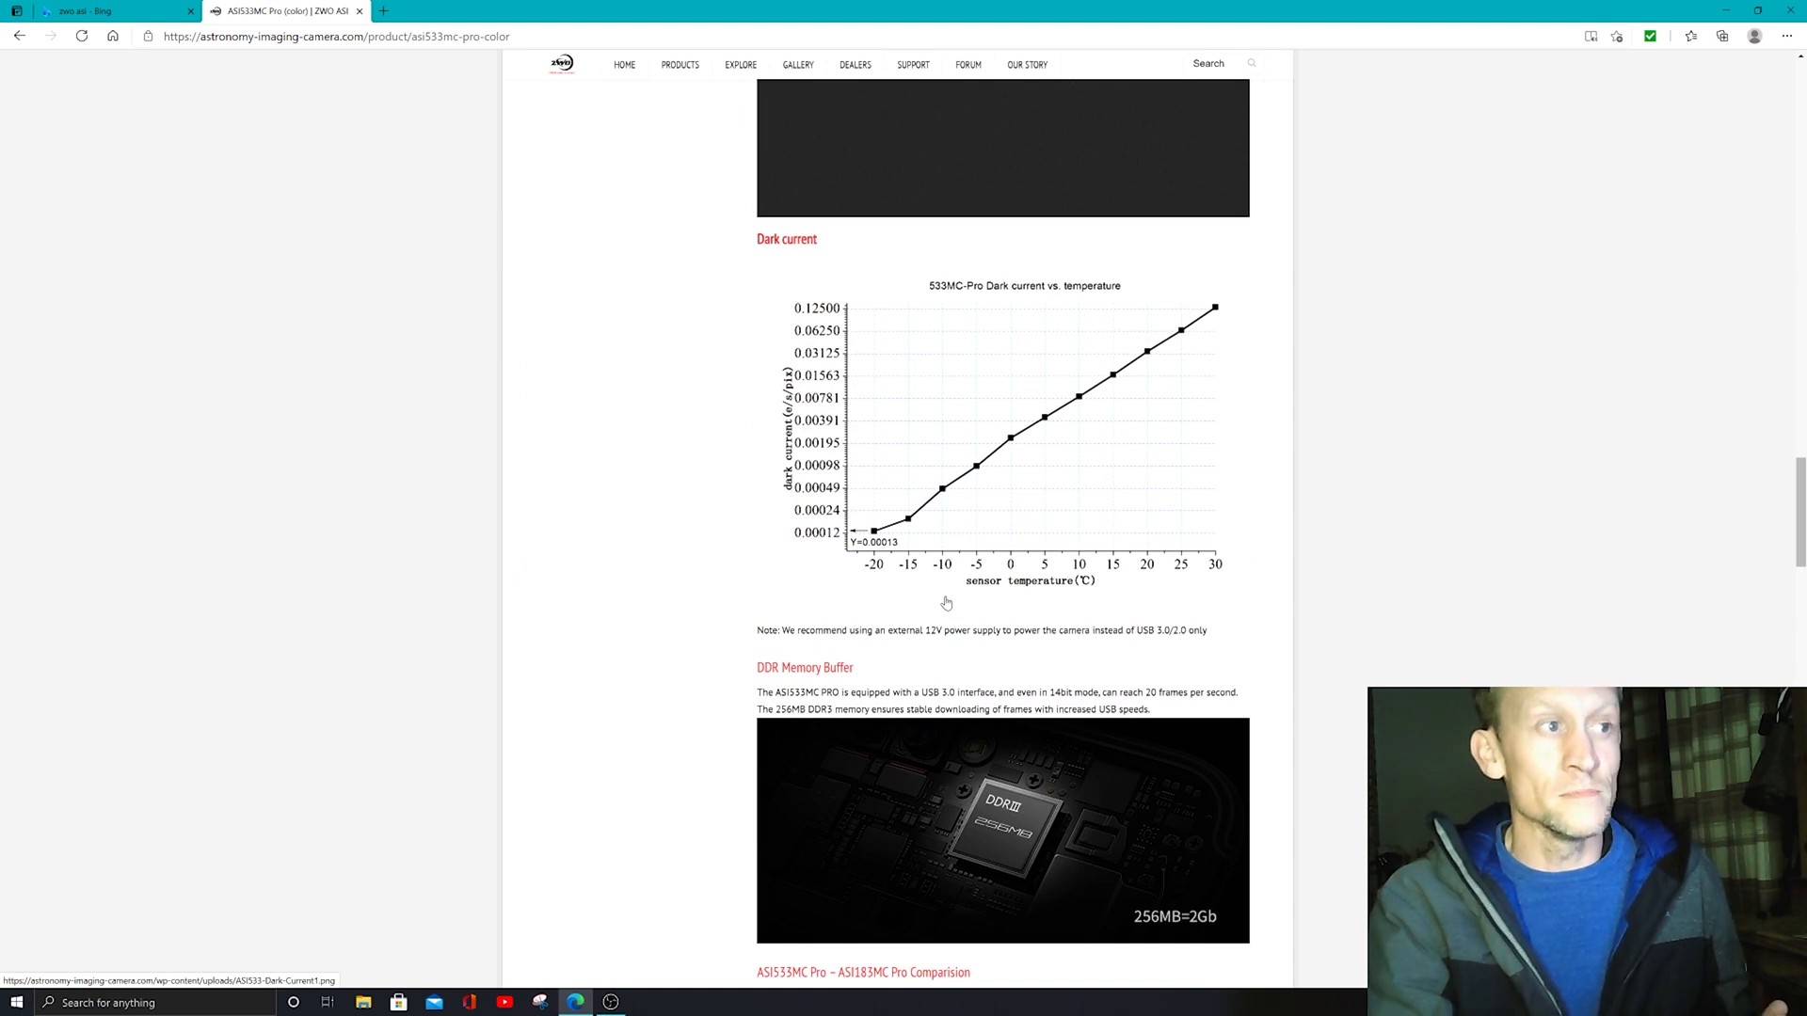
pyautogui.moveTo(985, 561)
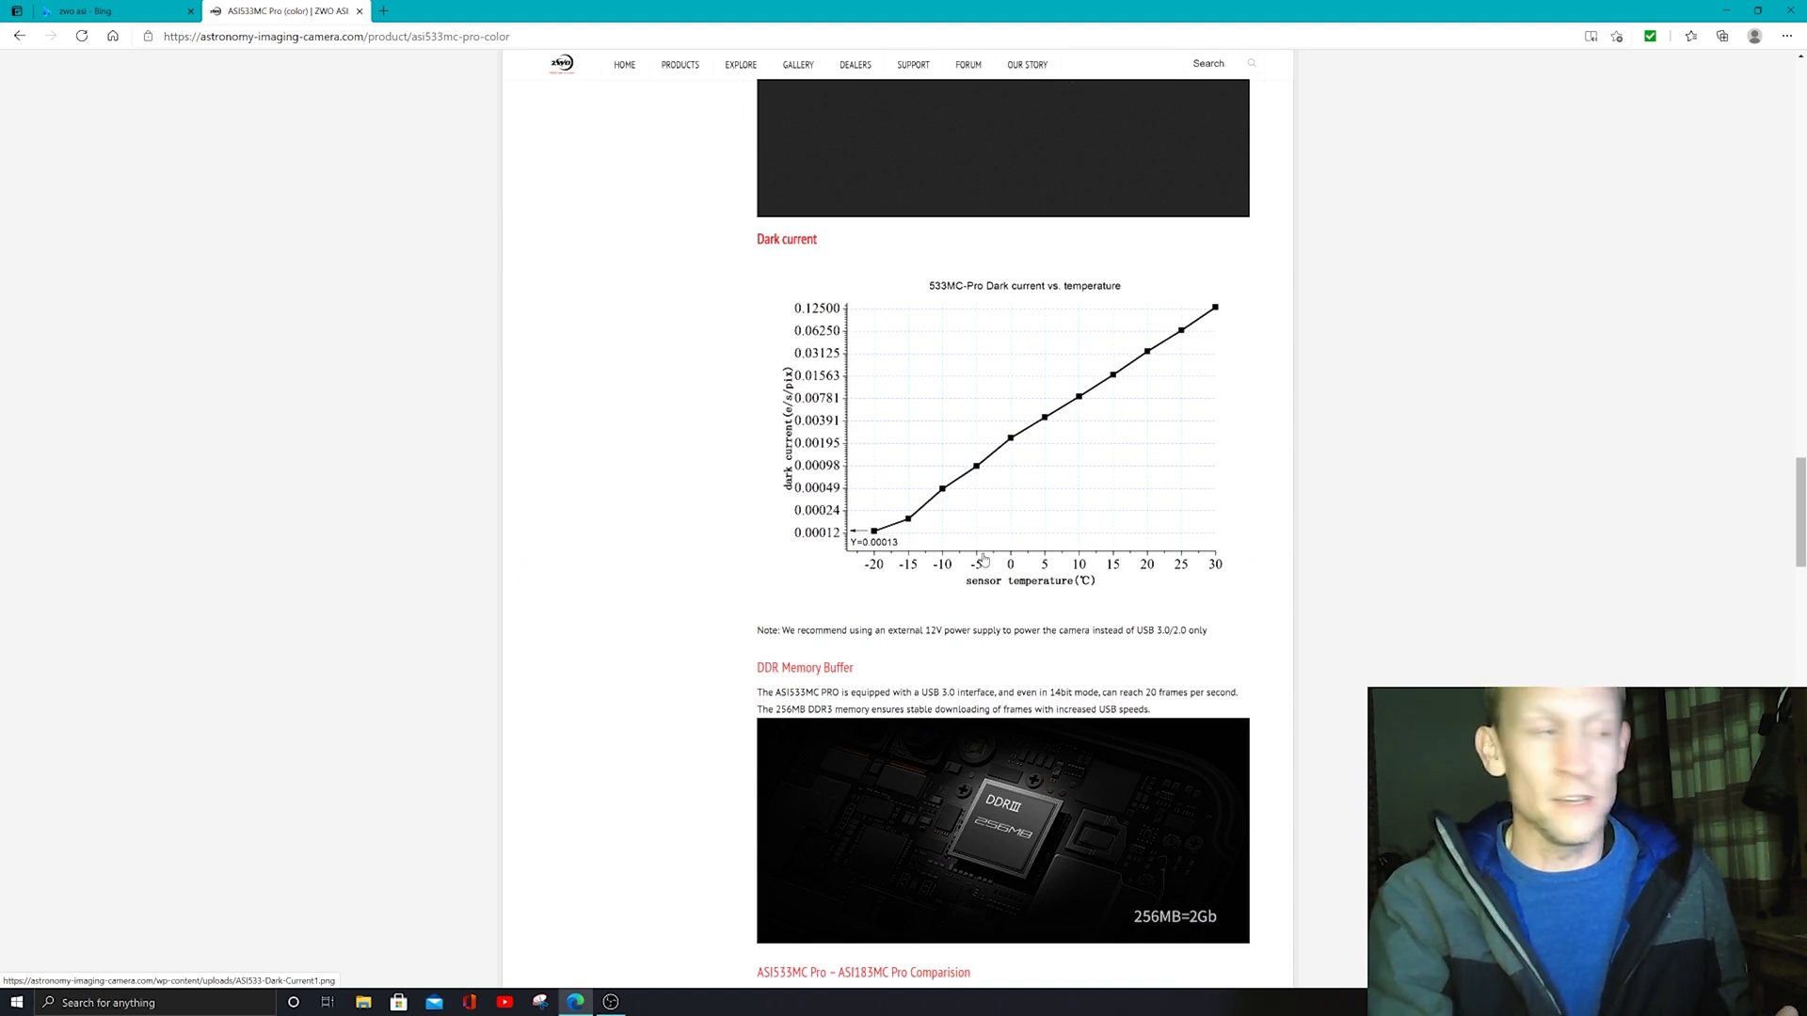
pyautogui.moveTo(954, 596)
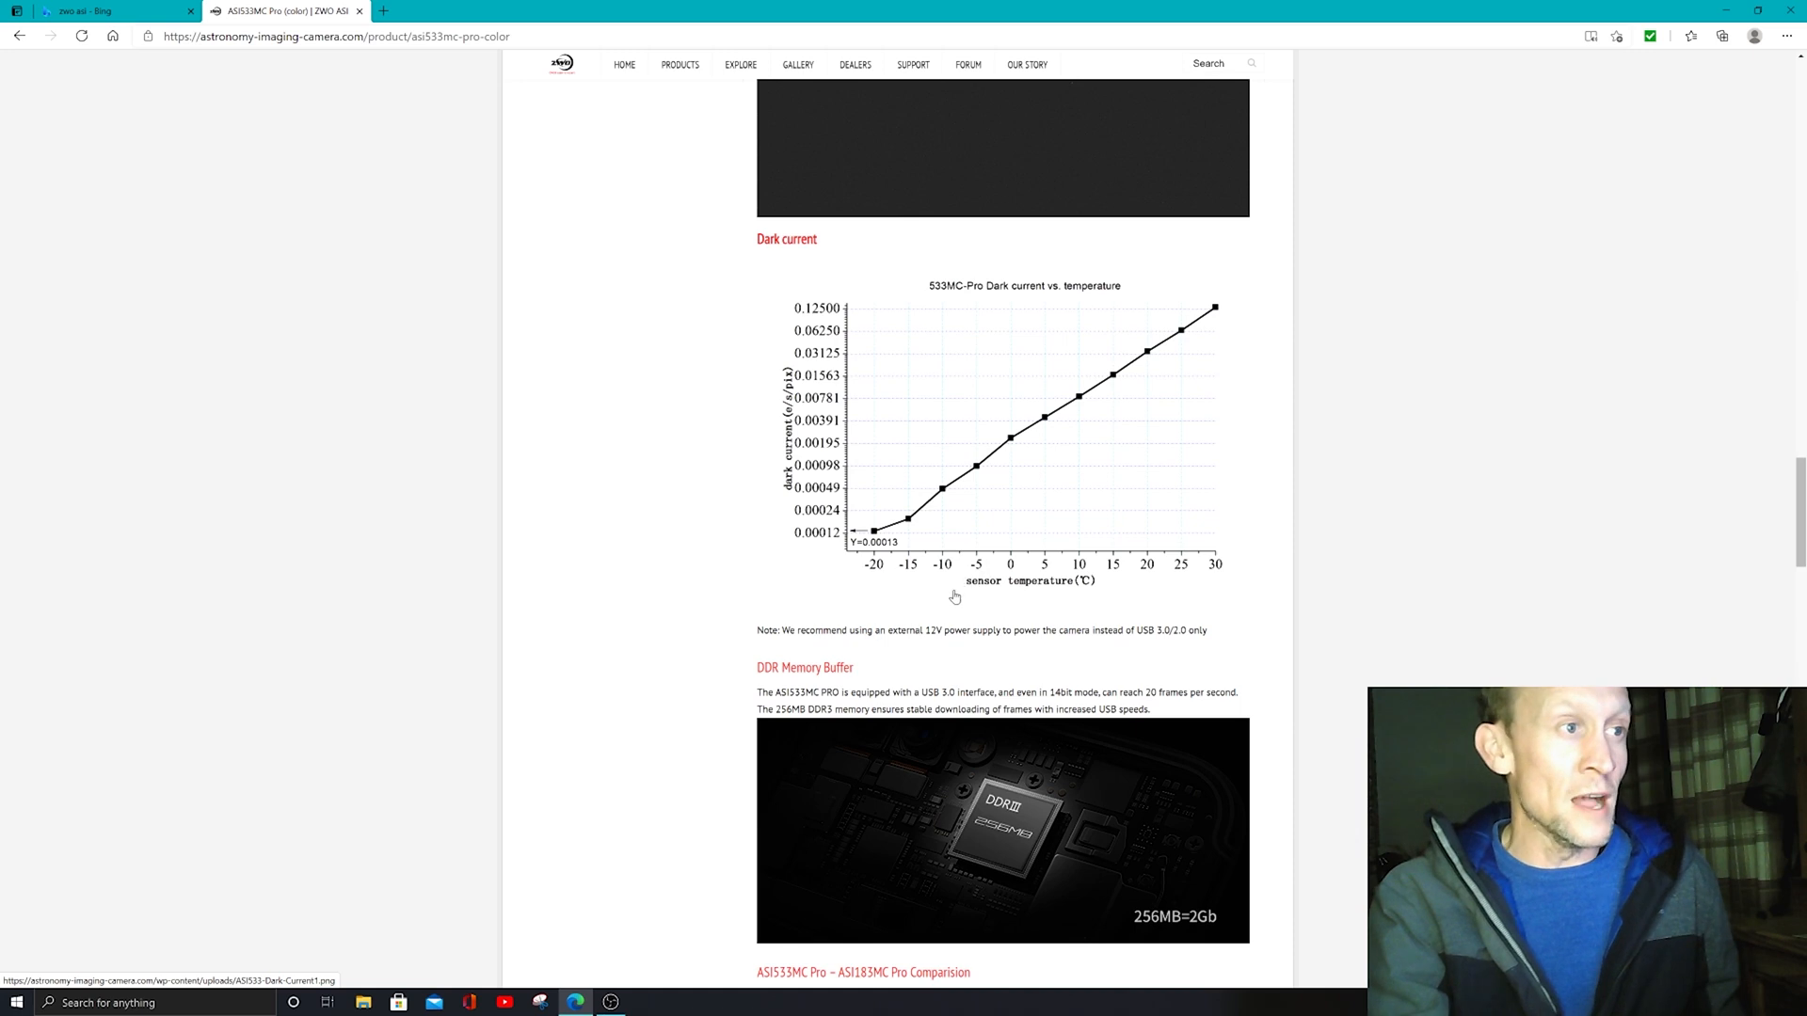
pyautogui.moveTo(1005, 301)
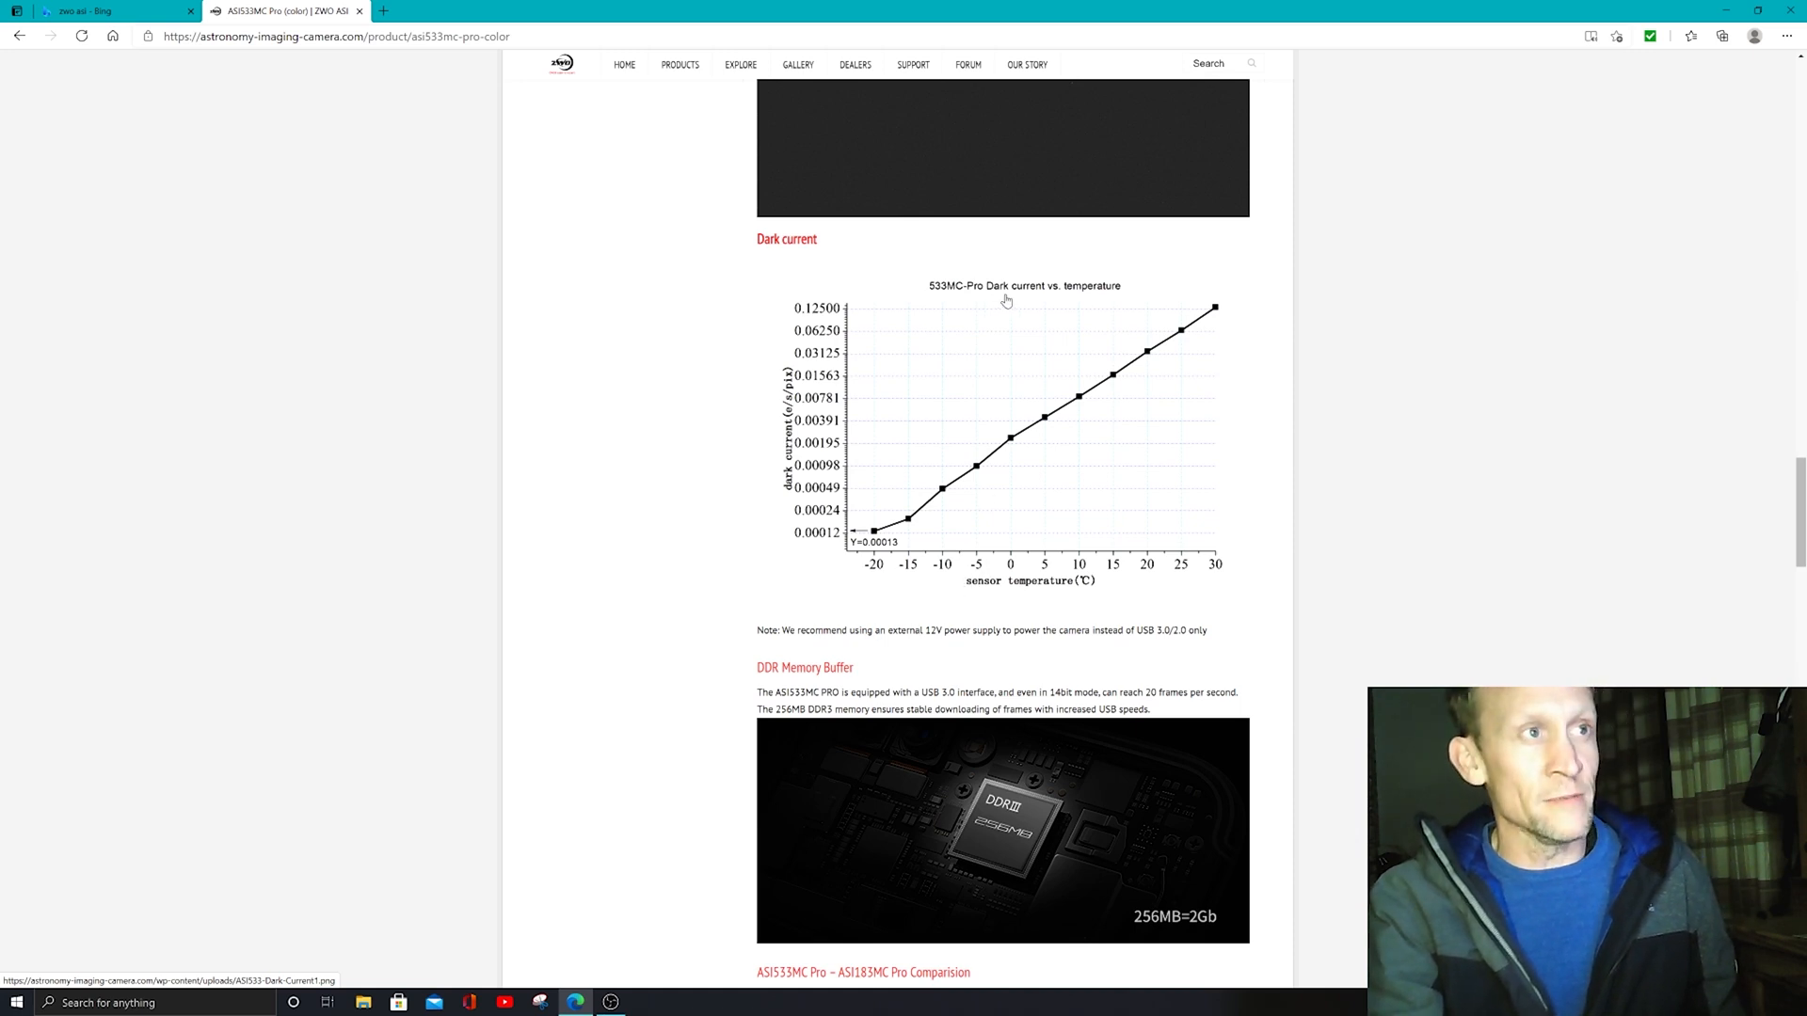
pyautogui.moveTo(1041, 433)
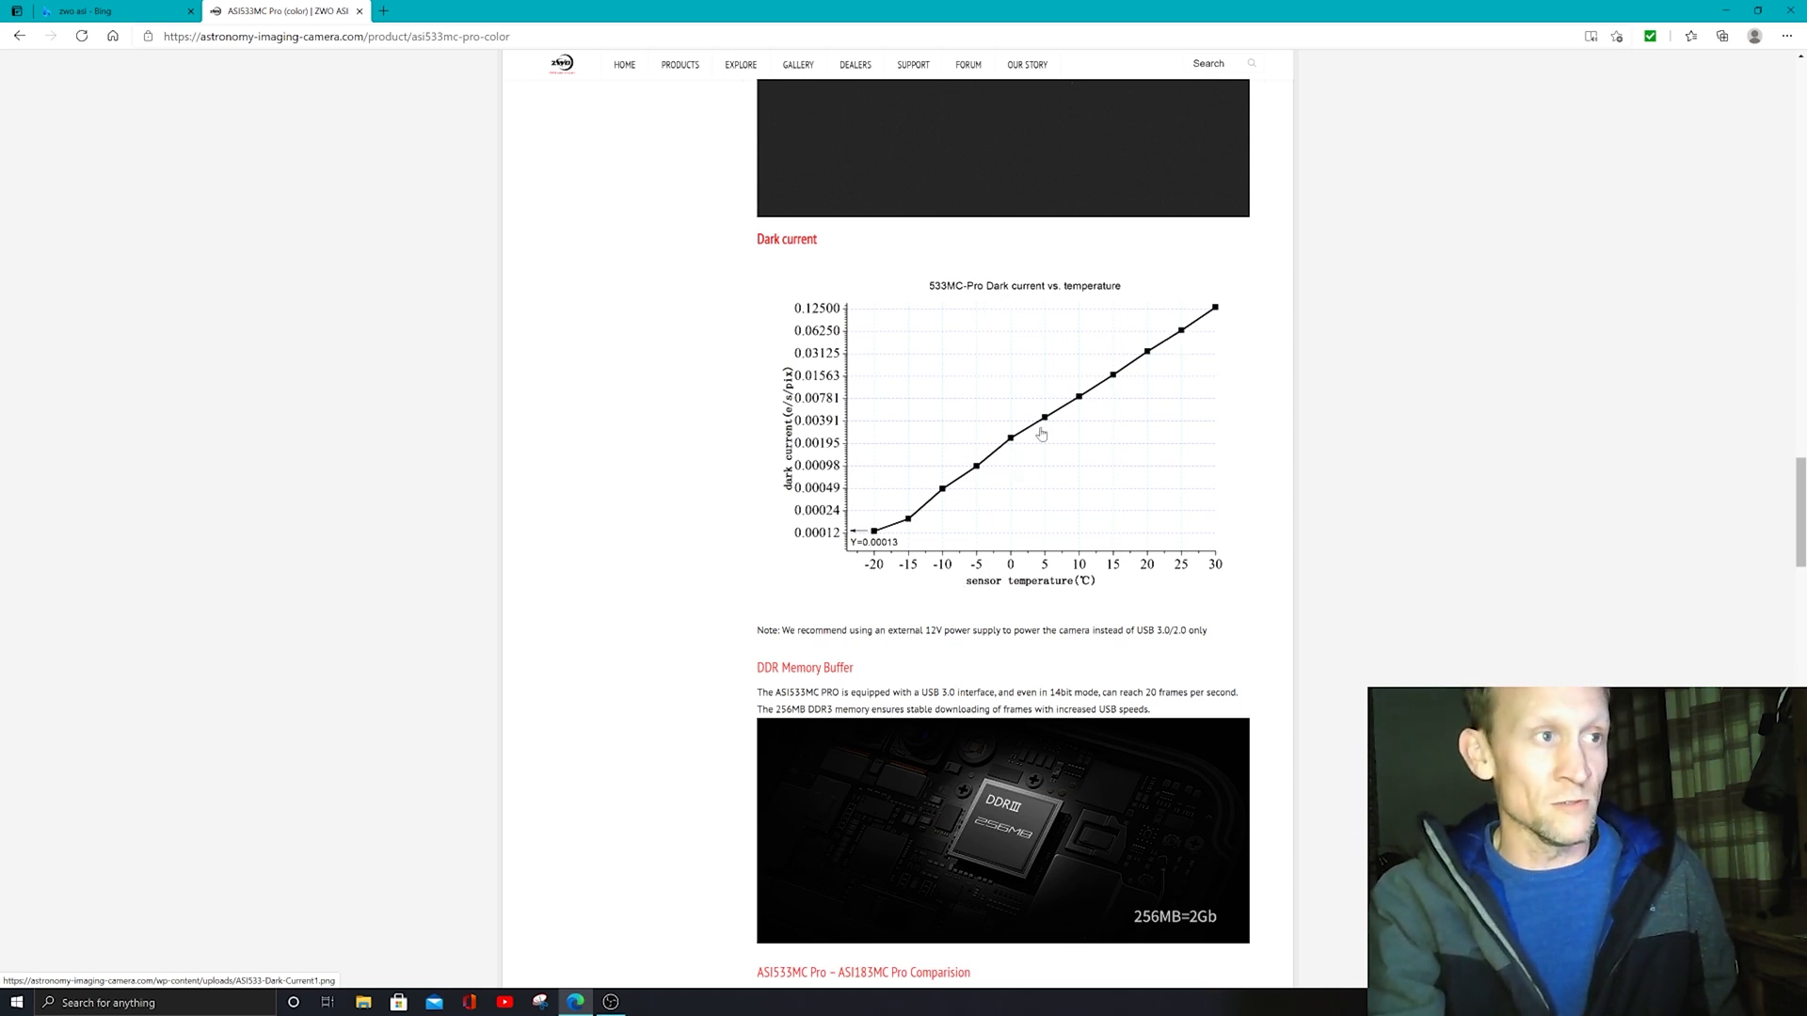
pyautogui.moveTo(845, 554)
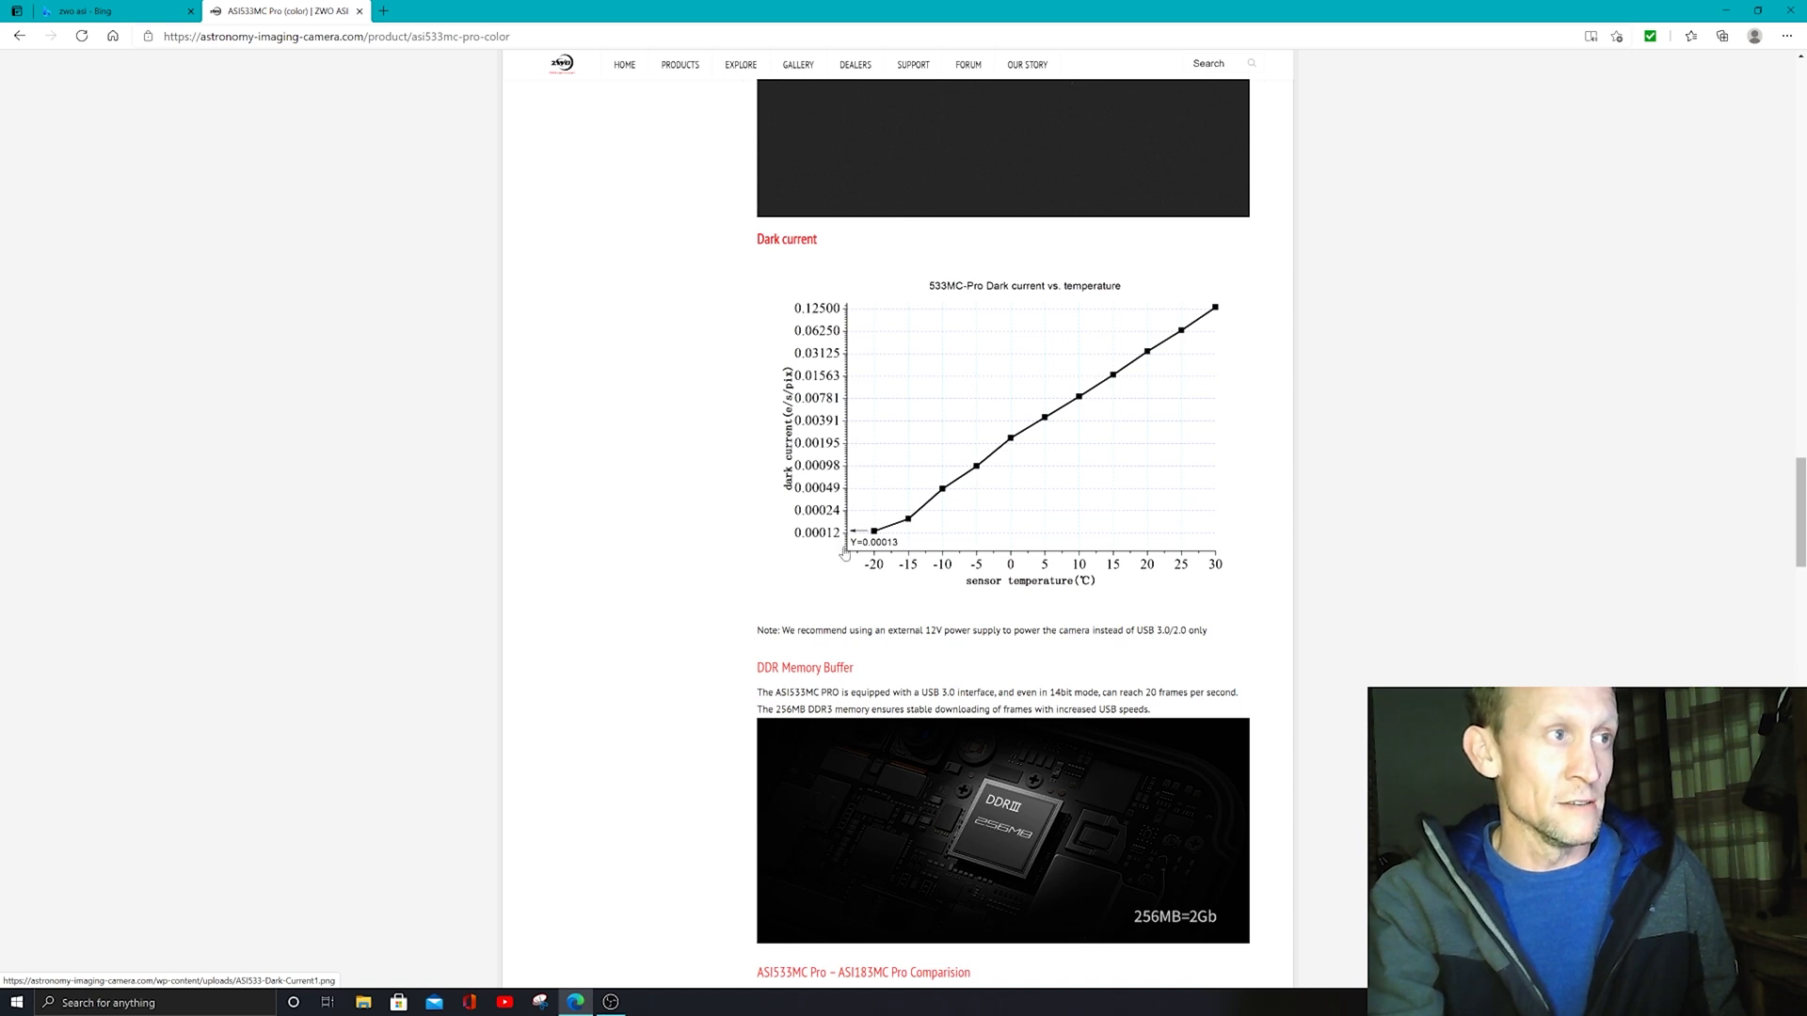
pyautogui.moveTo(909, 414)
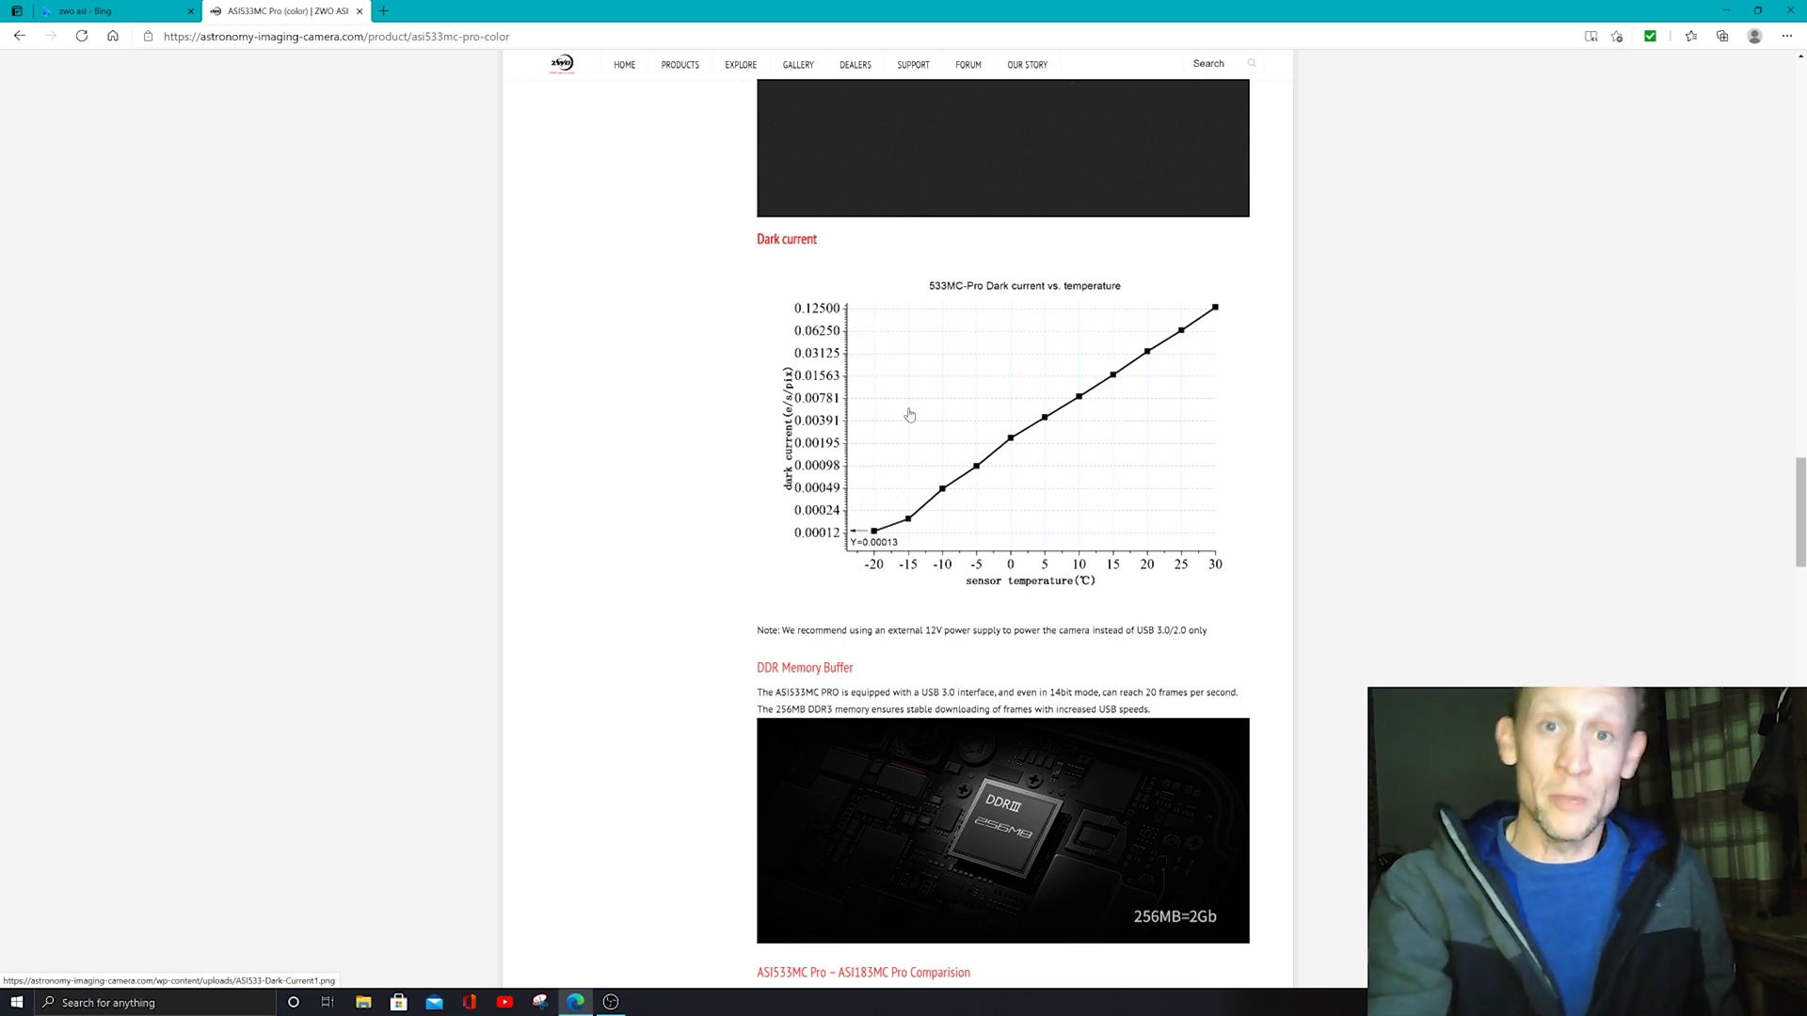
pyautogui.moveTo(857, 598)
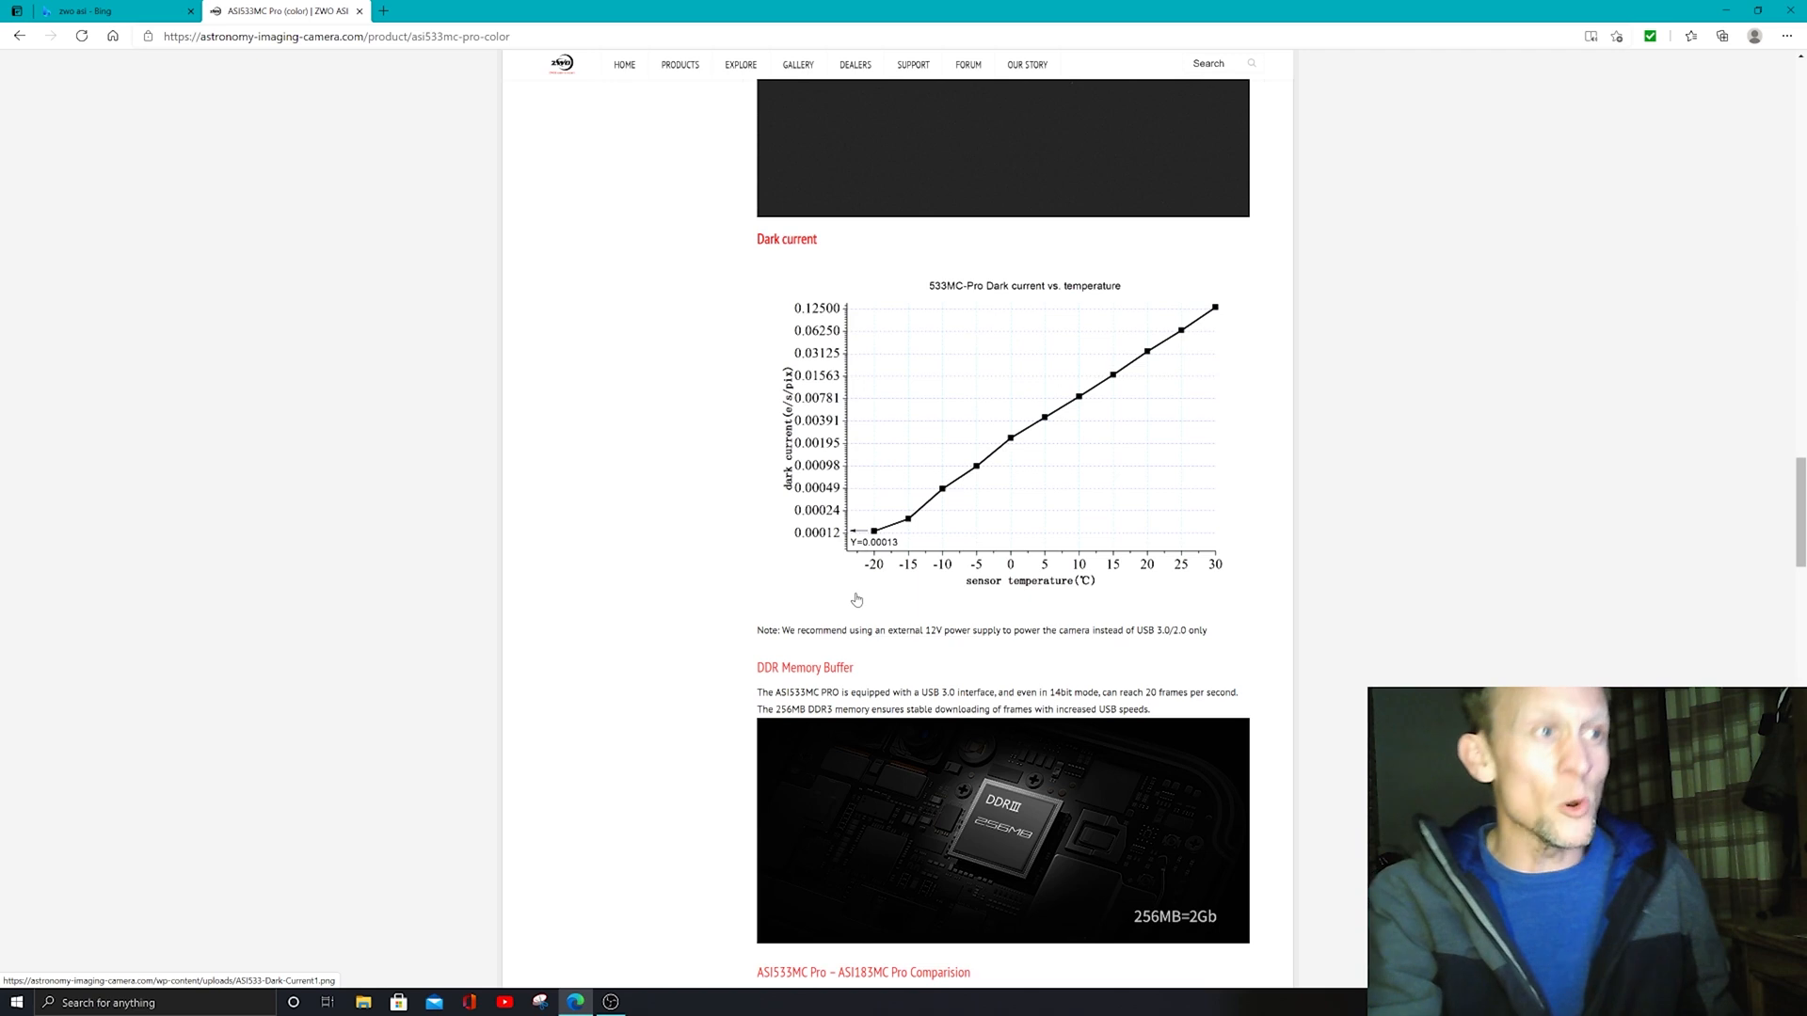
pyautogui.moveTo(1039, 495)
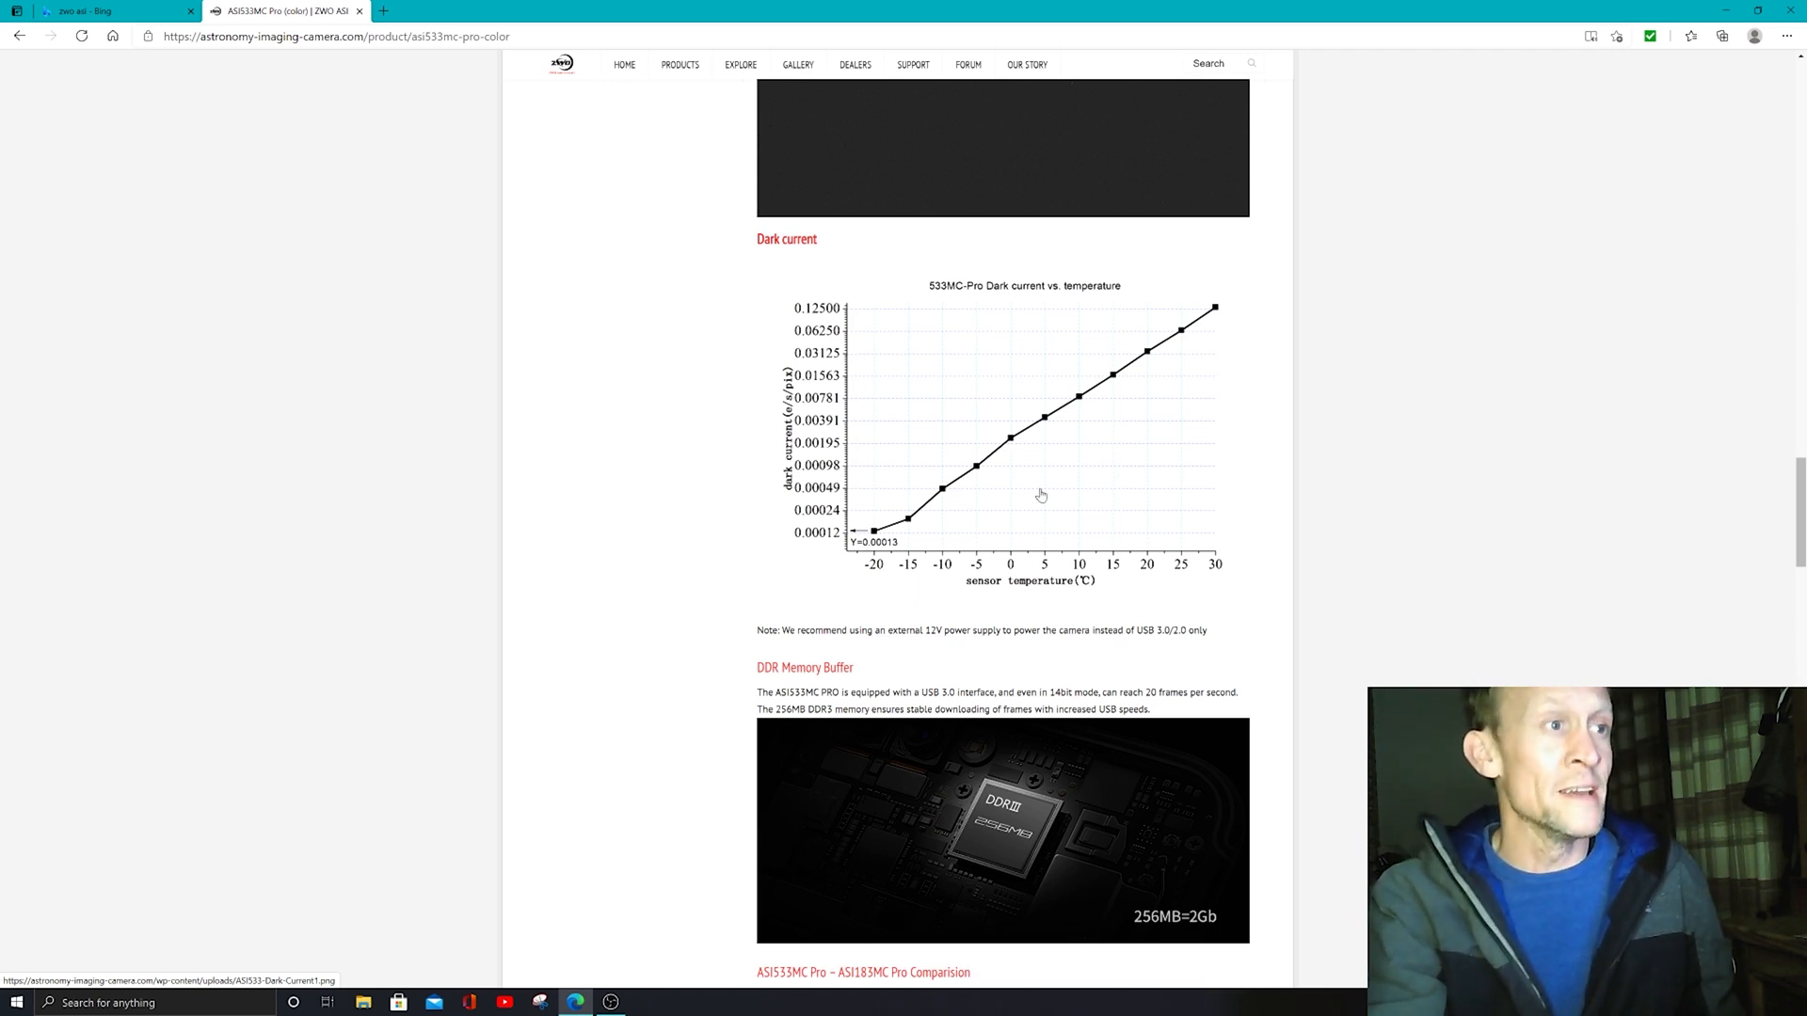
# - Scroll back up past Zero Amp Glow to the 1" square IMX533 backlit sensor section
pyautogui.scroll(-3)
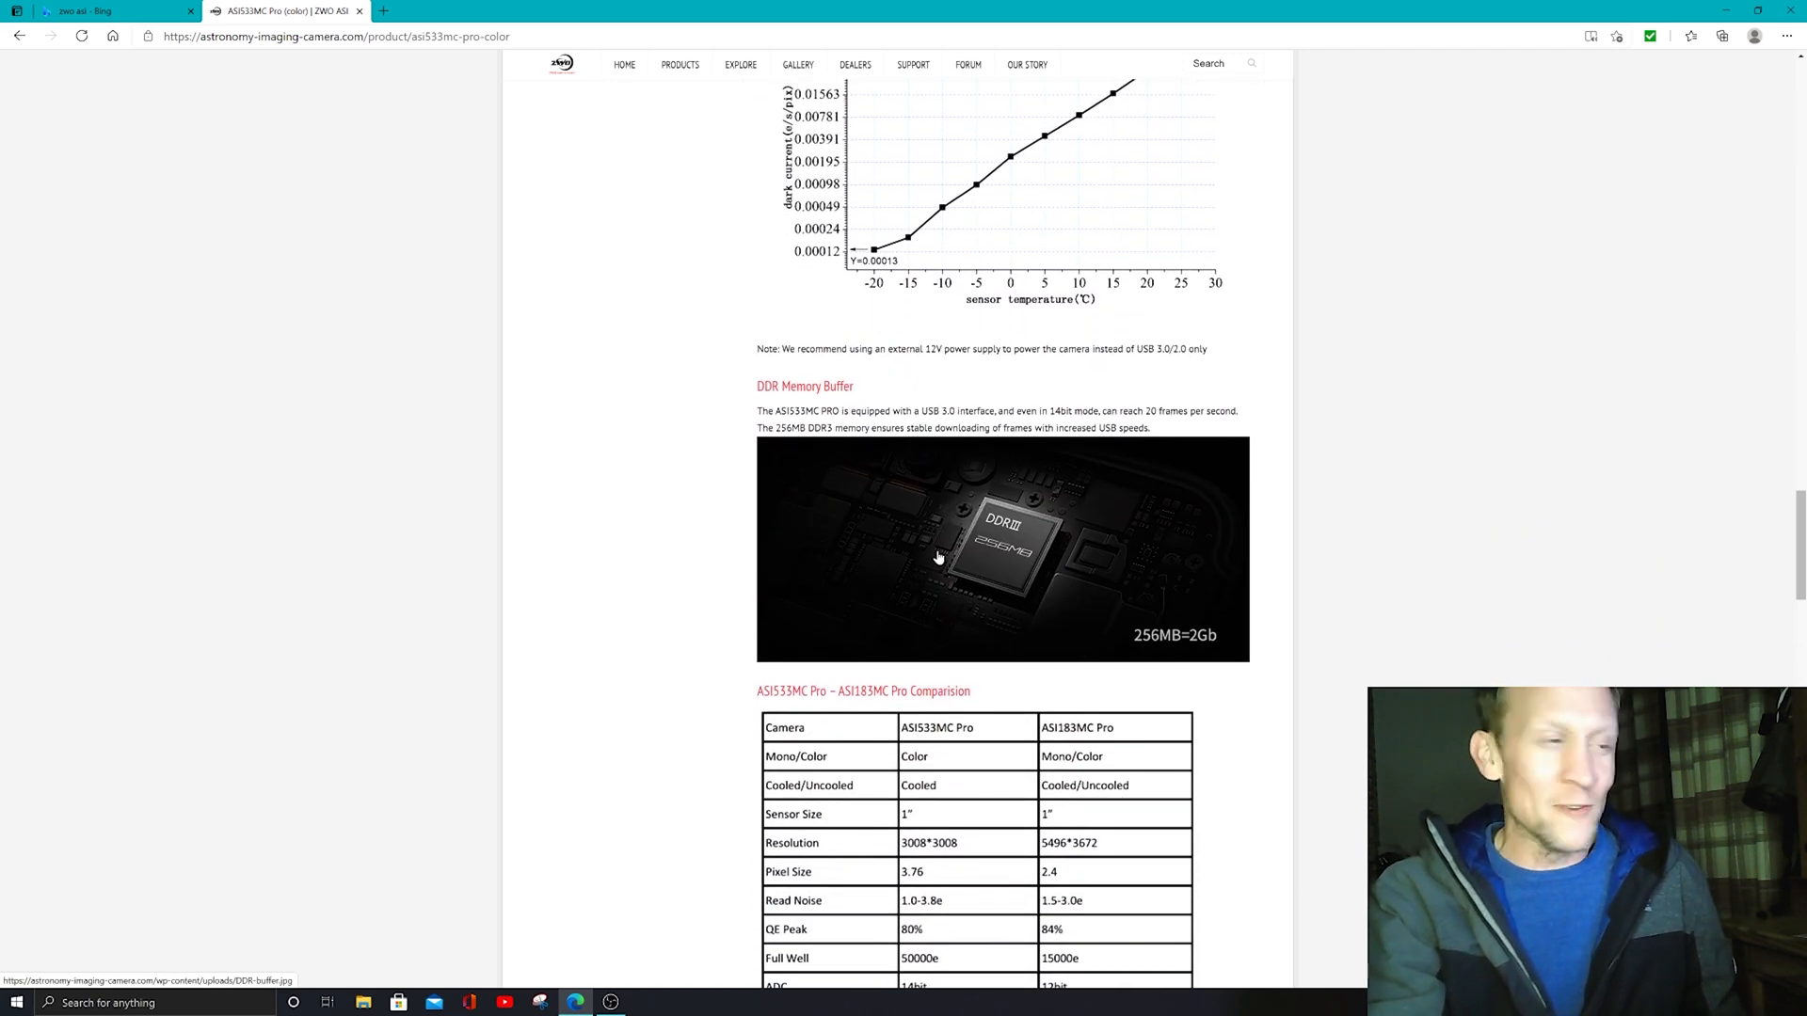
pyautogui.scroll(3)
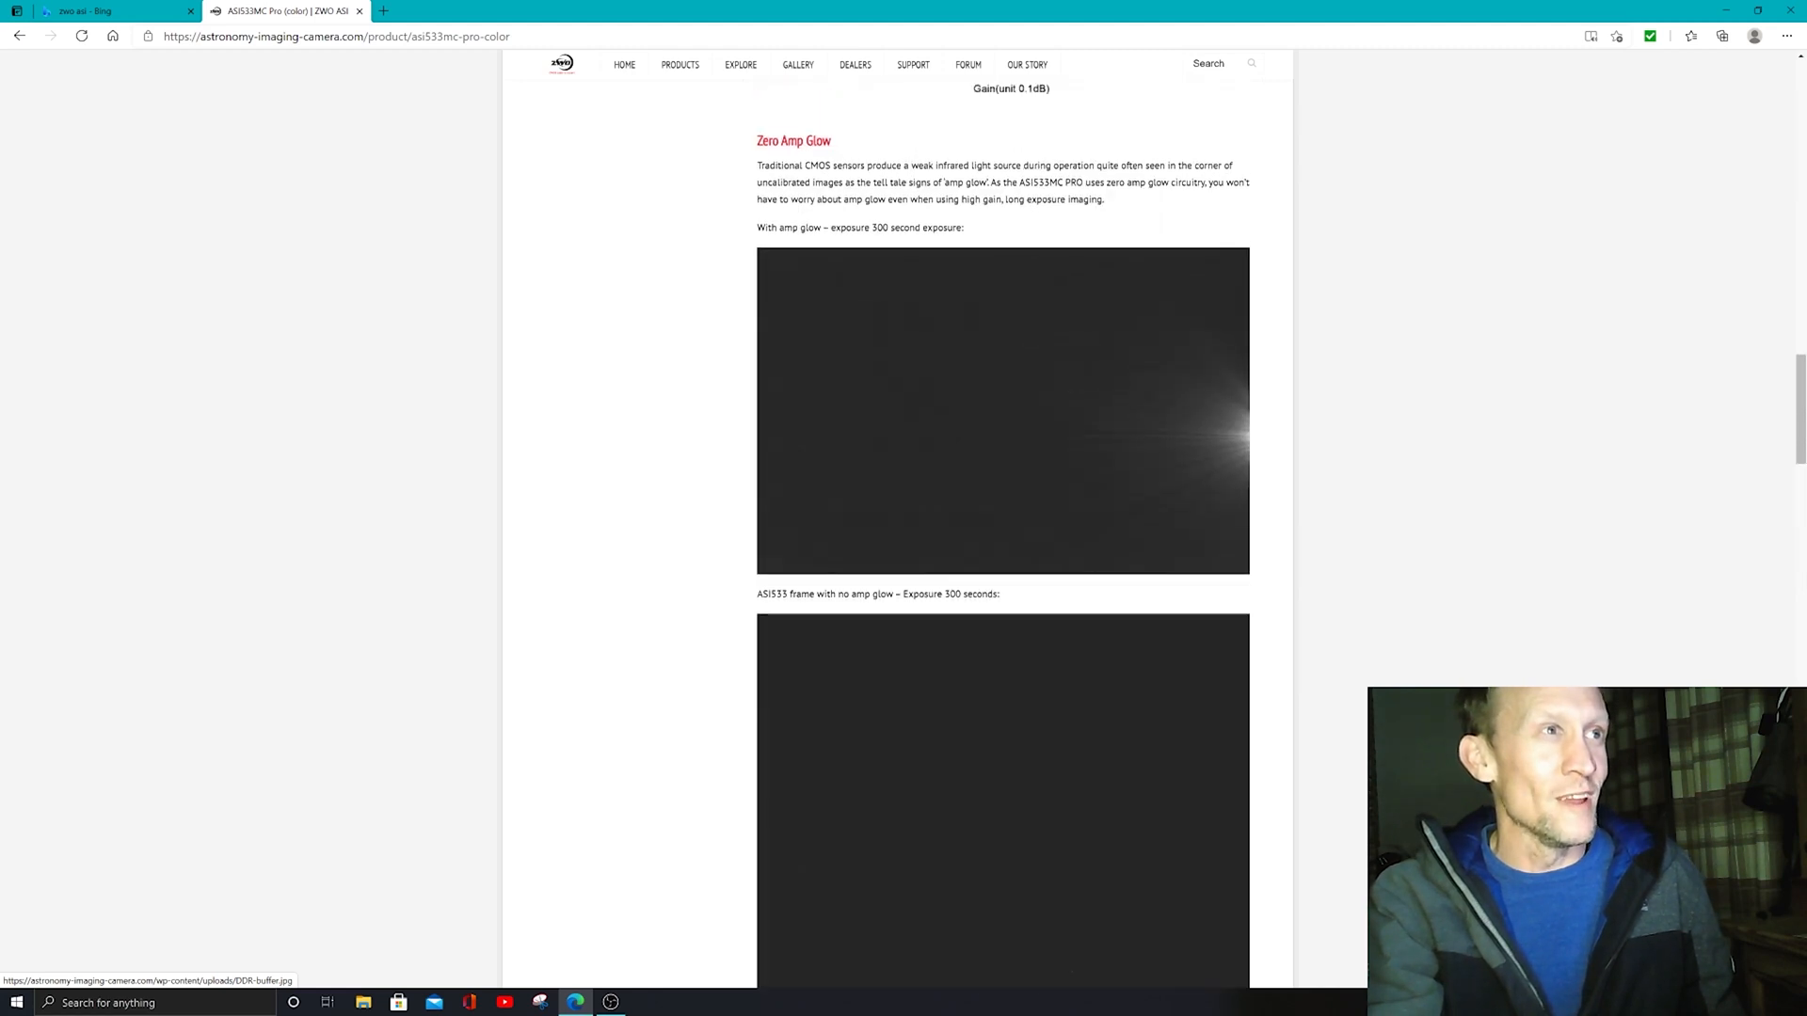
pyautogui.scroll(3)
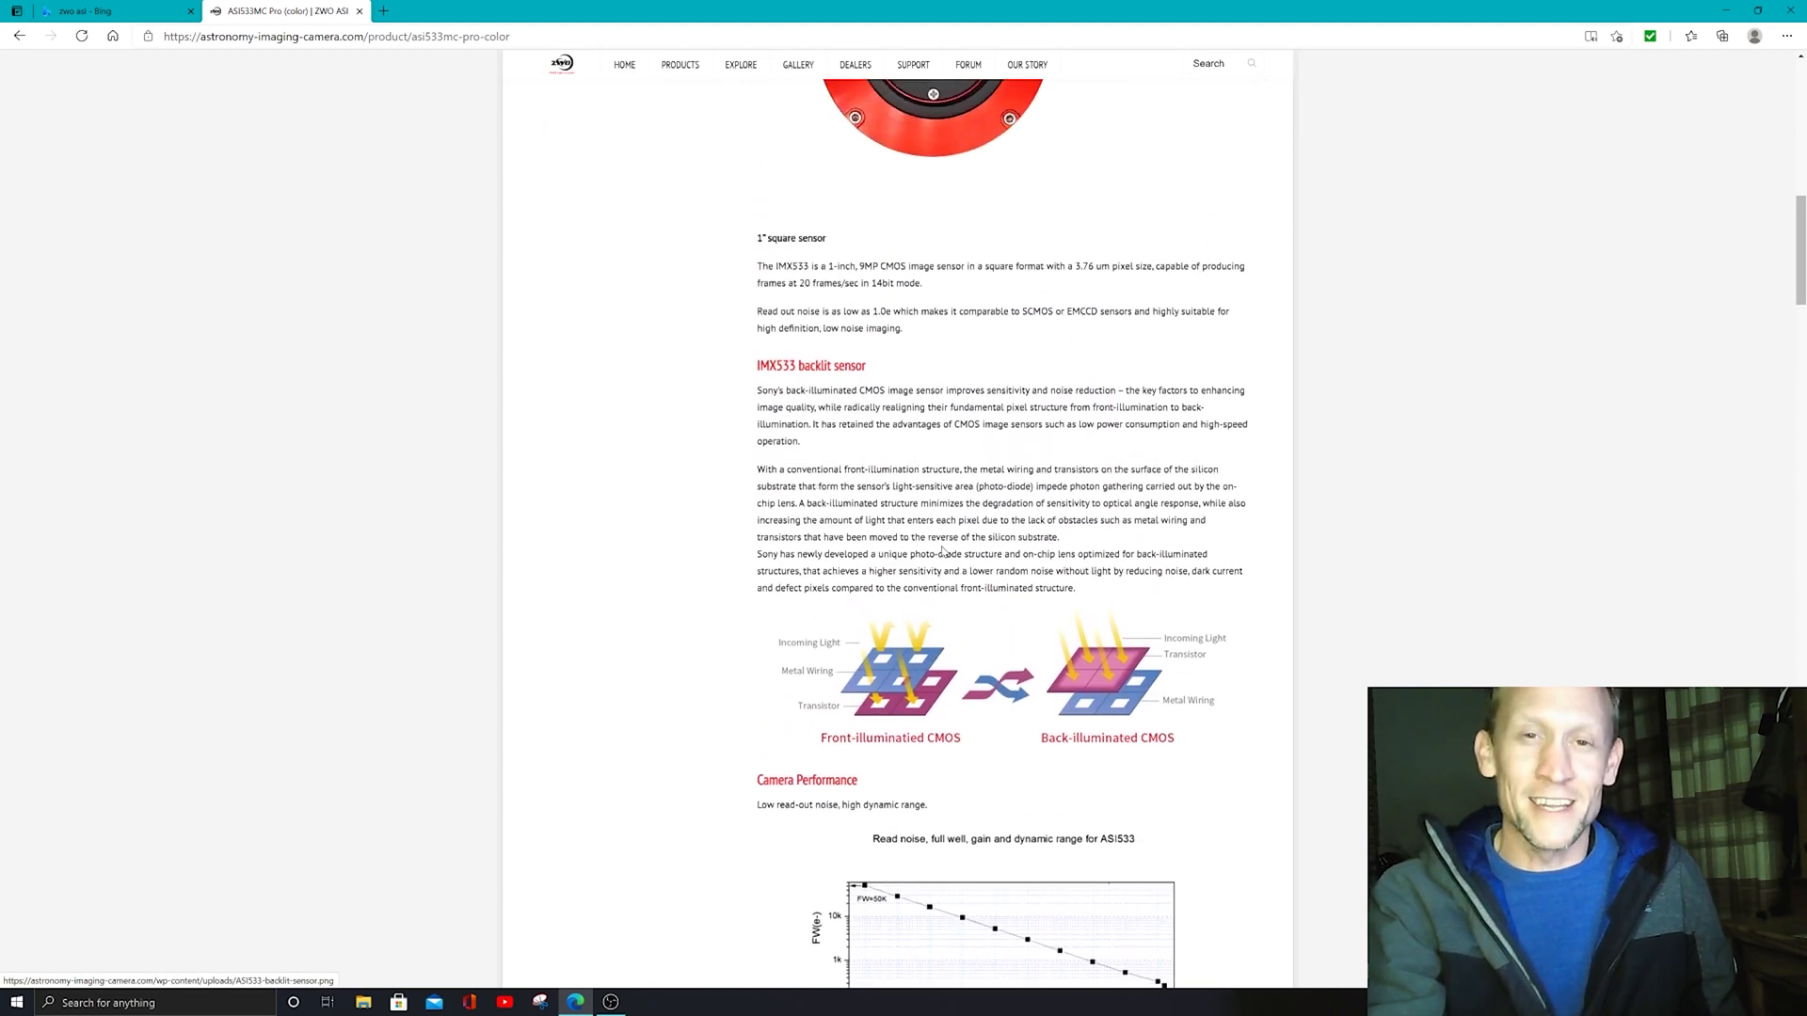